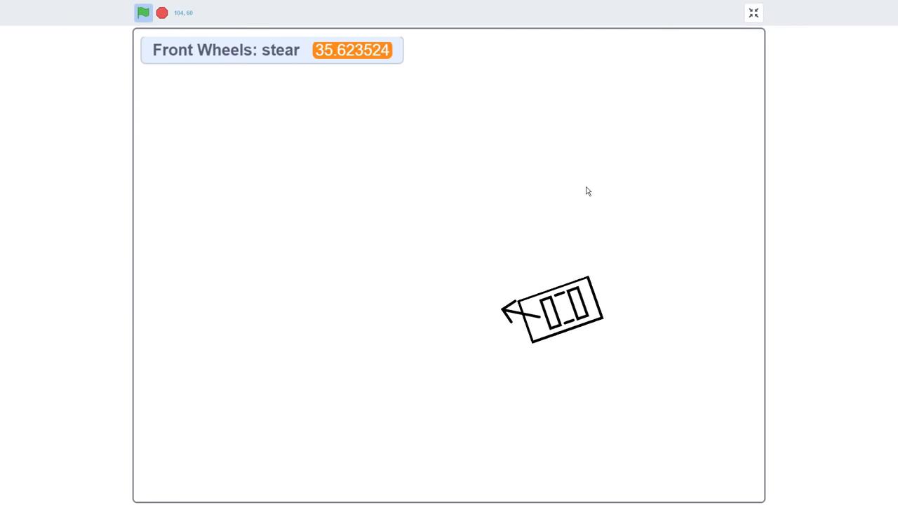
Step: Run the steering car demo, then start a fresh project titled Car Parking Sim
click(143, 13)
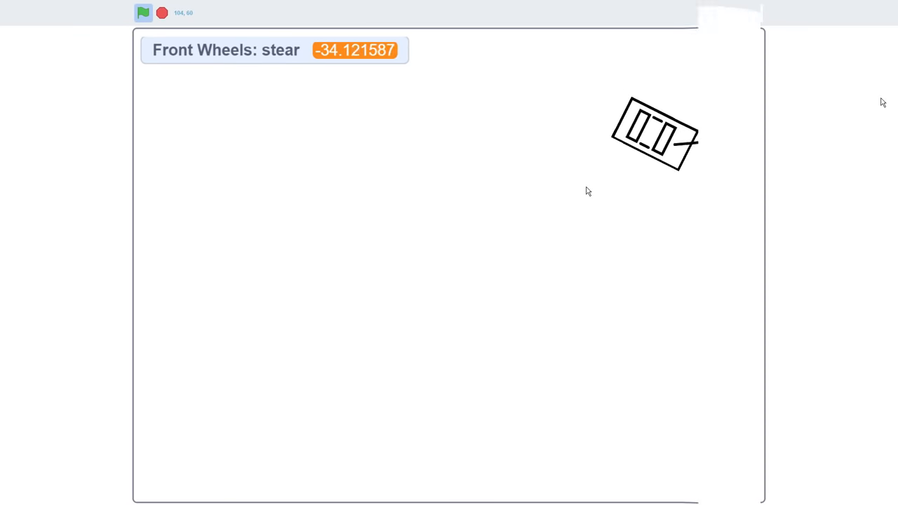
click(144, 13)
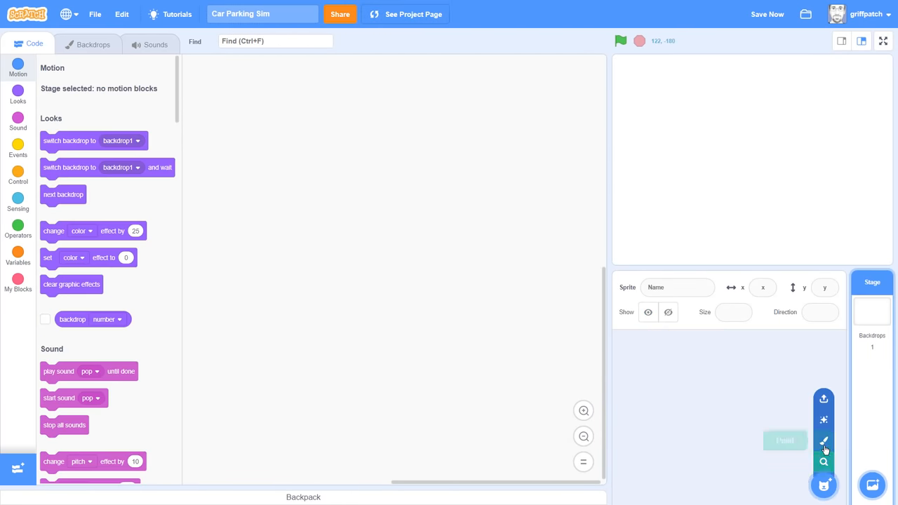
Step: Paint a new Front Wheels sprite as a right-pointing arrow drawn from the costume centre
click(824, 440)
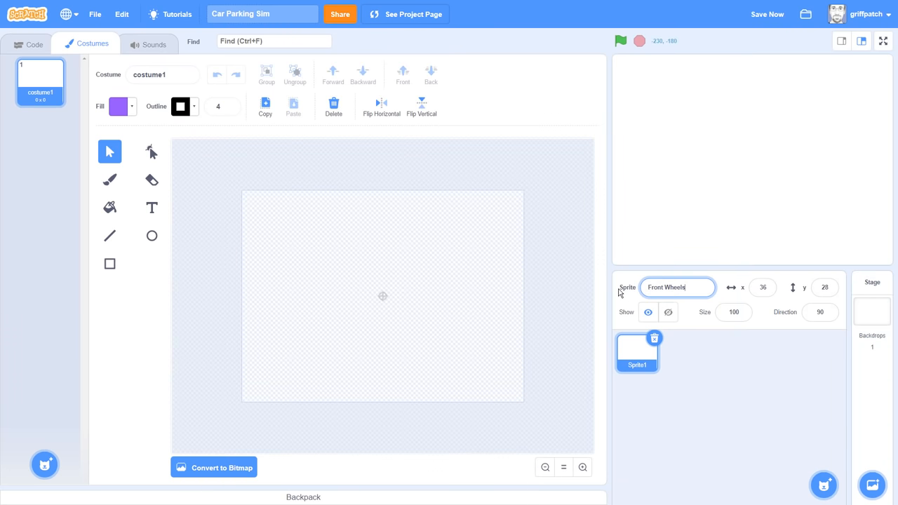
click(109, 236)
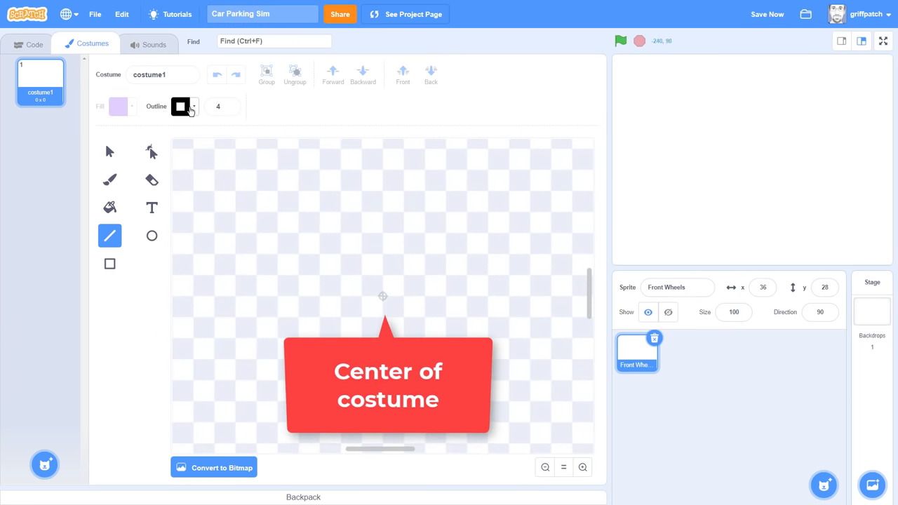
drag(376, 295, 550, 295)
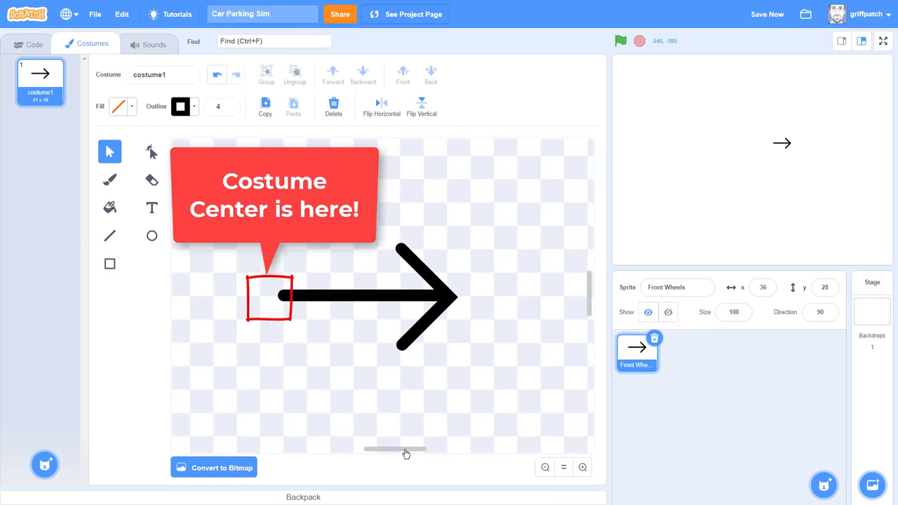
click(34, 43)
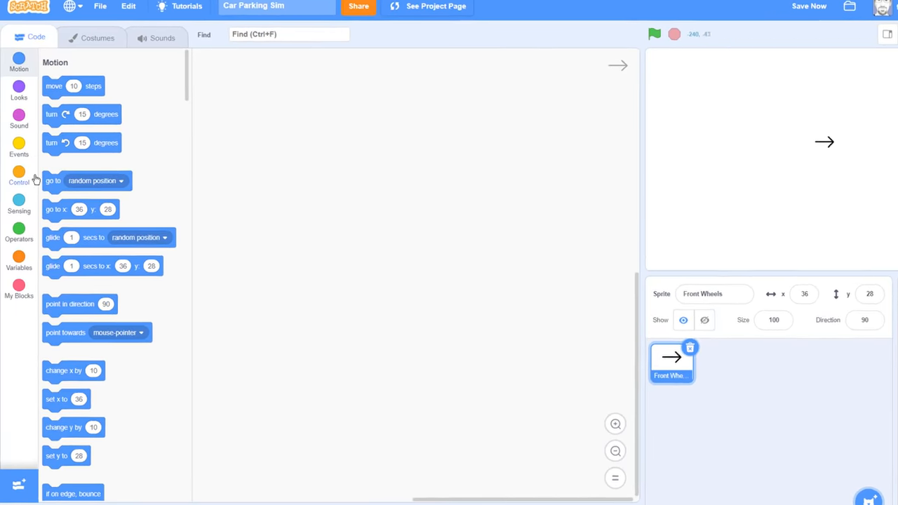
Step: Create variable ZOOM; at green flag set ZOOM to 2 and size to 100*ZOOM %
click(19, 147)
text(ZOOM)
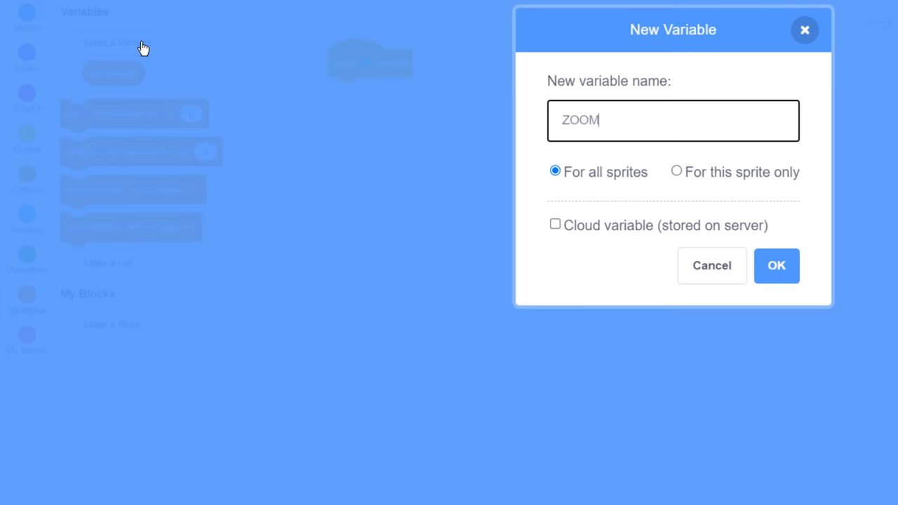
click(776, 265)
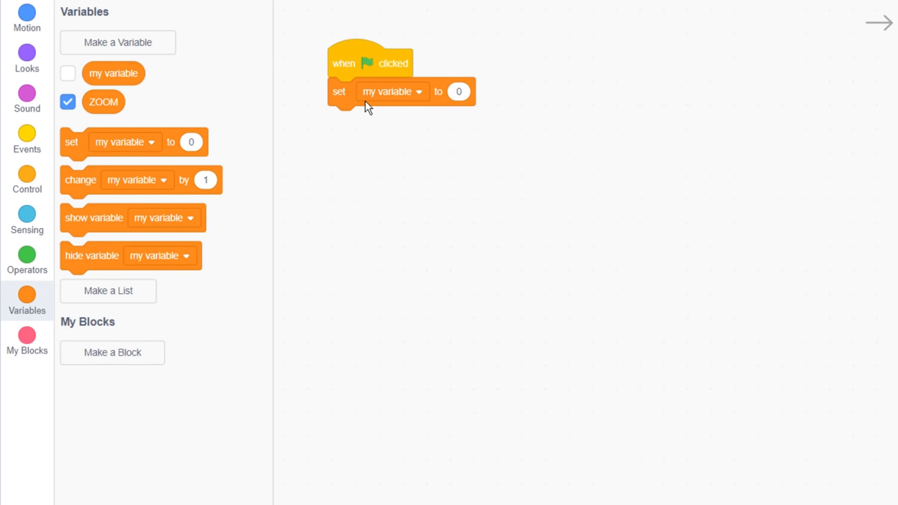
click(391, 91)
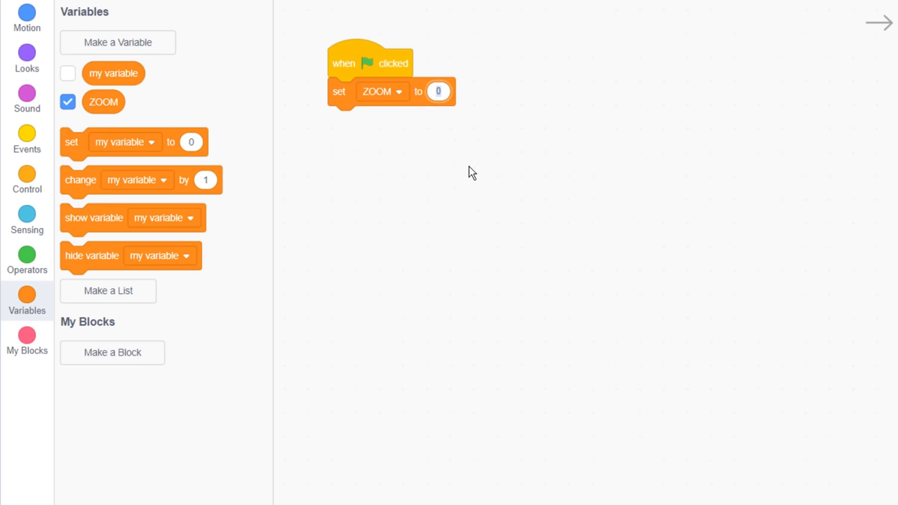
click(27, 56)
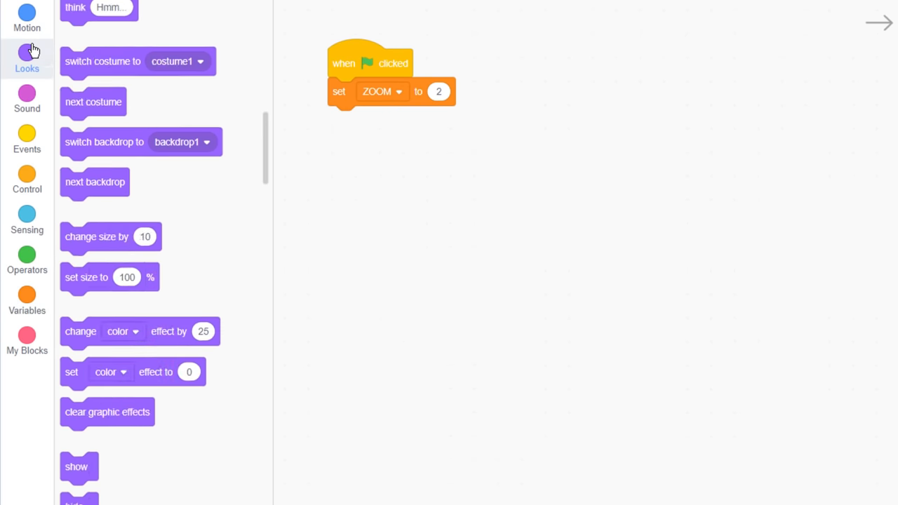
scroll(up, 3)
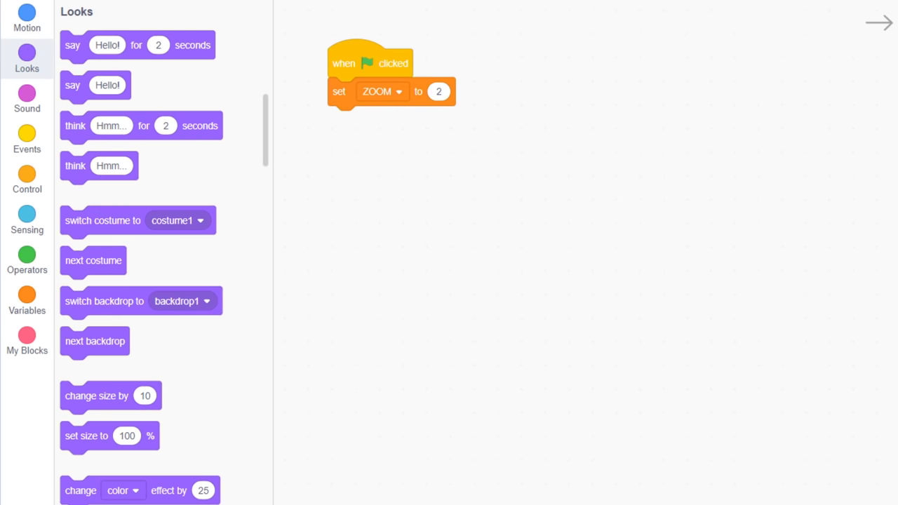
drag(87, 435, 376, 121)
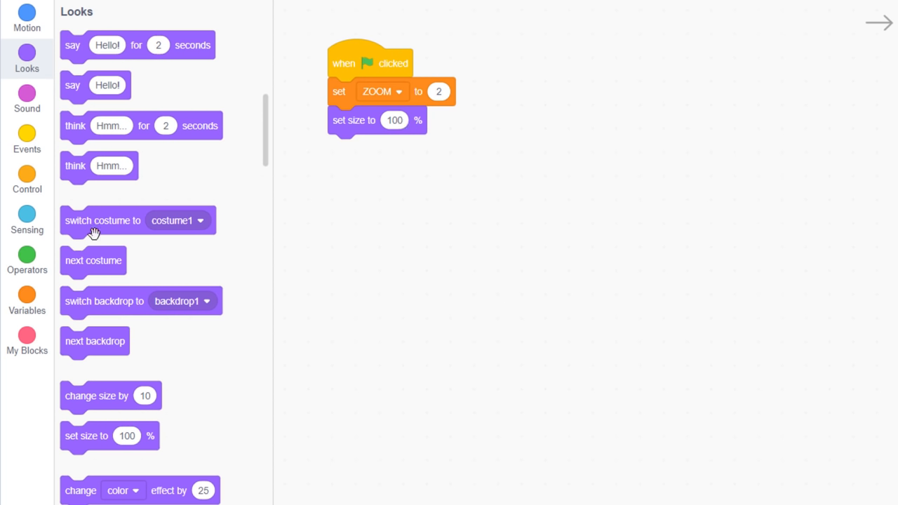
click(27, 260)
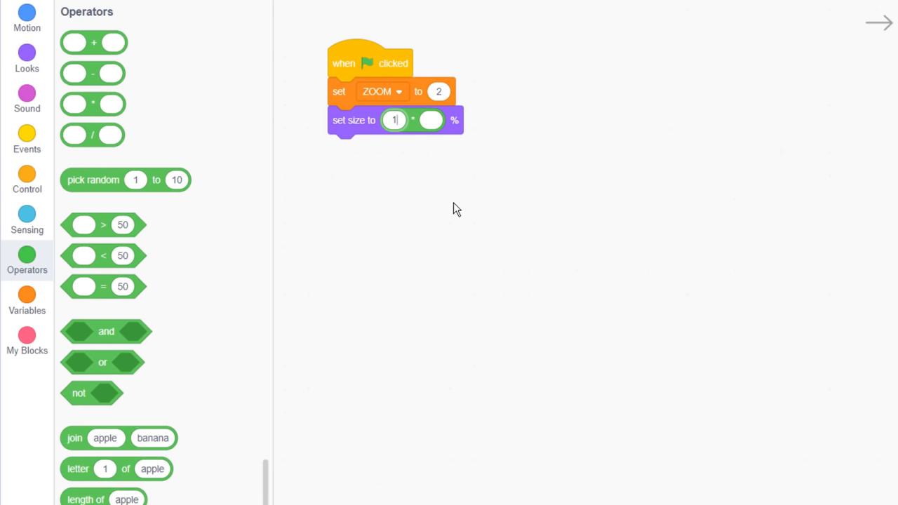
click(26, 300)
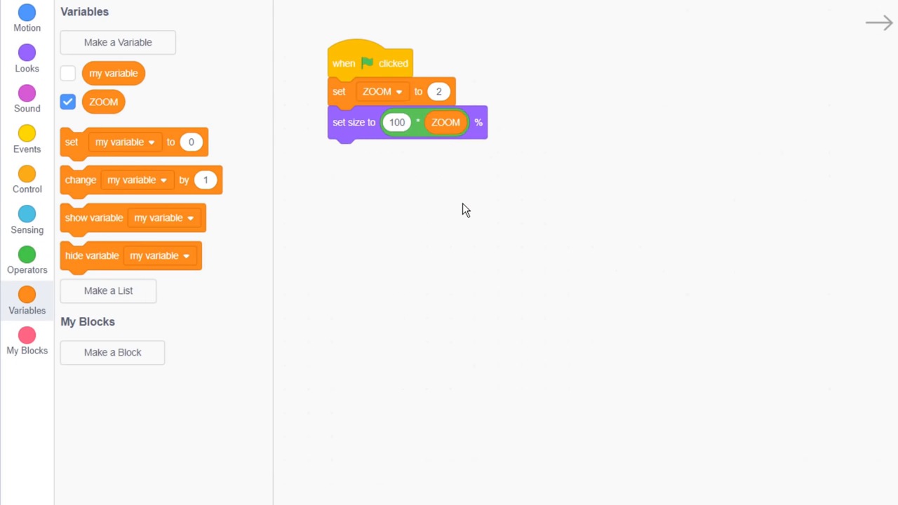
click(27, 16)
text(0)
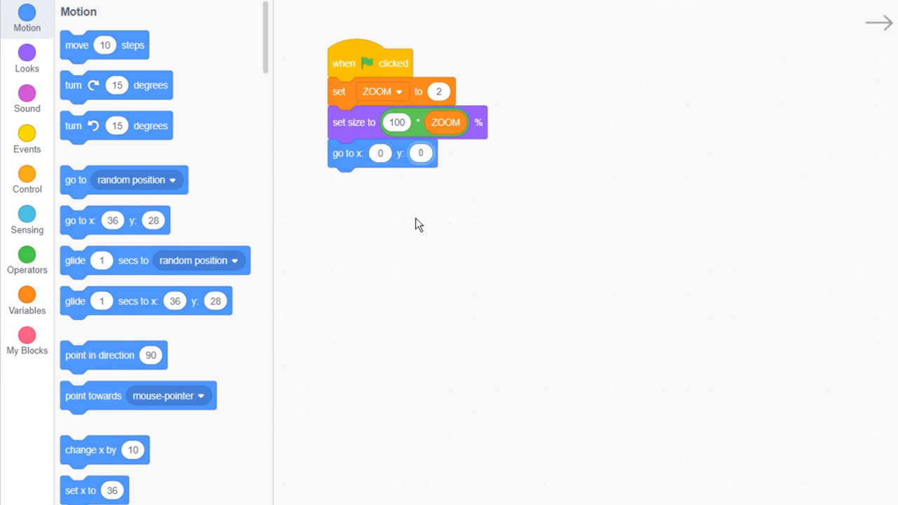
Step: Centre the sprite at x:0 y:0 and forever point towards the mouse-pointer
click(27, 180)
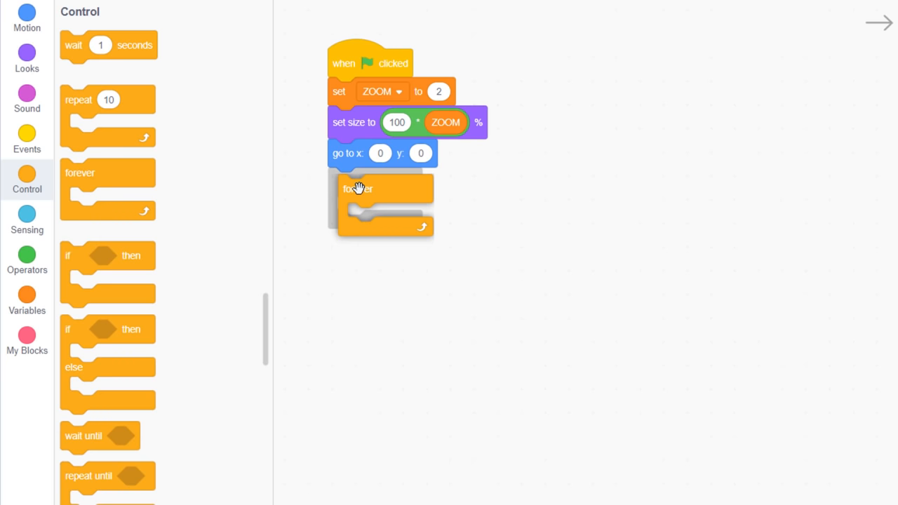
click(26, 17)
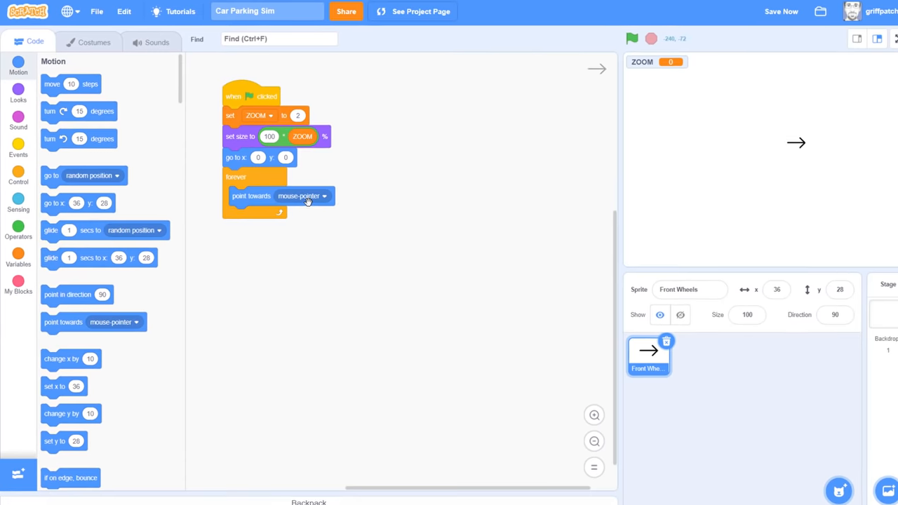
Step: Run the project to watch the doubled arrow follow the mouse, then stop it
click(631, 39)
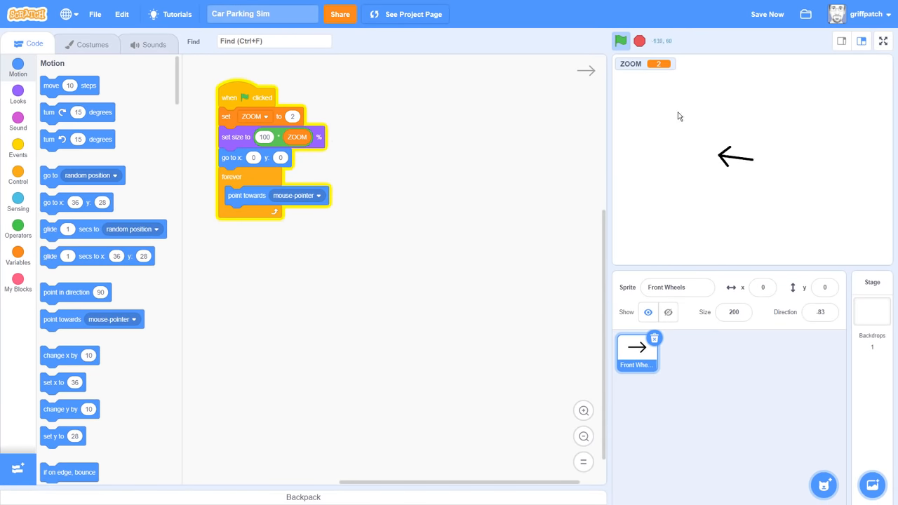
click(620, 41)
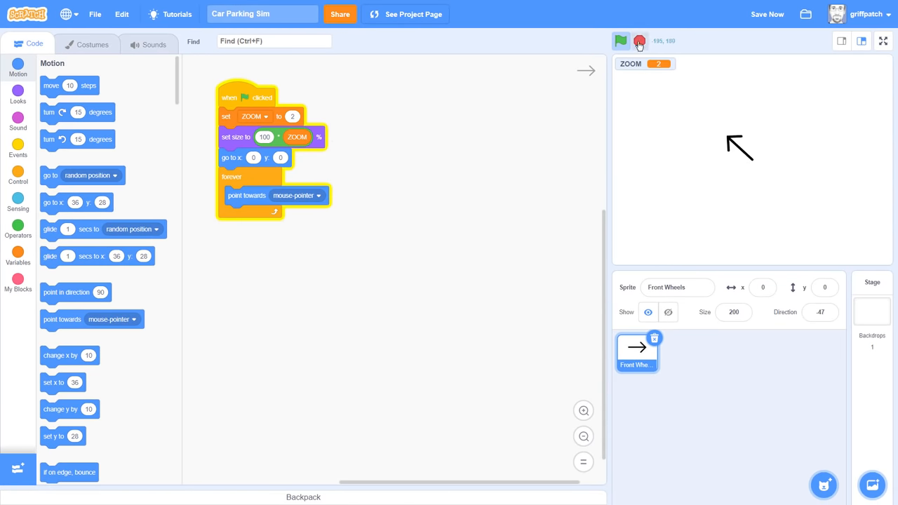
click(620, 41)
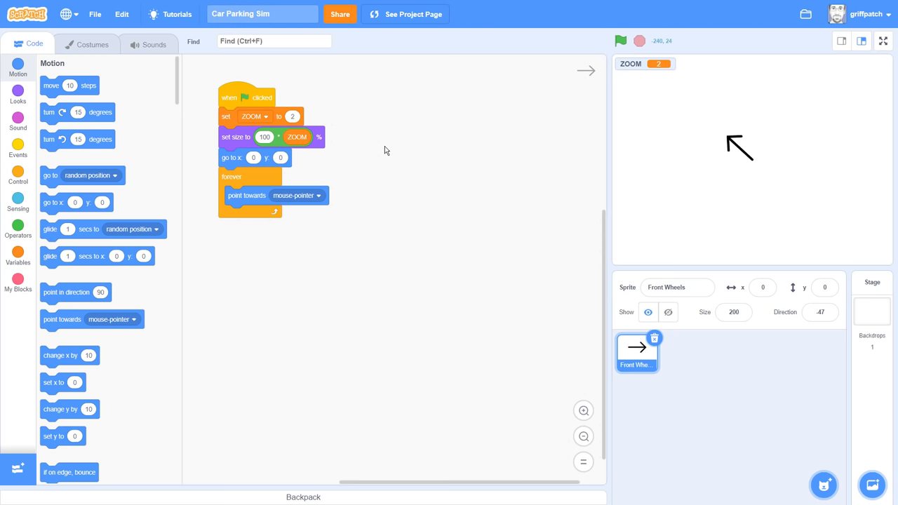
mouse_move(8, 282)
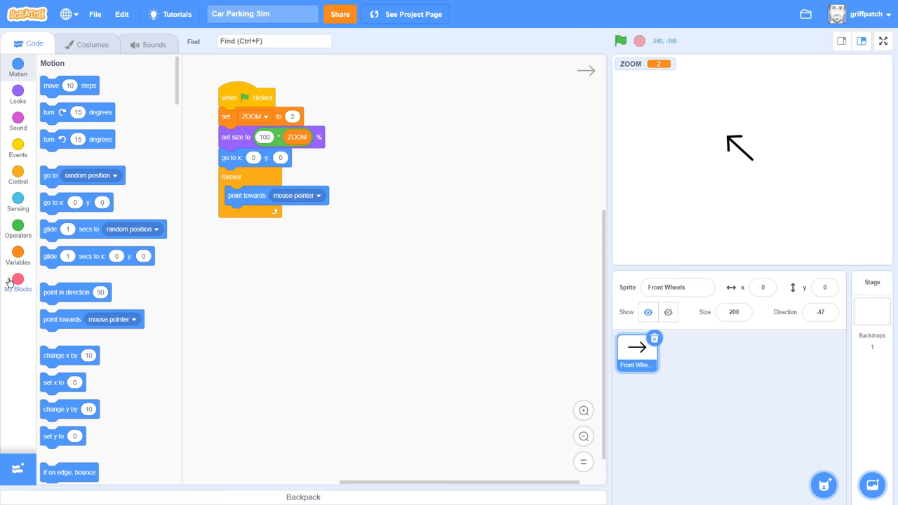
Step: Make a custom Acceleration block with a 'joystick y' input, running without screen refresh
click(17, 281)
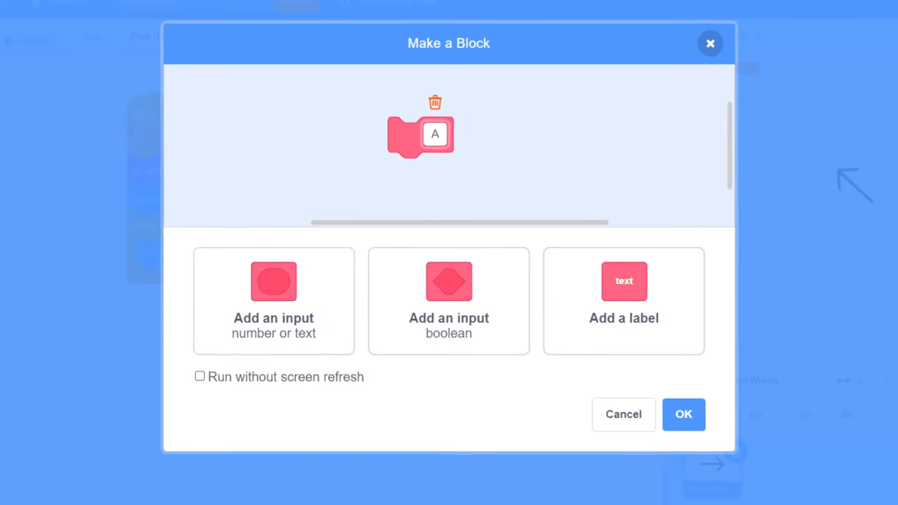
text(Acceleration)
text(joy)
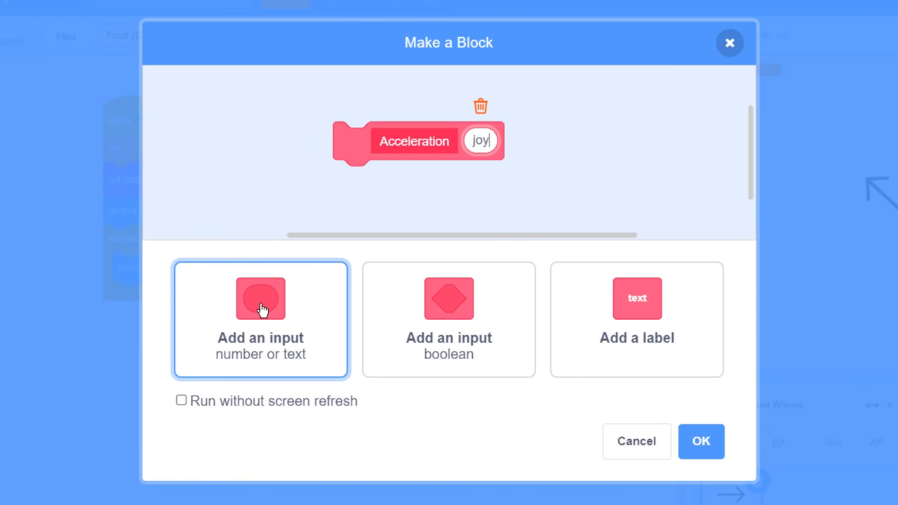
click(181, 400)
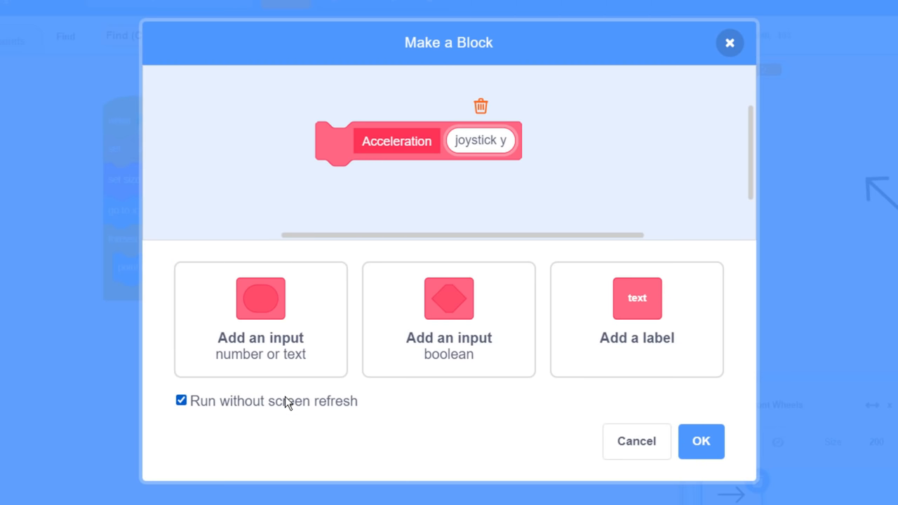
mouse_move(702, 441)
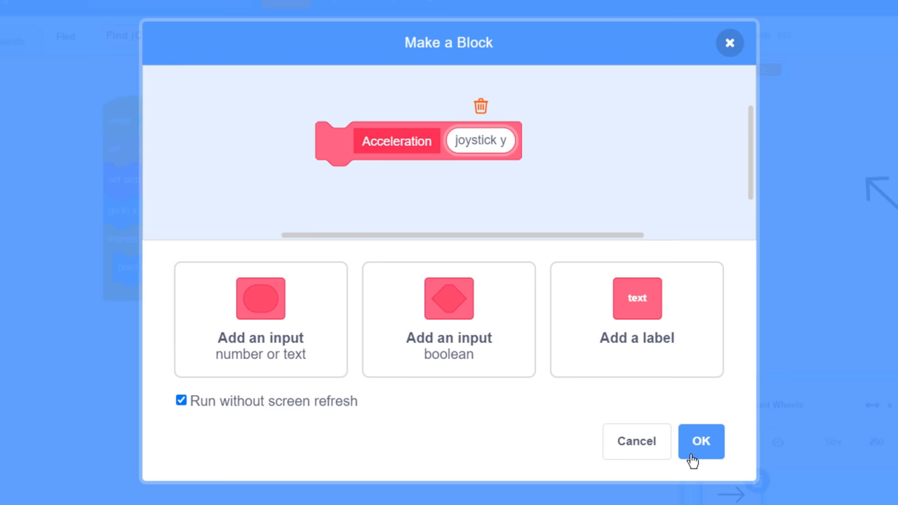
click(700, 440)
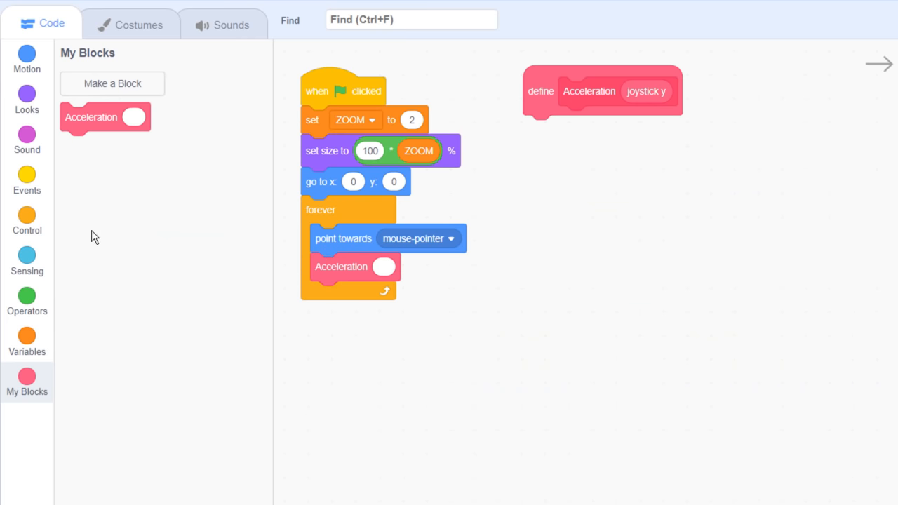
Step: Feed Acceleration up-arrow minus down-arrow pressed and move ZOOM * joystick y steps
click(27, 298)
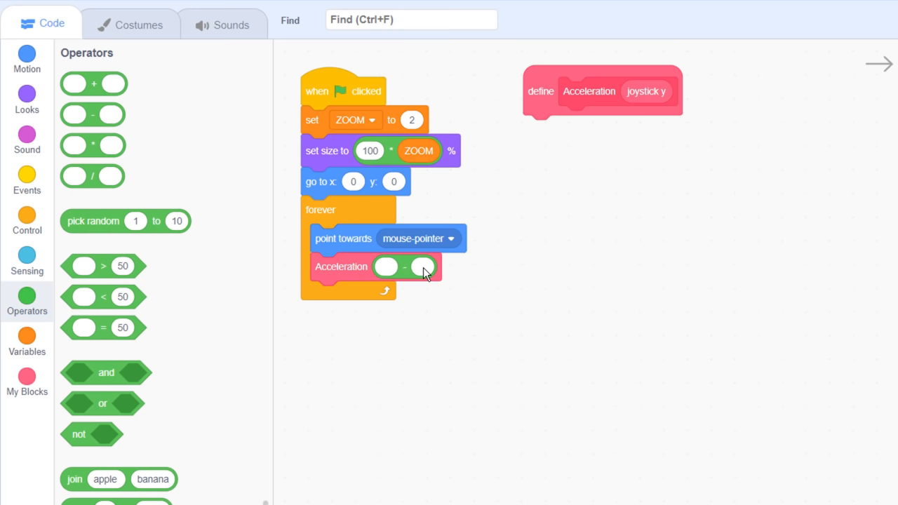
click(27, 261)
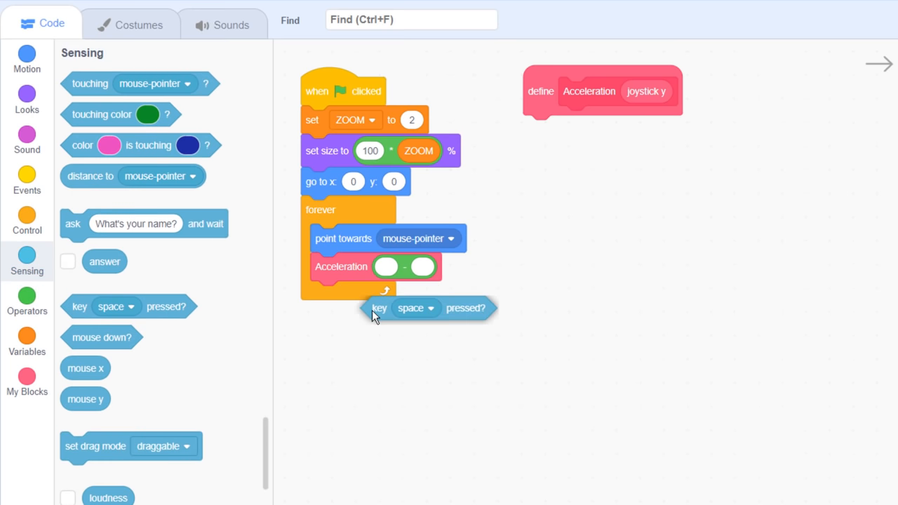
click(449, 309)
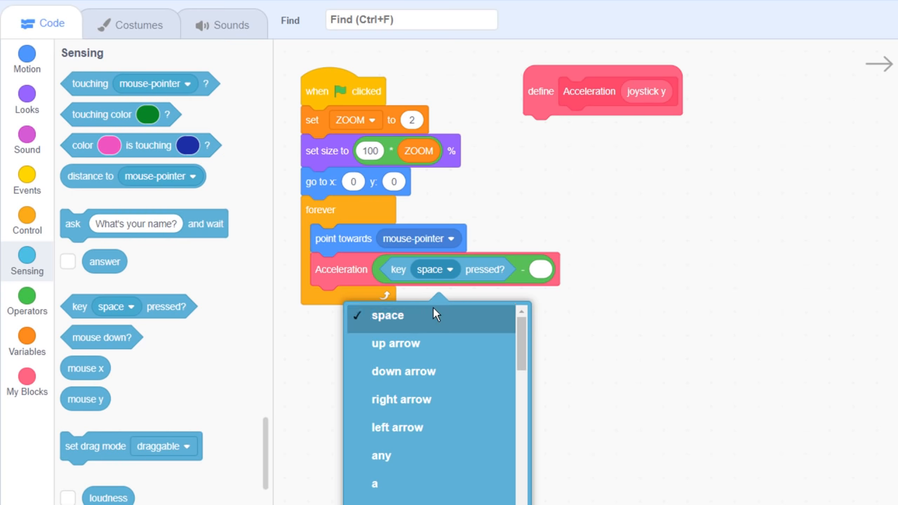
click(396, 342)
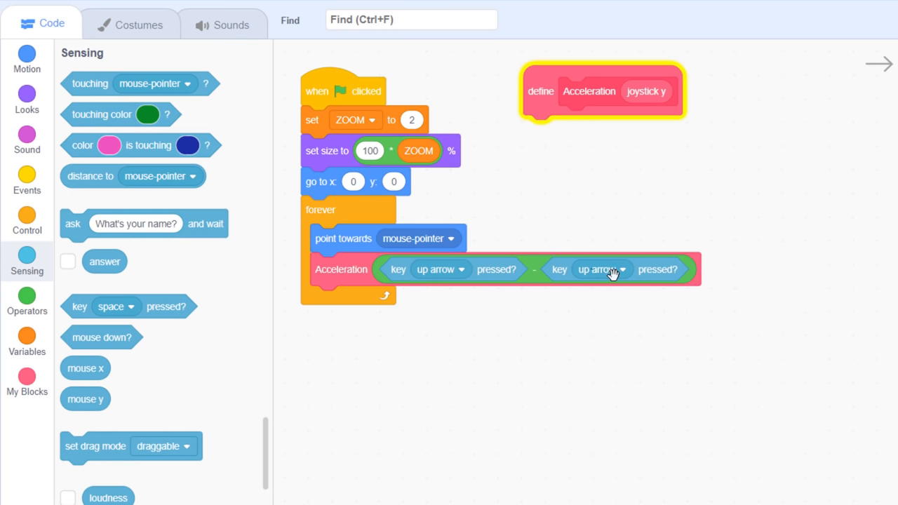
click(601, 270)
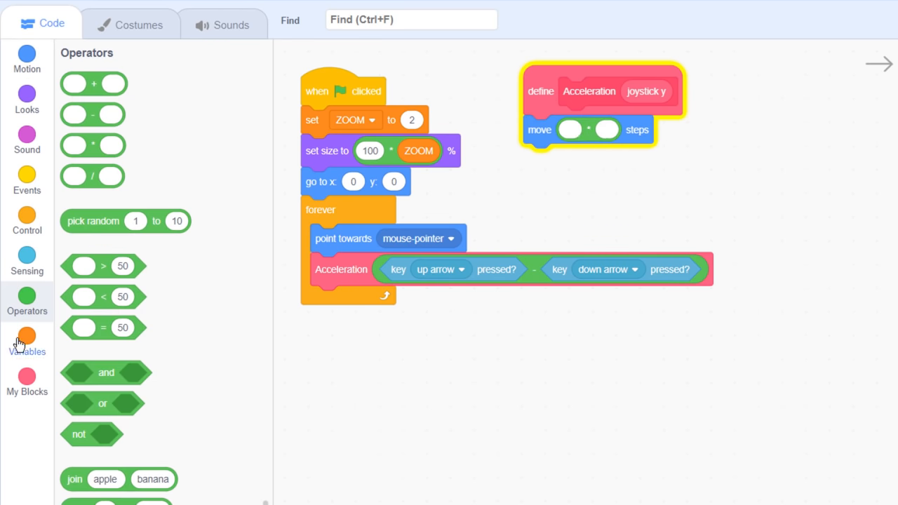
click(27, 341)
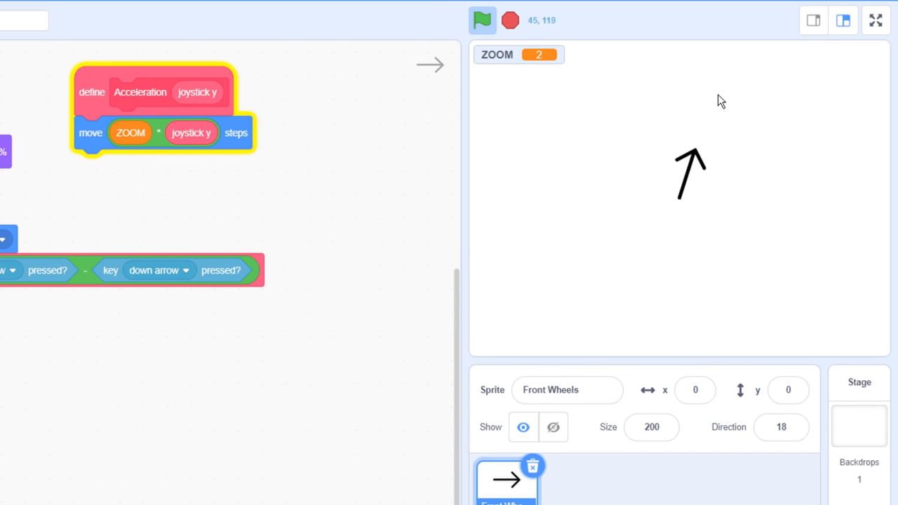
Step: Test-drive the arrow with the arrow keys on the full-size stage, then stop the run
click(875, 20)
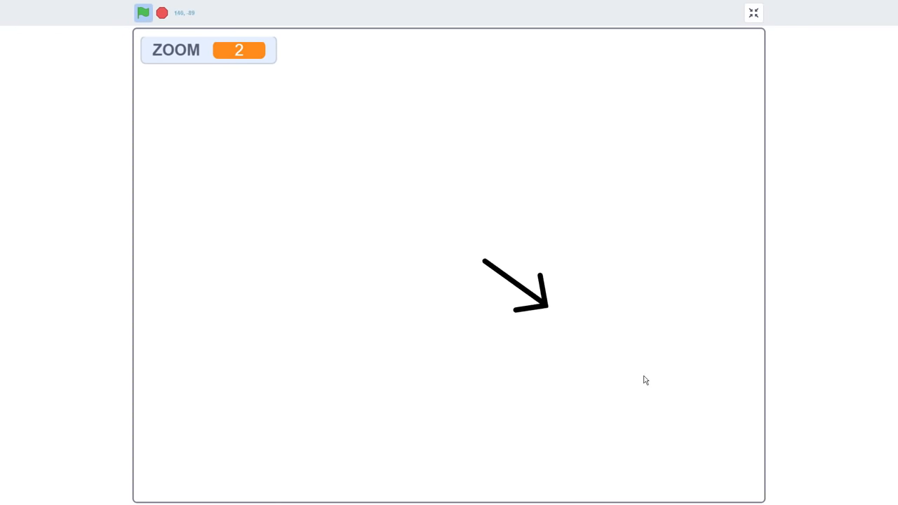
click(161, 12)
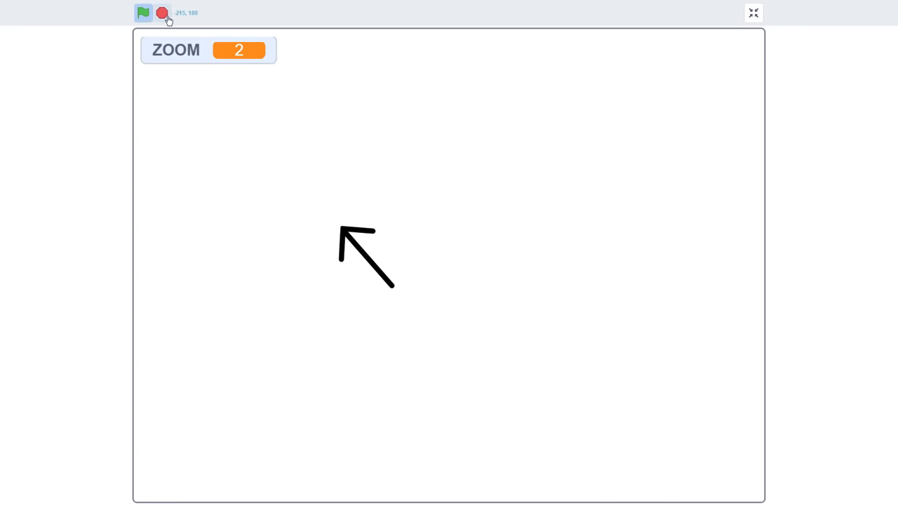
click(751, 13)
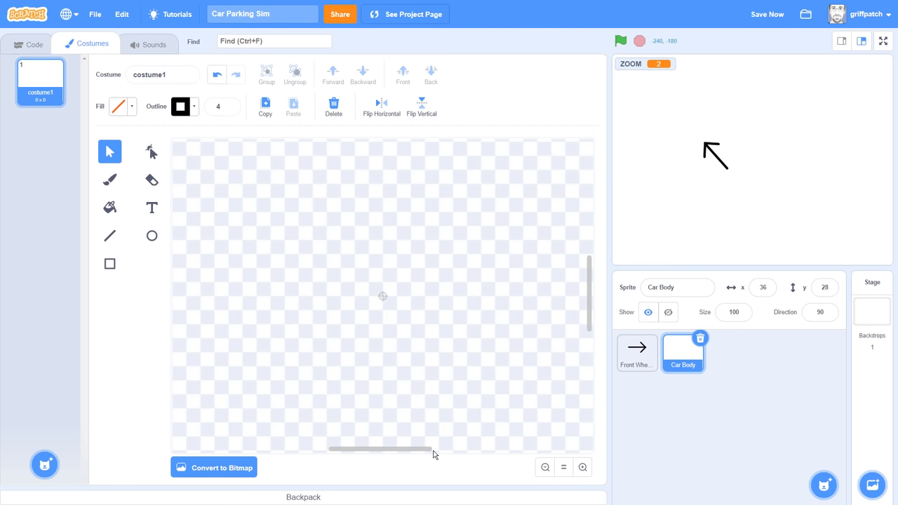
Step: Paint the Car Body costume as a large rectangle outline with a narrow inner rectangle
drag(280, 236, 486, 356)
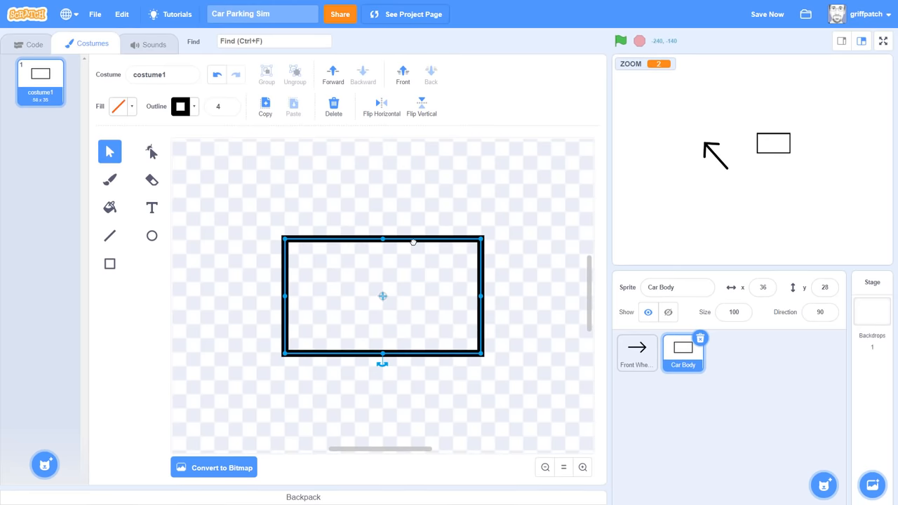
click(109, 264)
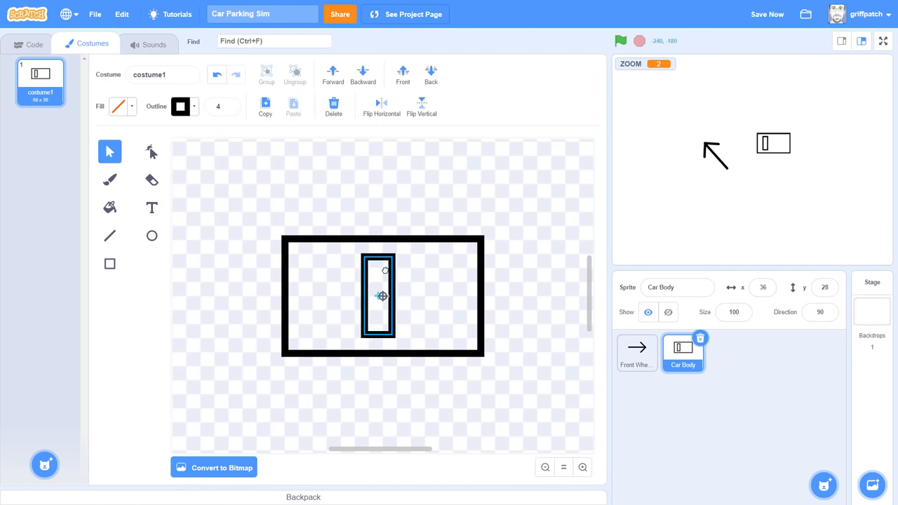
drag(382, 294, 404, 295)
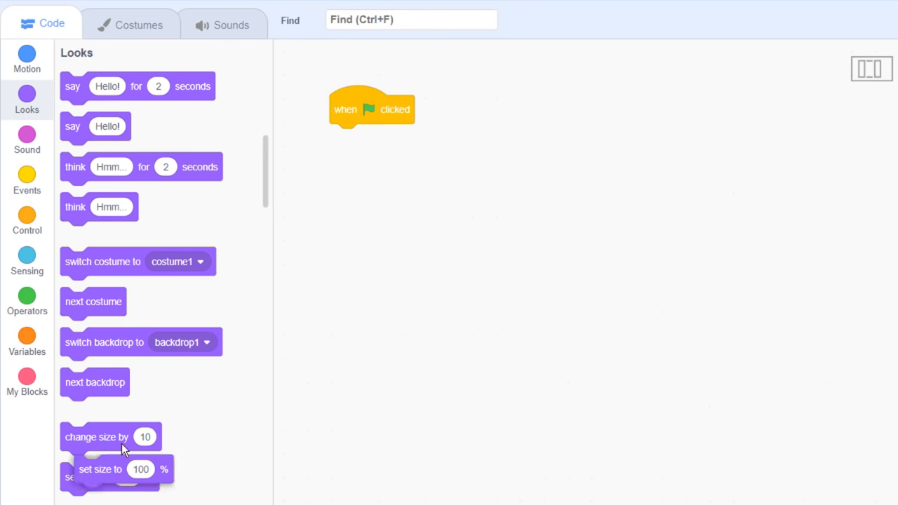
Step: At green flag set Car Body's size to 100 * ZOOM %
click(27, 300)
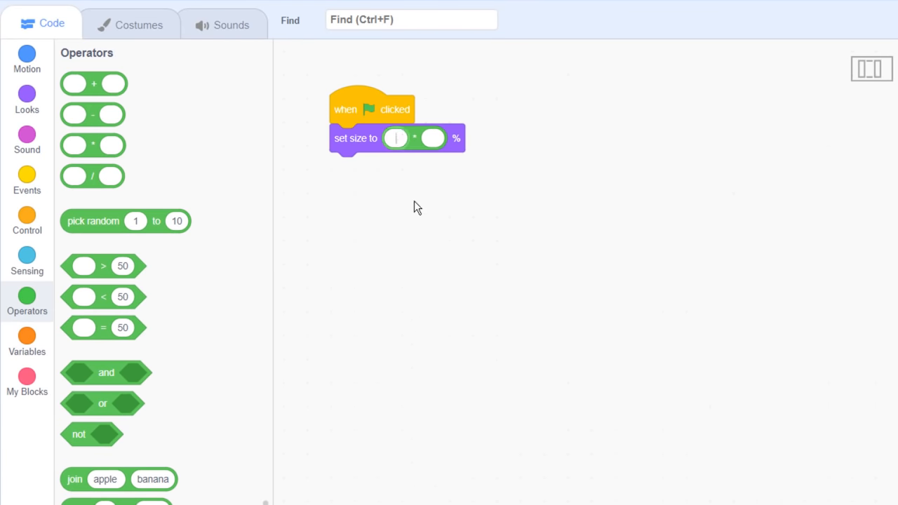
click(26, 342)
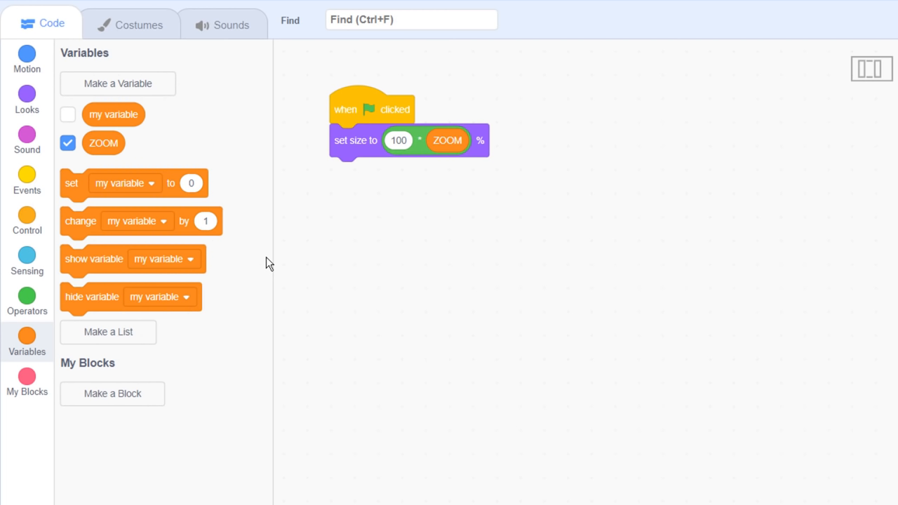
Step: Create variable body length set to 34 and send Car Body to the front layer
click(117, 84)
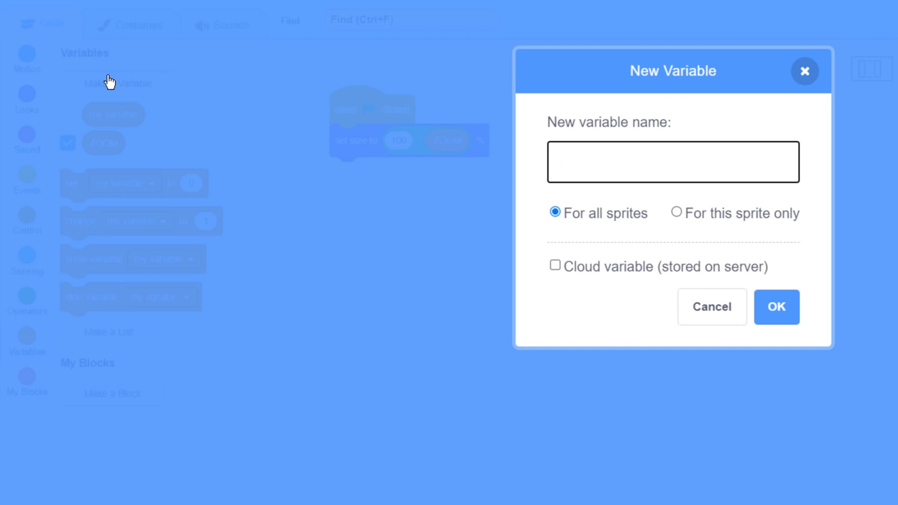
text(body lengt)
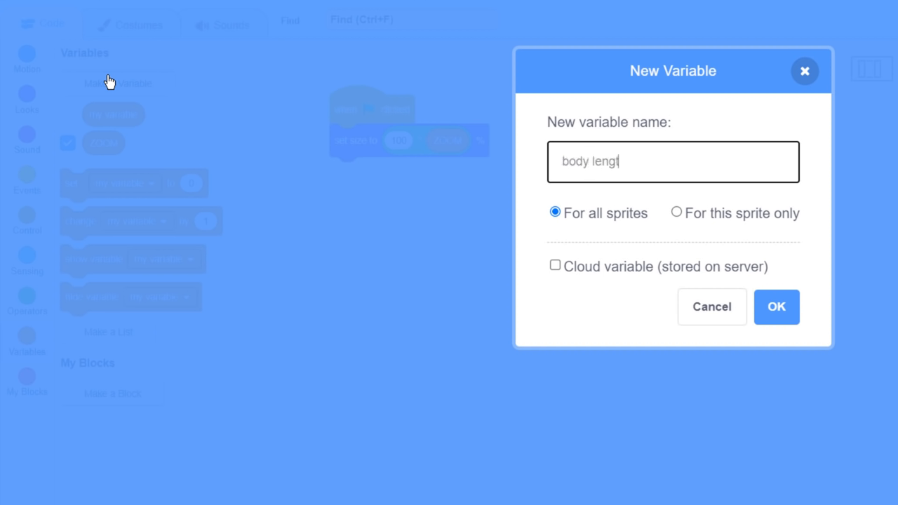
click(775, 305)
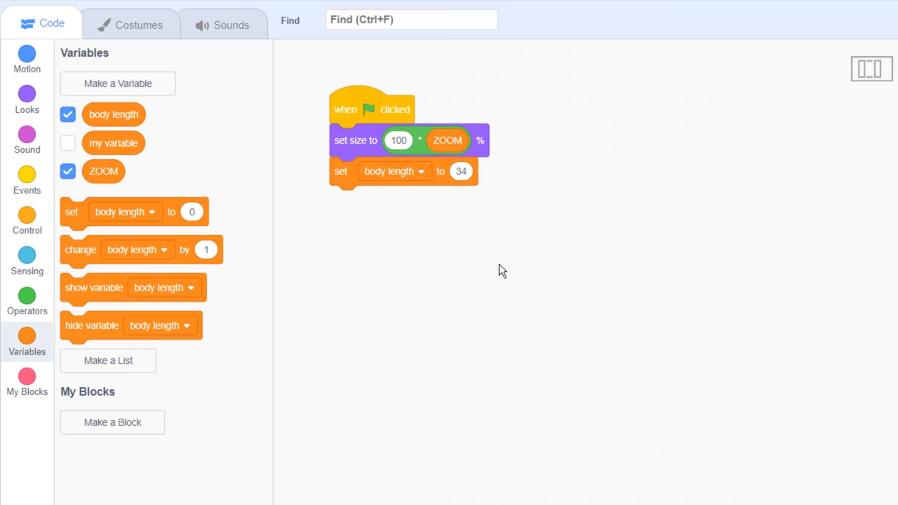
click(67, 143)
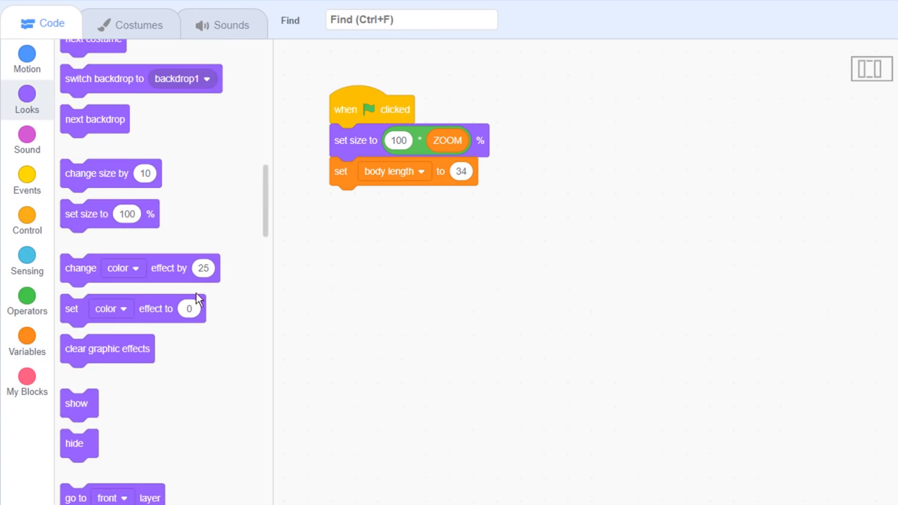
drag(112, 497, 381, 199)
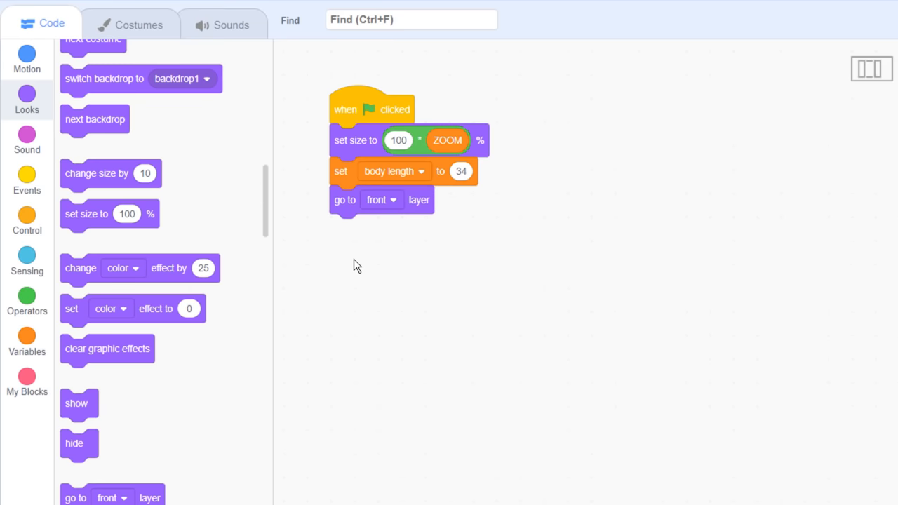
Step: Forever point towards Front Wheels, go there, and move back body length * ZOOM
click(27, 219)
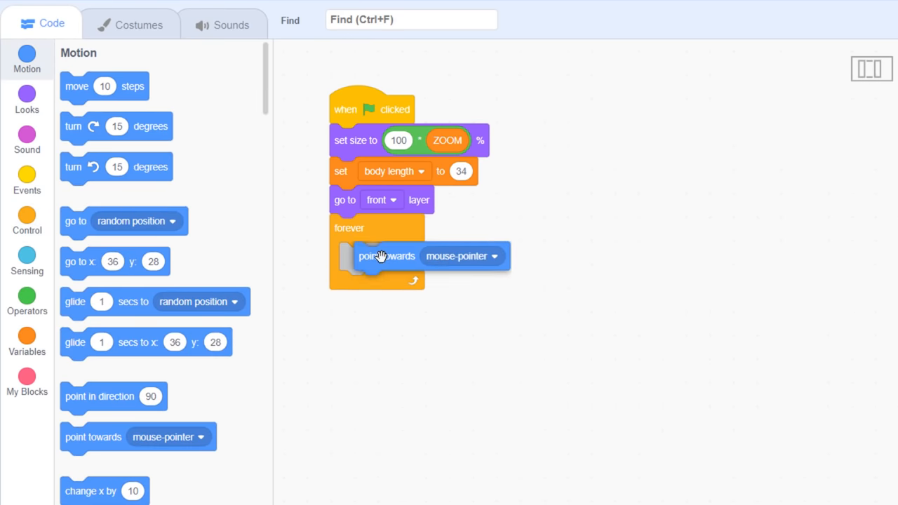
click(461, 256)
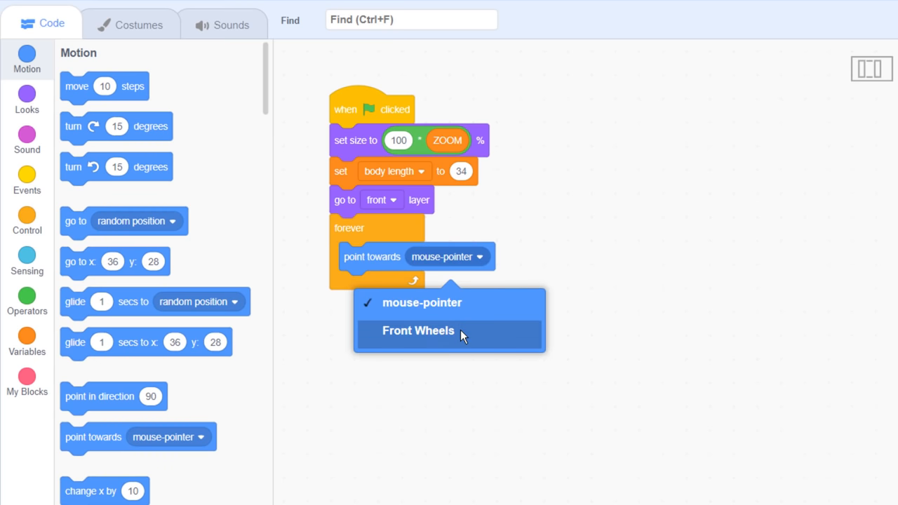
click(418, 331)
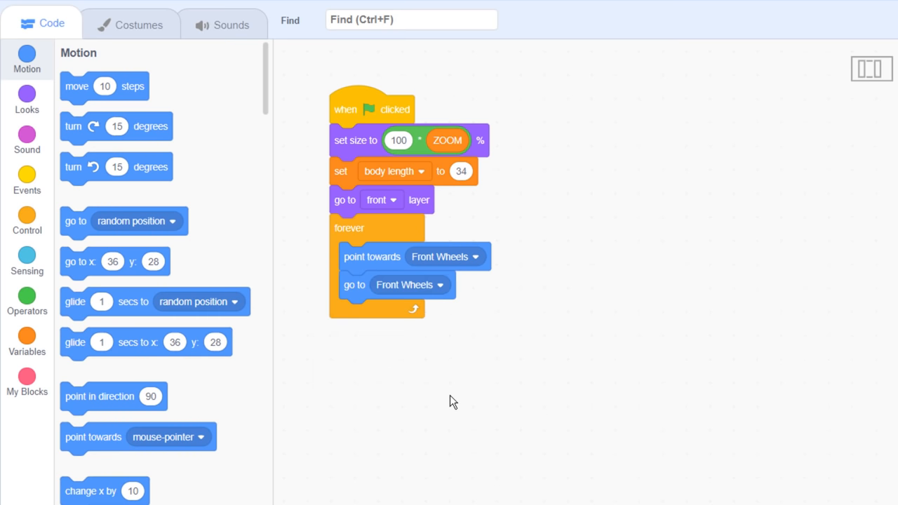
mouse_move(811, 152)
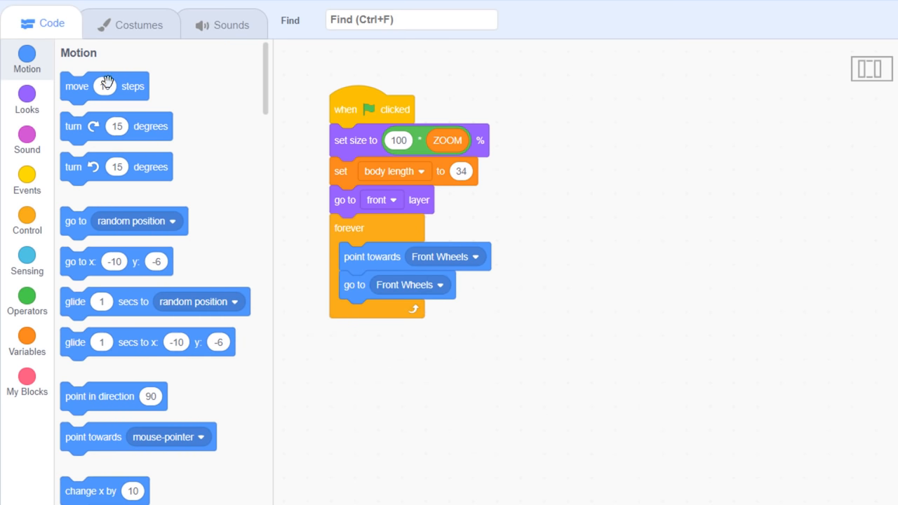
click(27, 301)
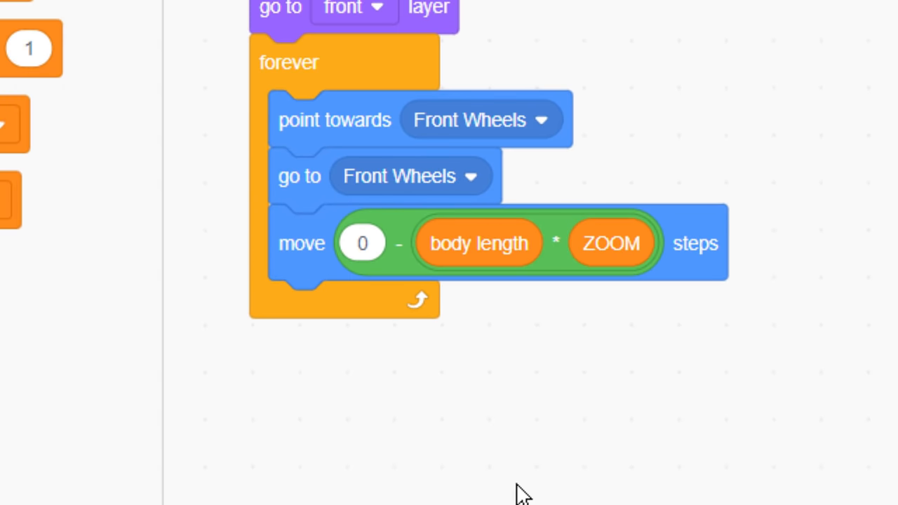
mouse_move(849, 359)
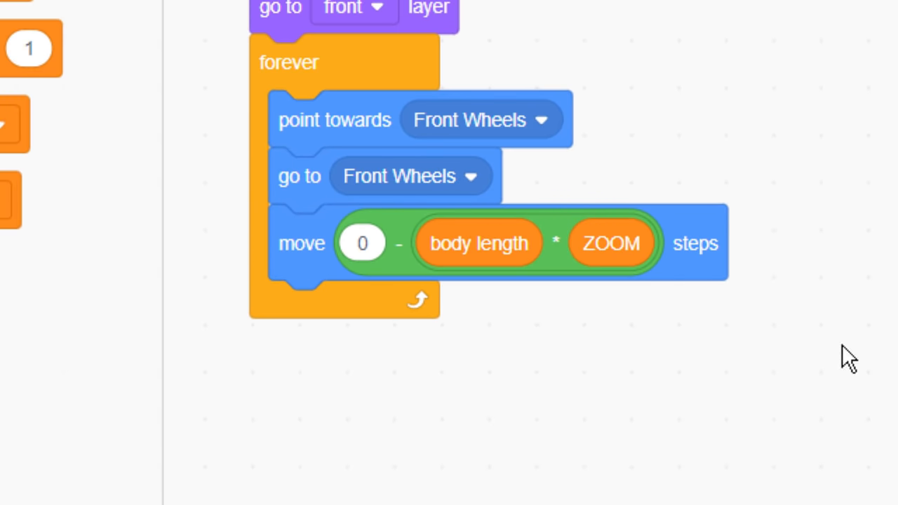
Step: Run the game full-screen, drive the car body behind the Front Wheels arrow, then return to the editor
click(143, 12)
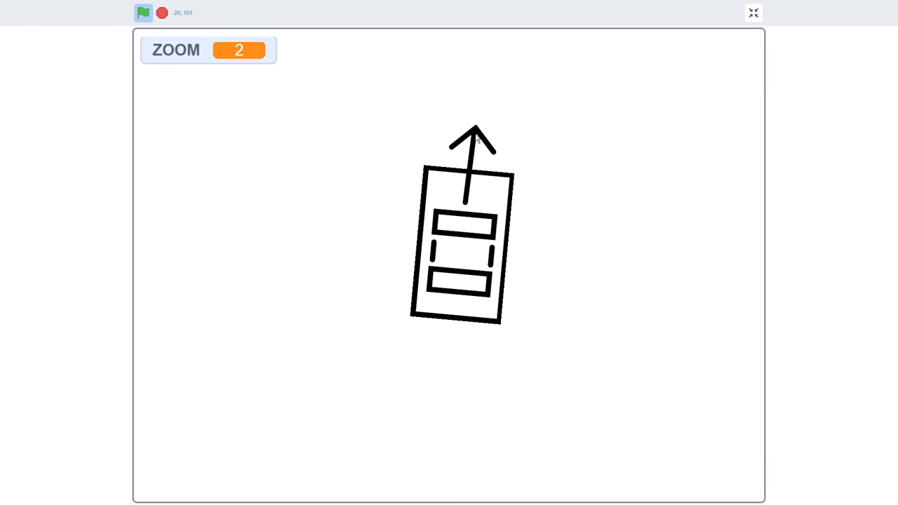
click(752, 13)
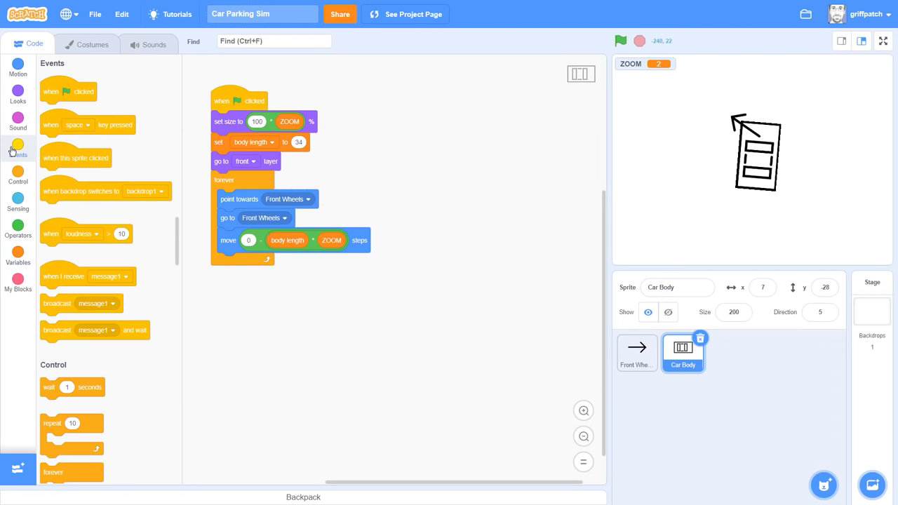
Step: Start Car Body's script on a new 'Car Body' message broadcast from the Front Wheels green-flag script
click(382, 92)
text(Car Bo)
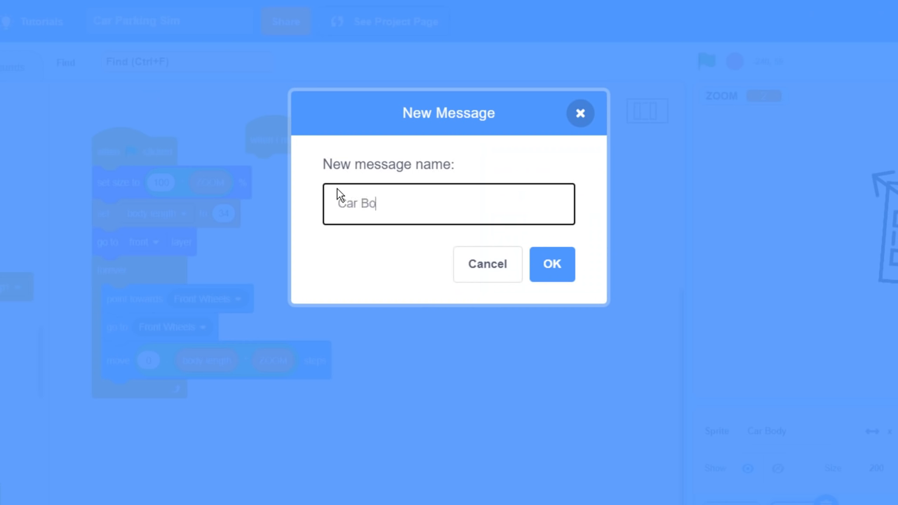
text(dy)
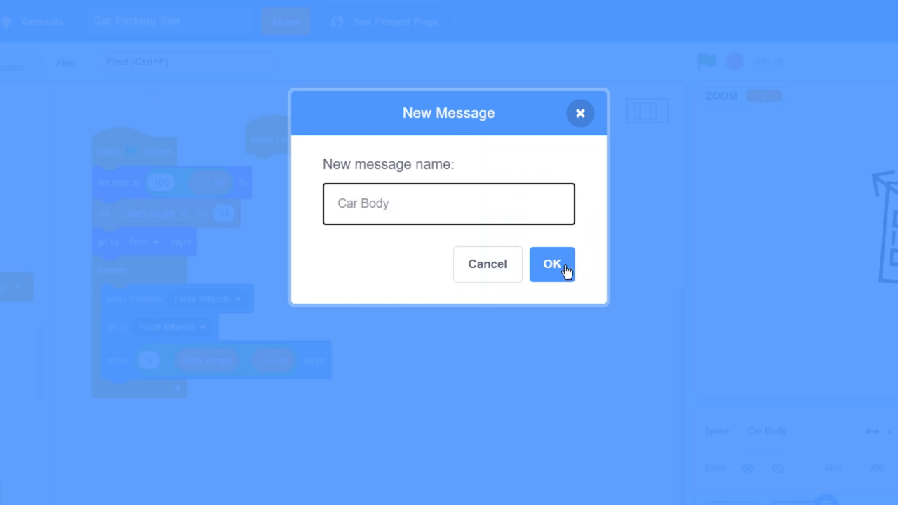
click(553, 264)
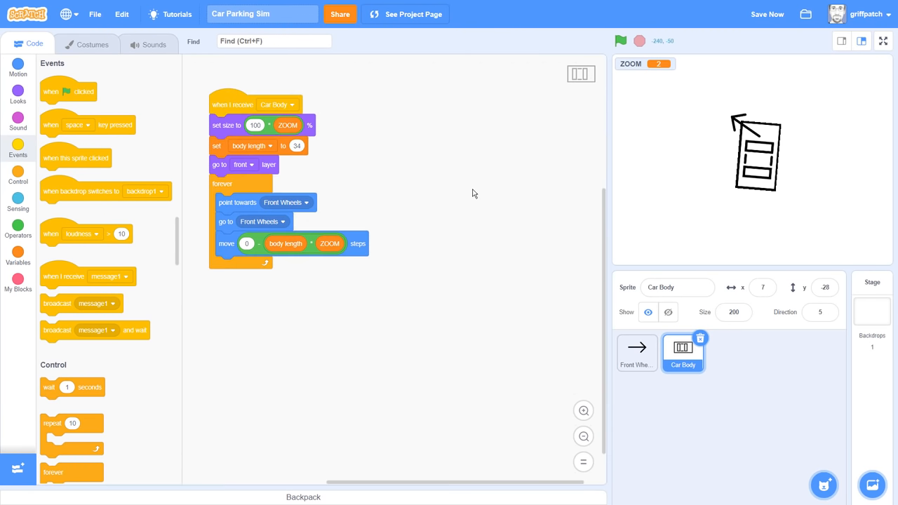
click(637, 354)
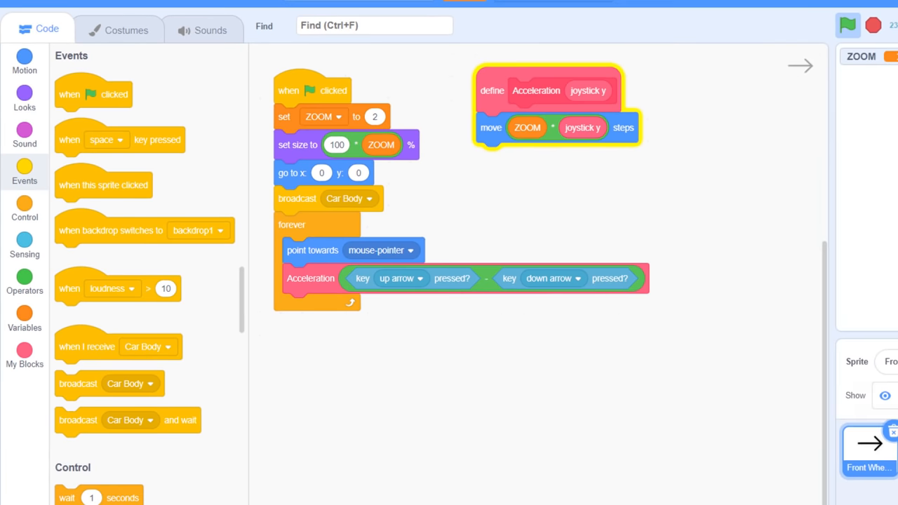
click(847, 25)
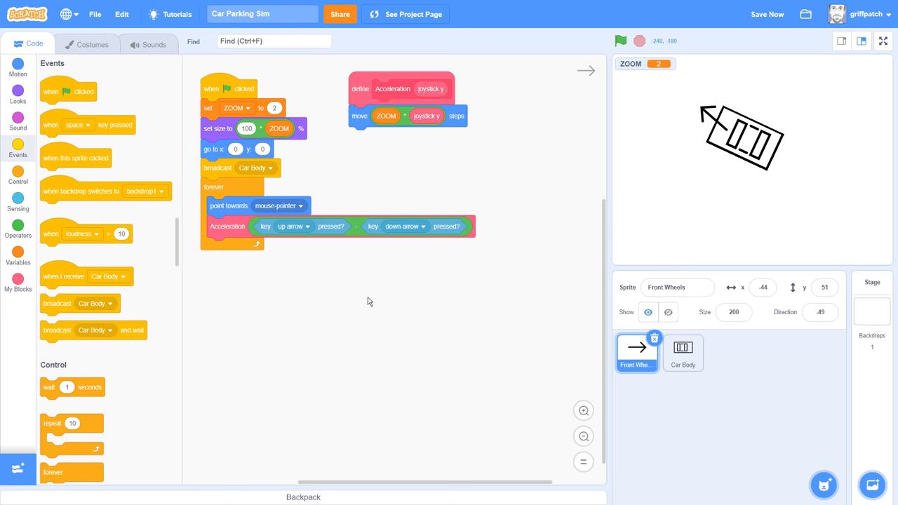
Step: Create SPEED, POWER and BREAK variables and set them to 0, 0.3 and 0.96 under the green flag
click(584, 409)
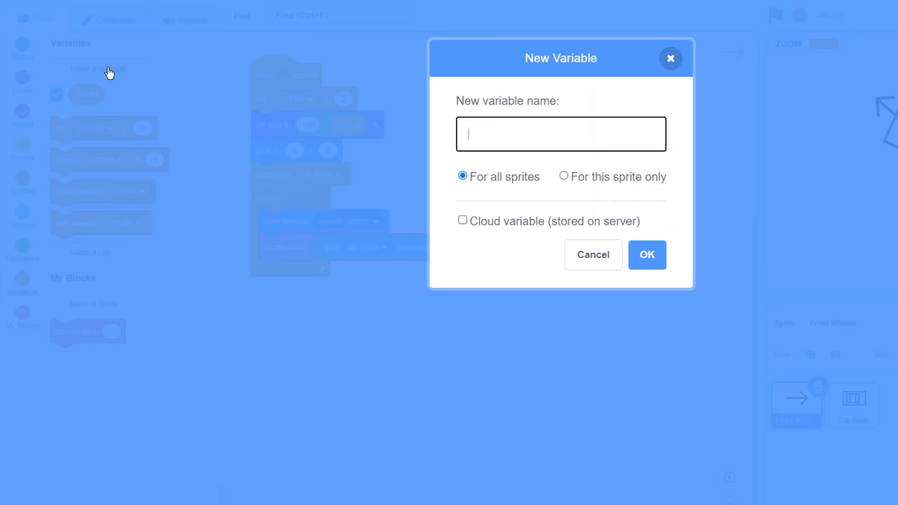
text(SPEED)
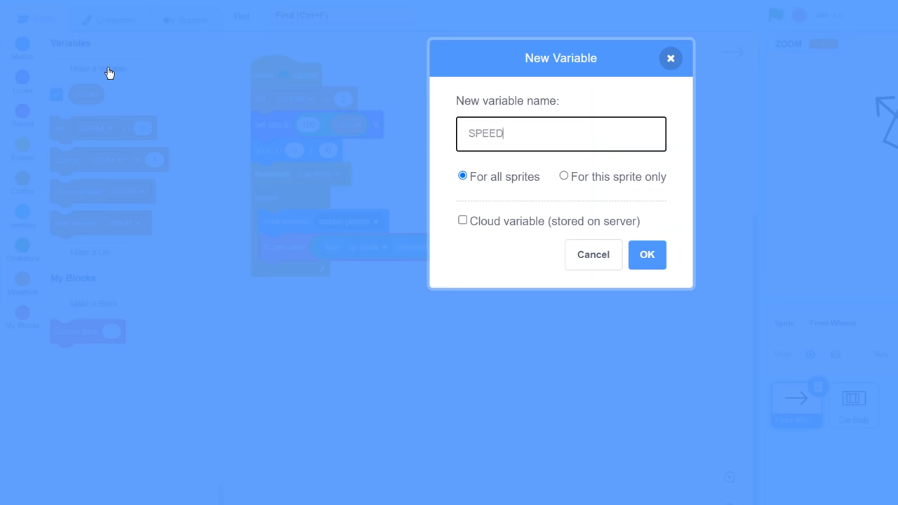
click(645, 255)
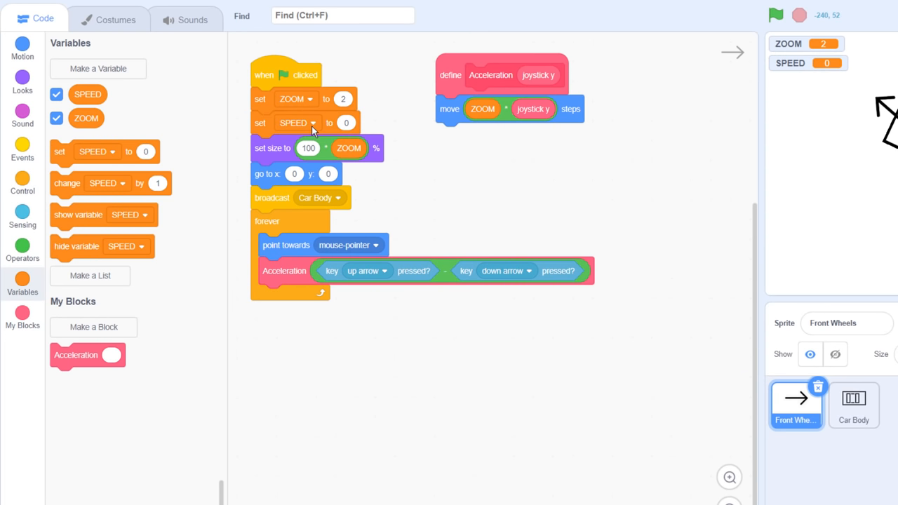
click(98, 67)
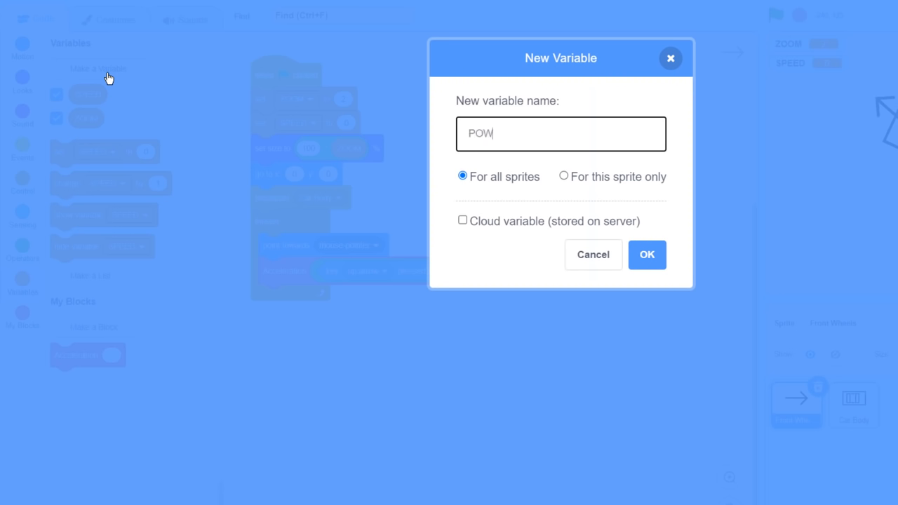
click(646, 256)
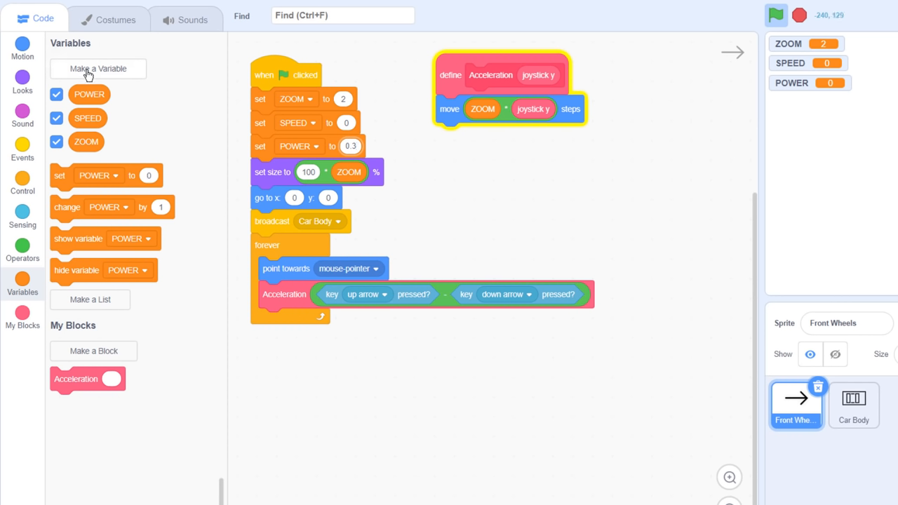
click(98, 67)
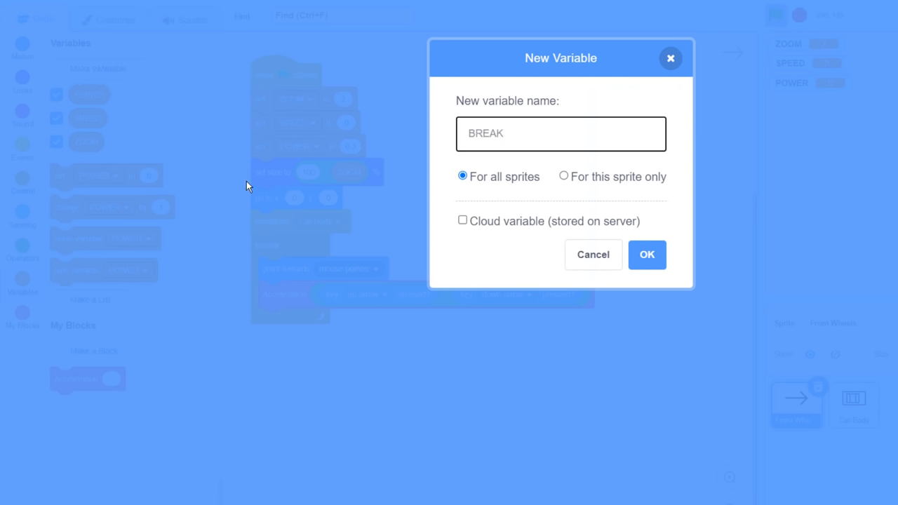
click(646, 254)
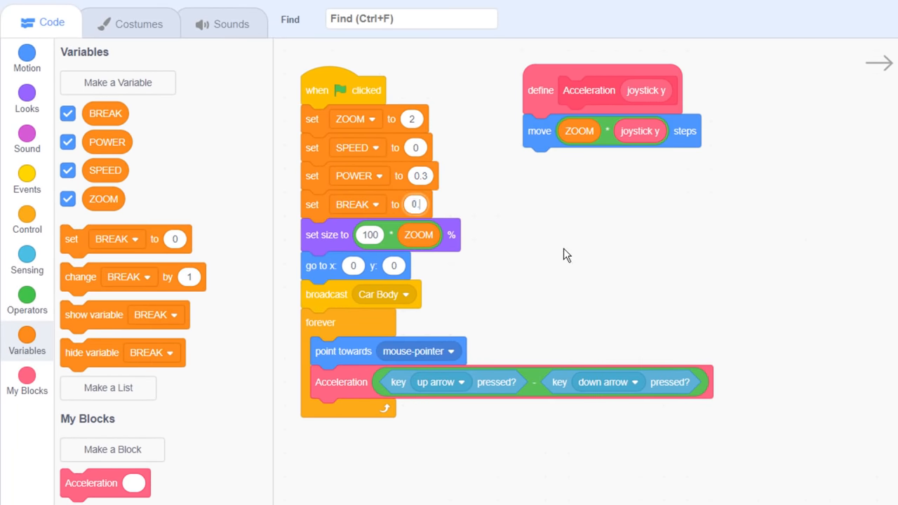
text(0.96)
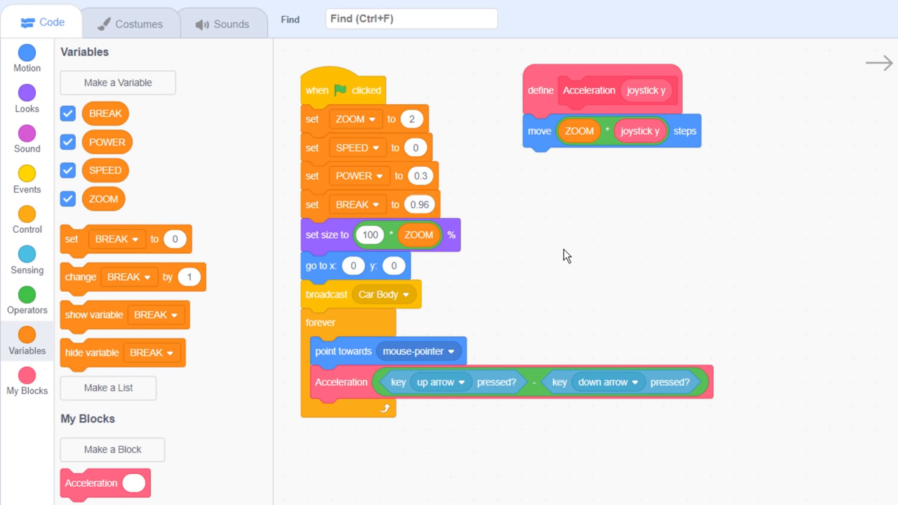
mouse_move(668, 252)
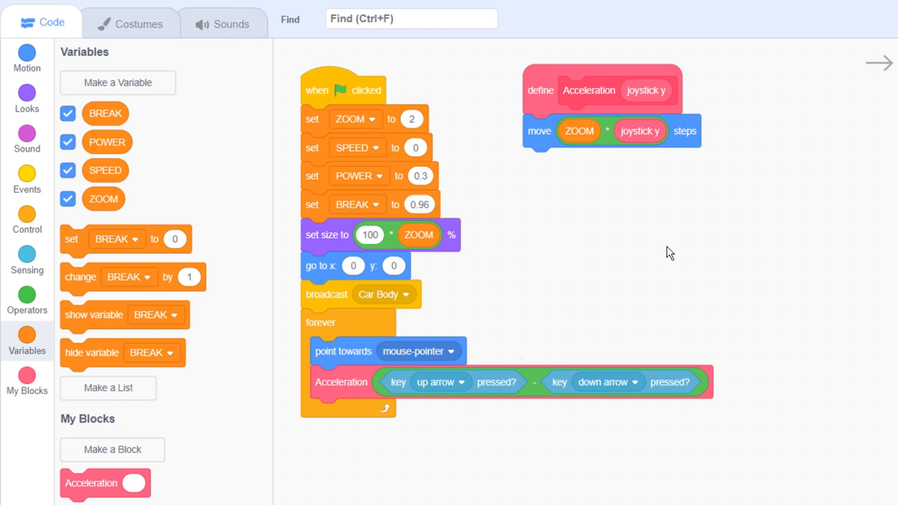
mouse_move(596, 236)
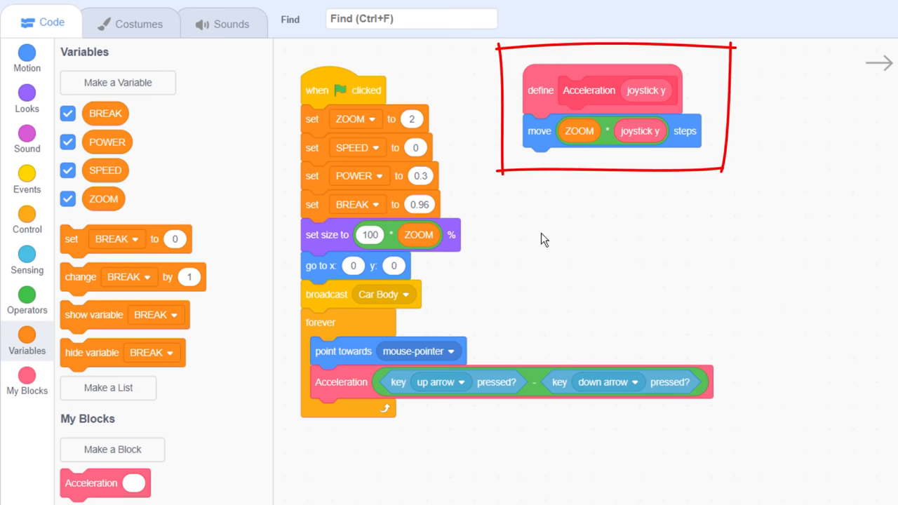
Step: In Acceleration, change SPEED by POWER times joystick y and move ZOOM times SPEED steps
click(592, 129)
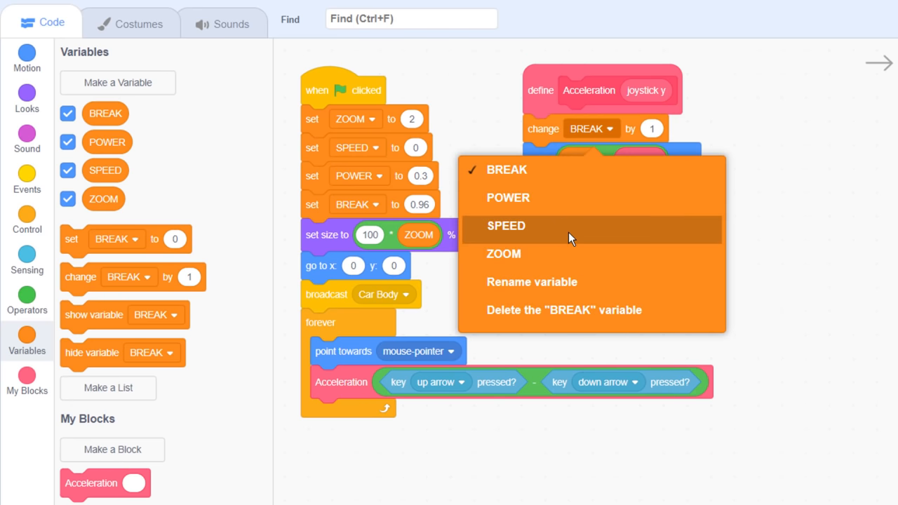
click(505, 225)
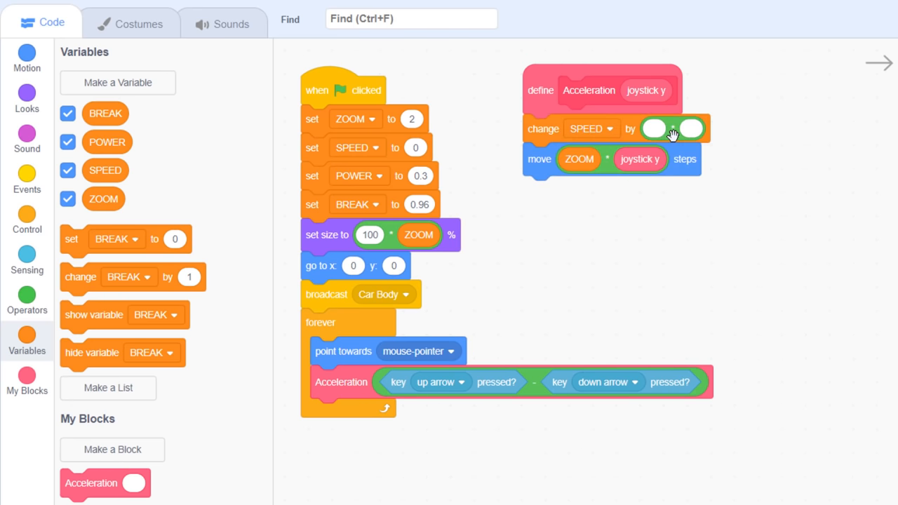
drag(107, 141, 656, 130)
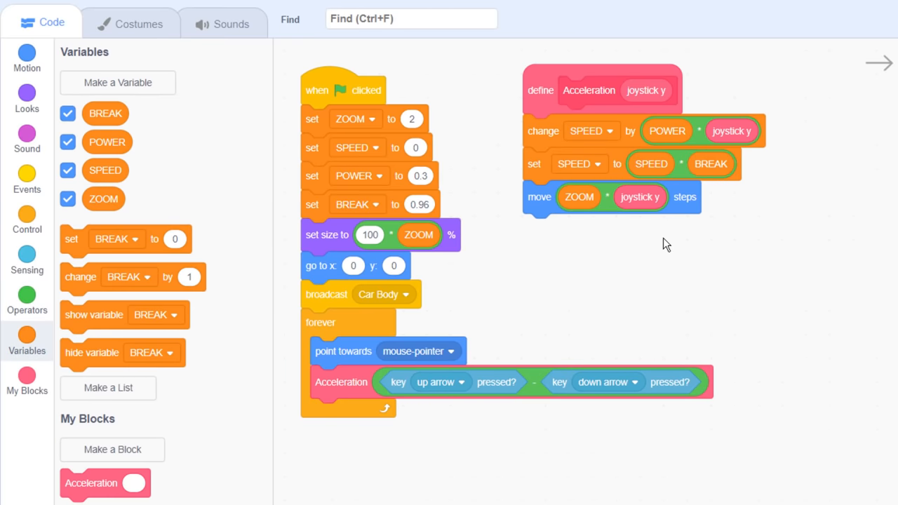
mouse_move(474, 254)
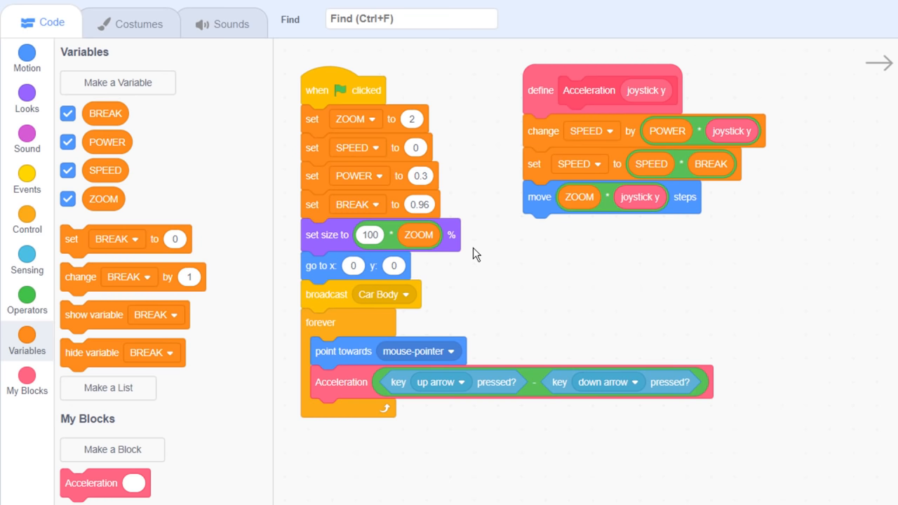
mouse_move(89, 170)
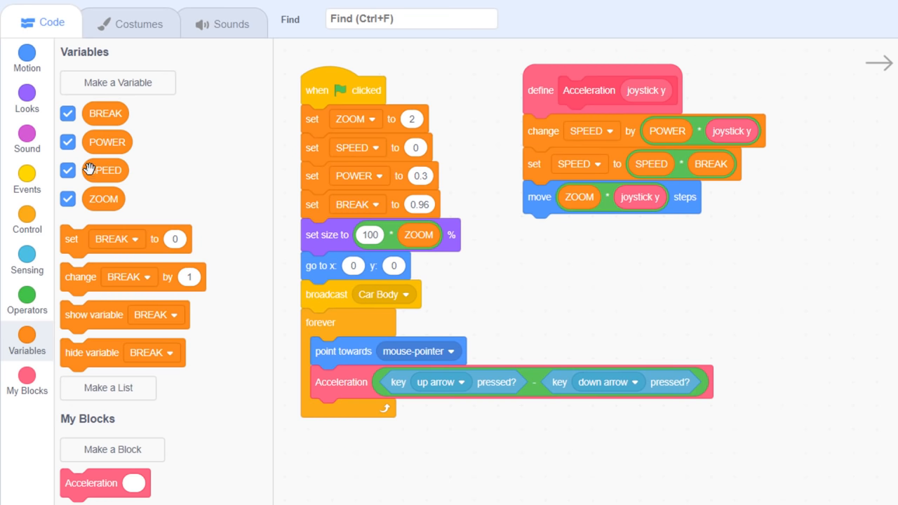
drag(639, 196, 648, 242)
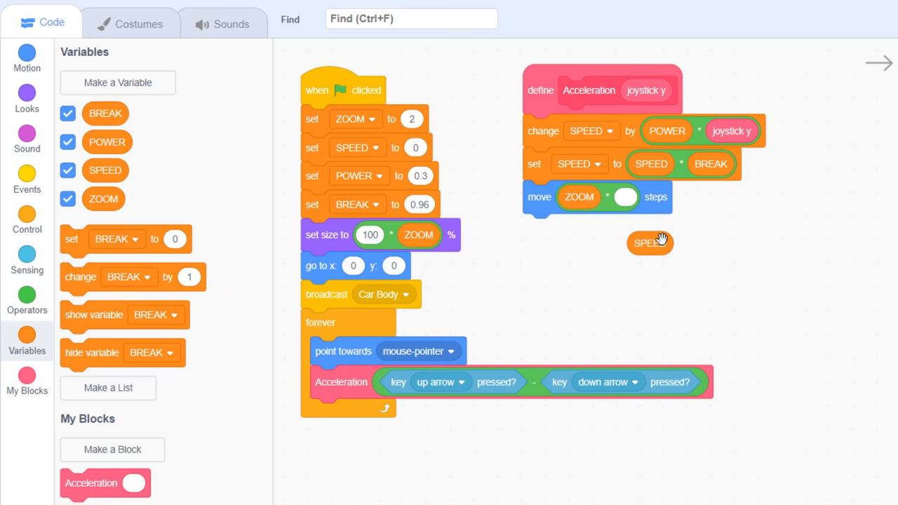
drag(648, 243, 625, 196)
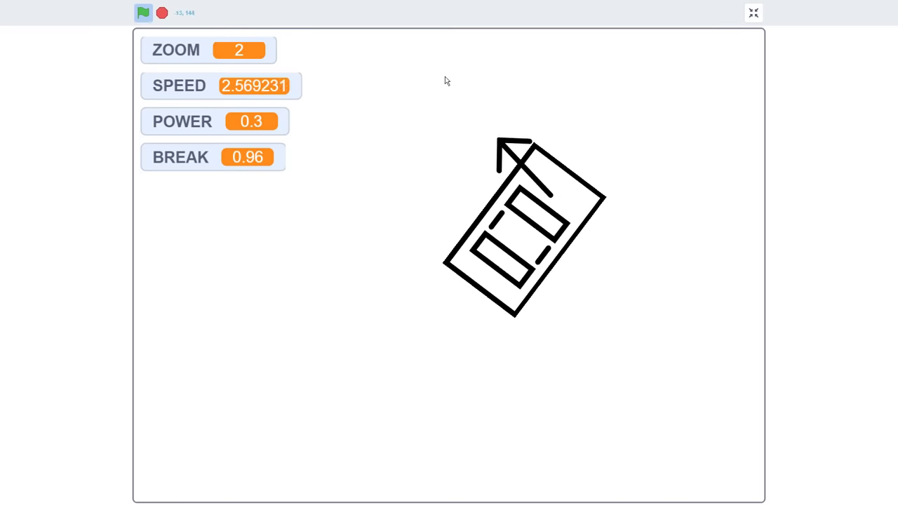
Step: Test-drive the acceleration on stage, then set ZOOM to 1 and hide the variable readouts
click(752, 12)
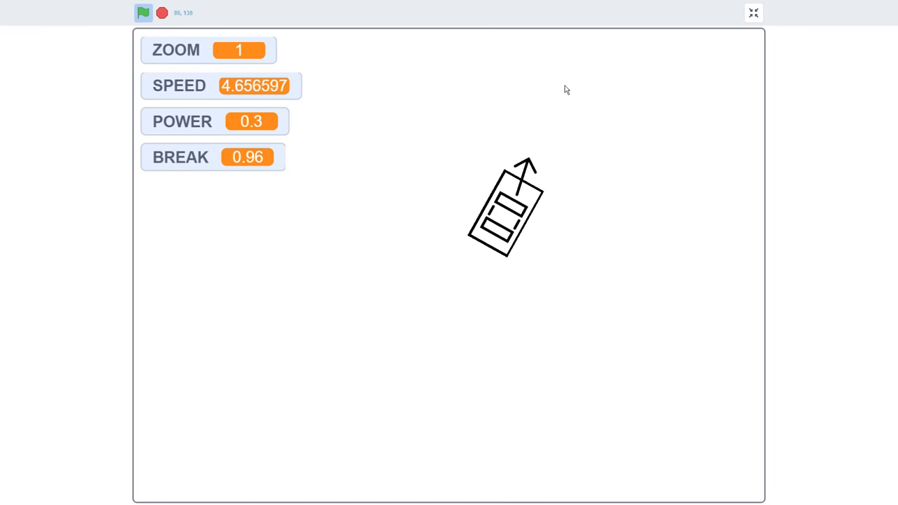
click(753, 12)
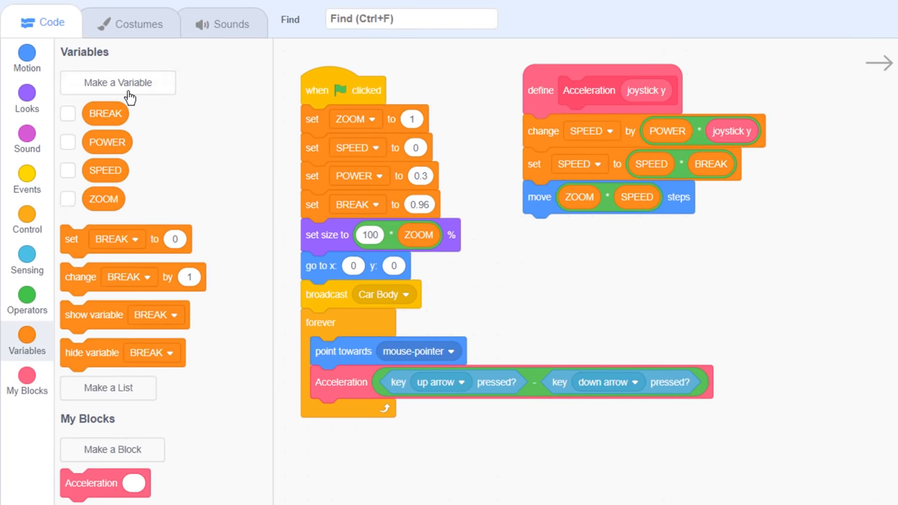
Step: Create a 'stear' variable and set it to 0 at start
click(118, 81)
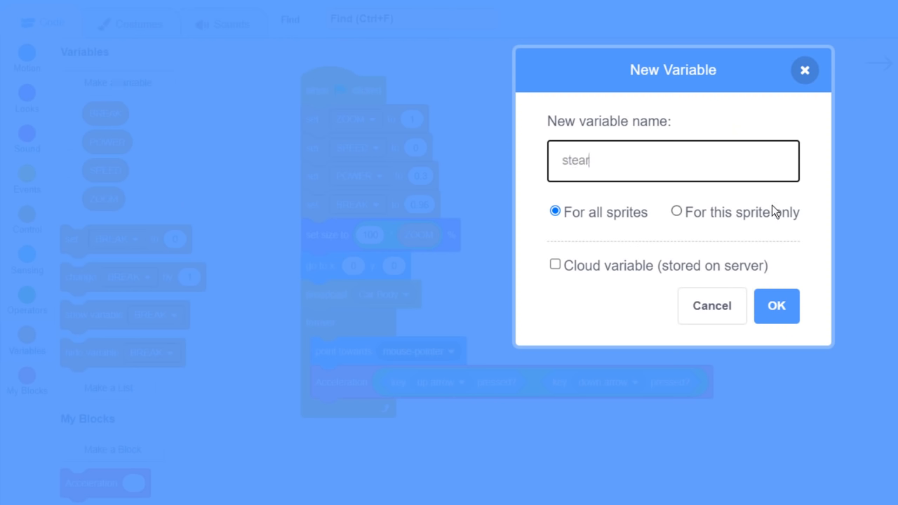
click(775, 305)
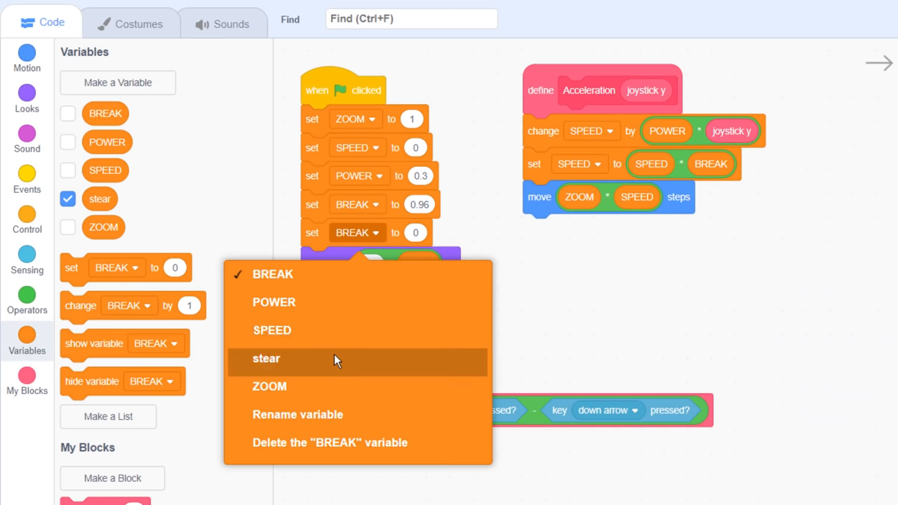
click(113, 477)
text(Turn)
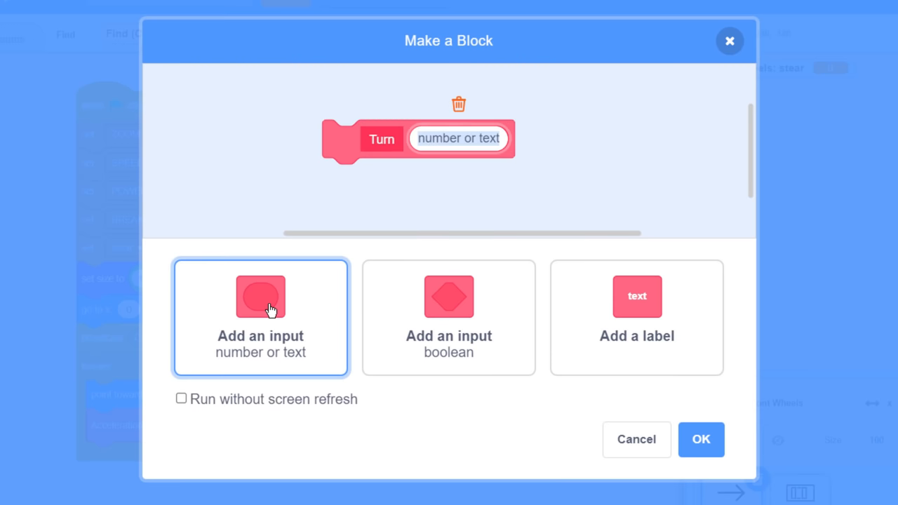
Step: Define a Turn block with input joystick x, called with right arrow minus left arrow pressed
text(joystick x)
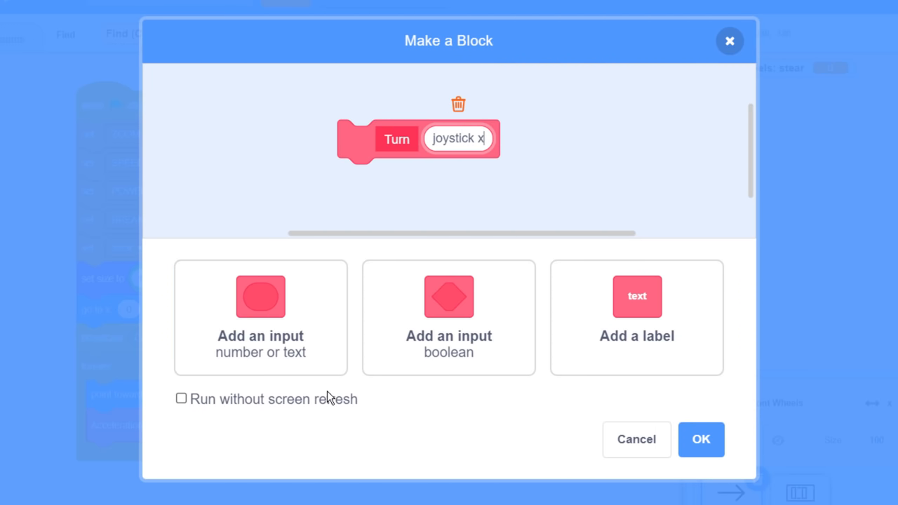
click(700, 439)
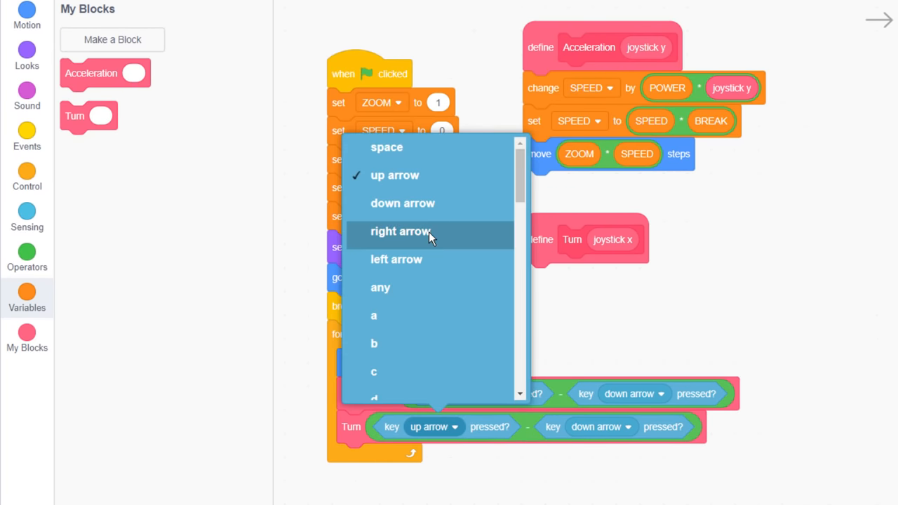
click(402, 230)
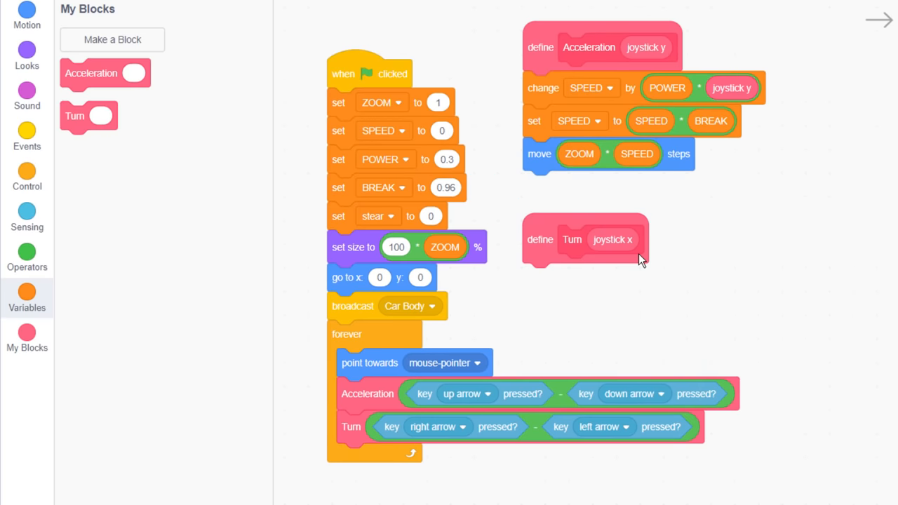
click(27, 298)
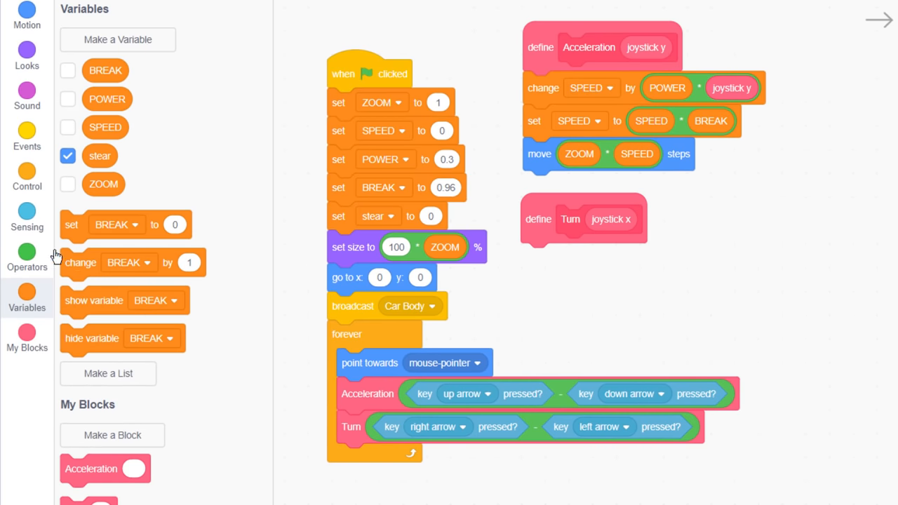
Step: In Turn, change stear by 4 times joystick x, damp it by 0.9, and point in a summed direction
click(587, 256)
text(4)
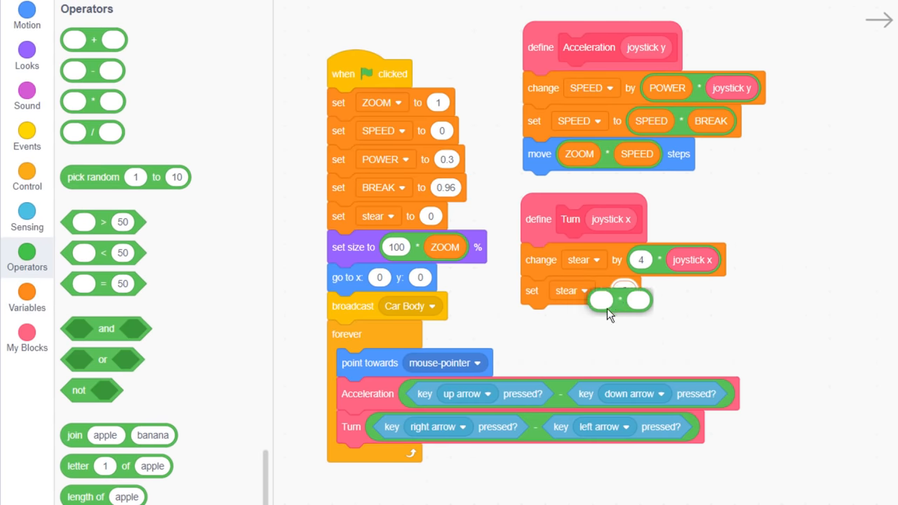
click(27, 298)
text(0.9)
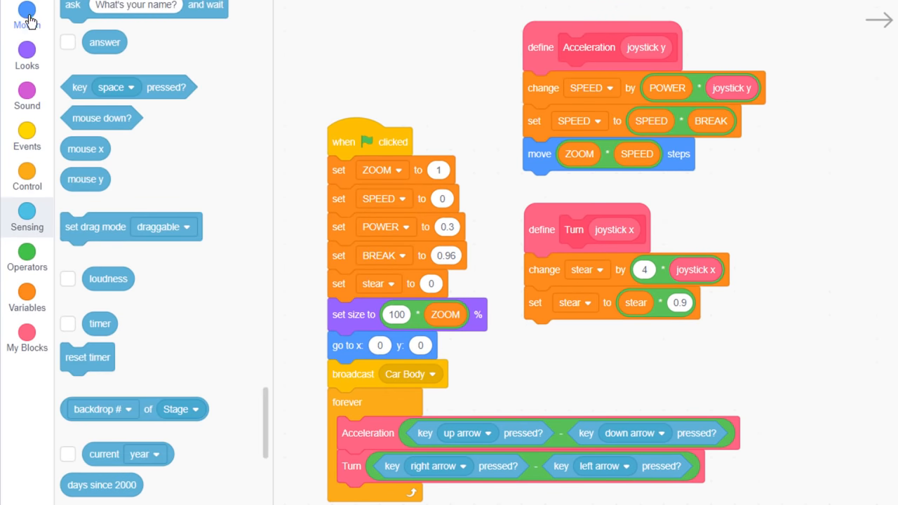
click(27, 14)
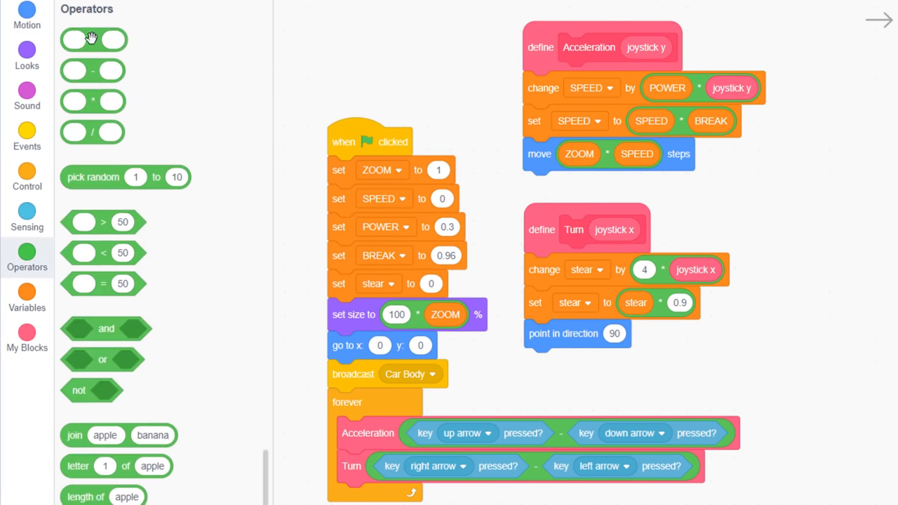
click(26, 217)
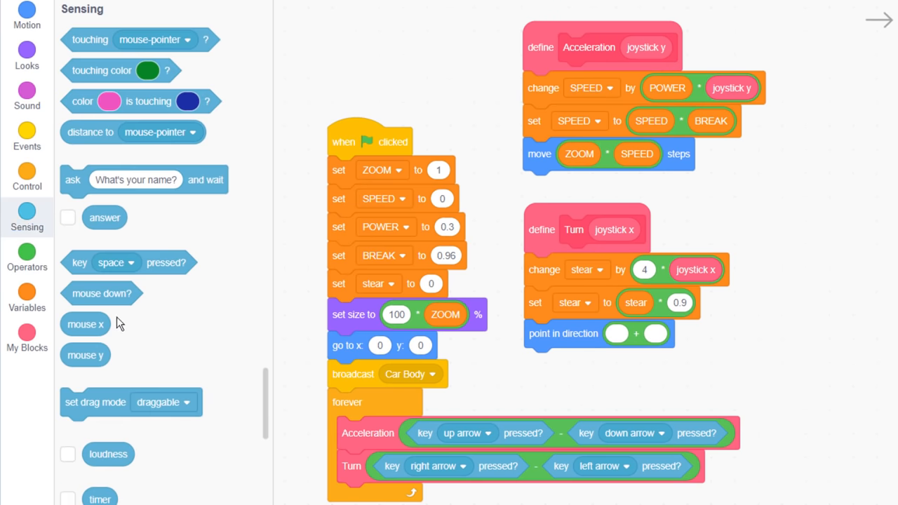
click(691, 370)
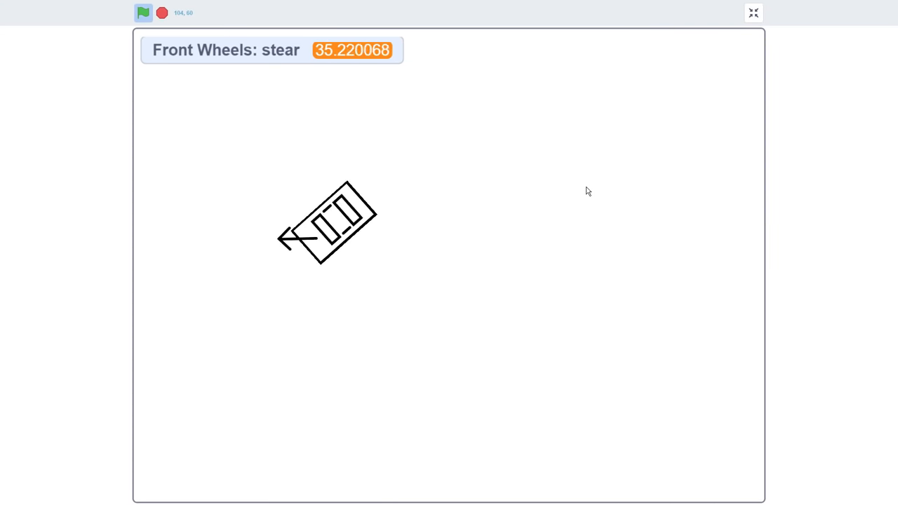
Step: Finish the steering test run and create a new blank sprite via Paint
click(752, 12)
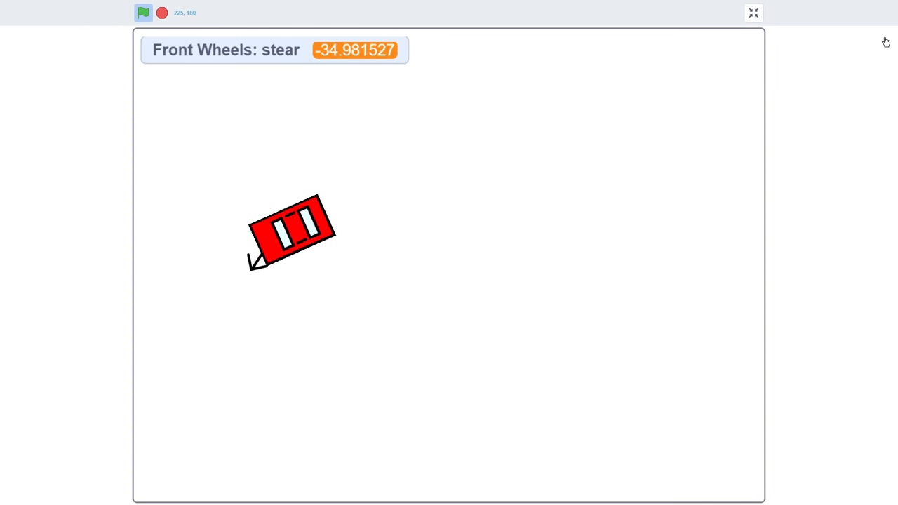
click(752, 13)
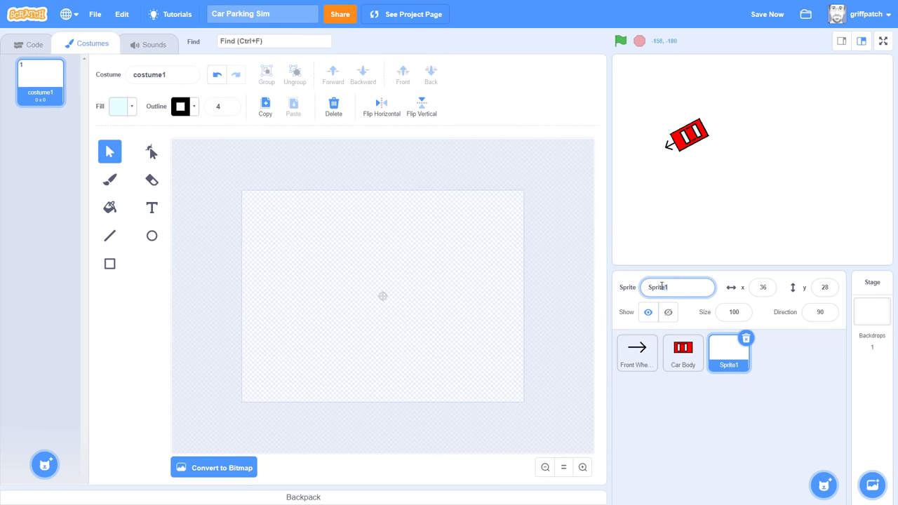
Step: Name the sprite Target, copy in the car costume and reshape it into a rectangle named Outline
text(Target)
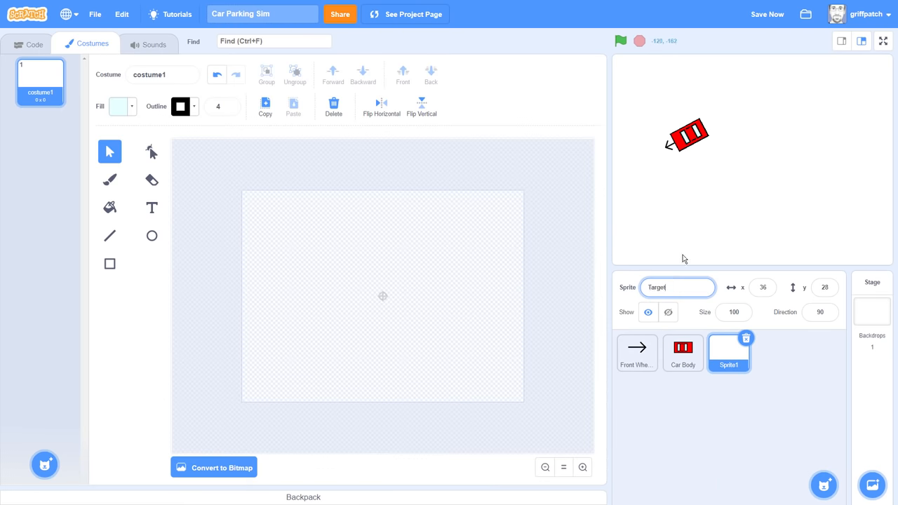
click(682, 353)
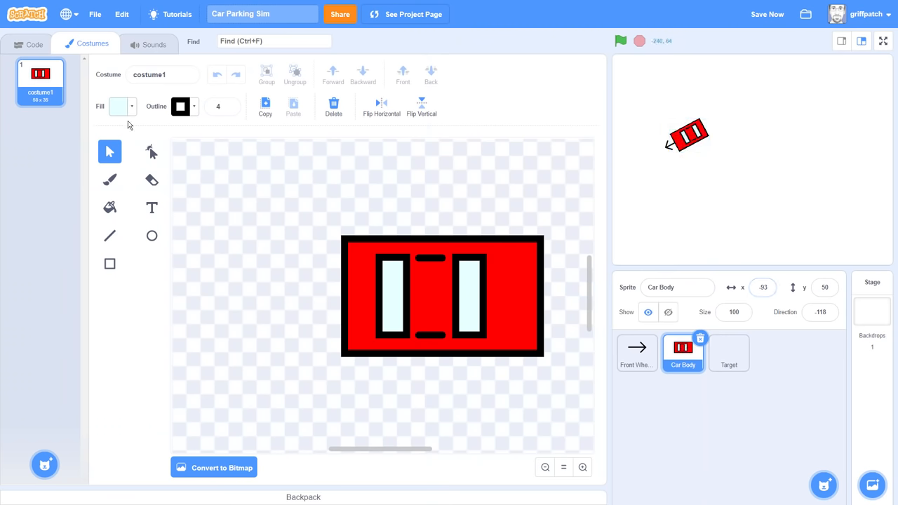
click(728, 354)
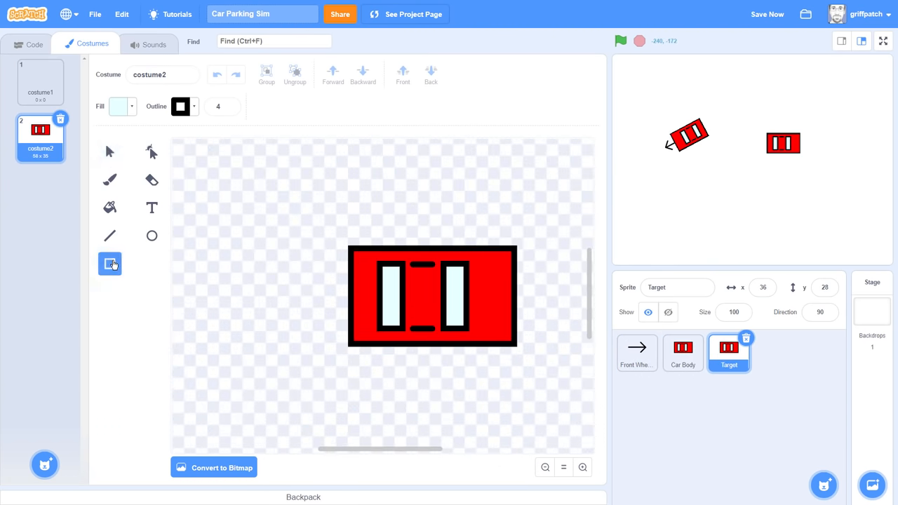
click(119, 107)
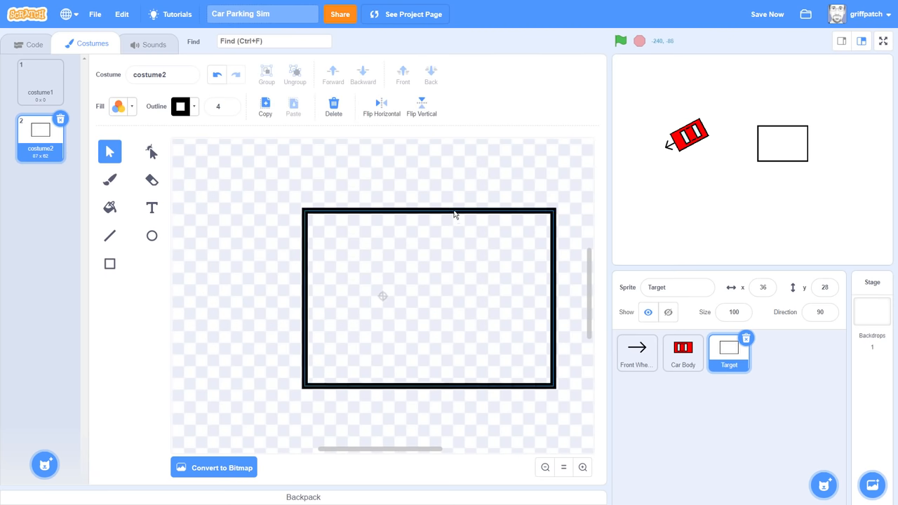
click(544, 467)
text(Outline)
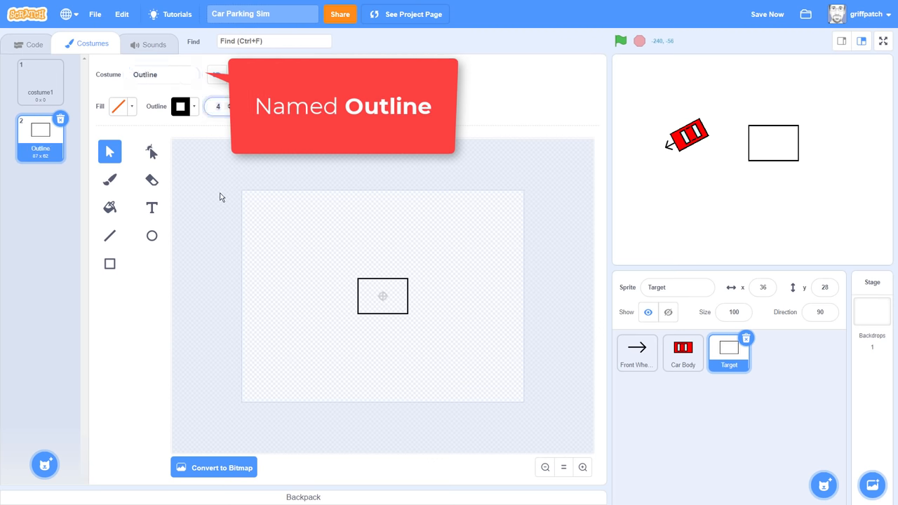
Step: Duplicate Outline as a Fill costume and paint its rectangle solid black
right_click(39, 77)
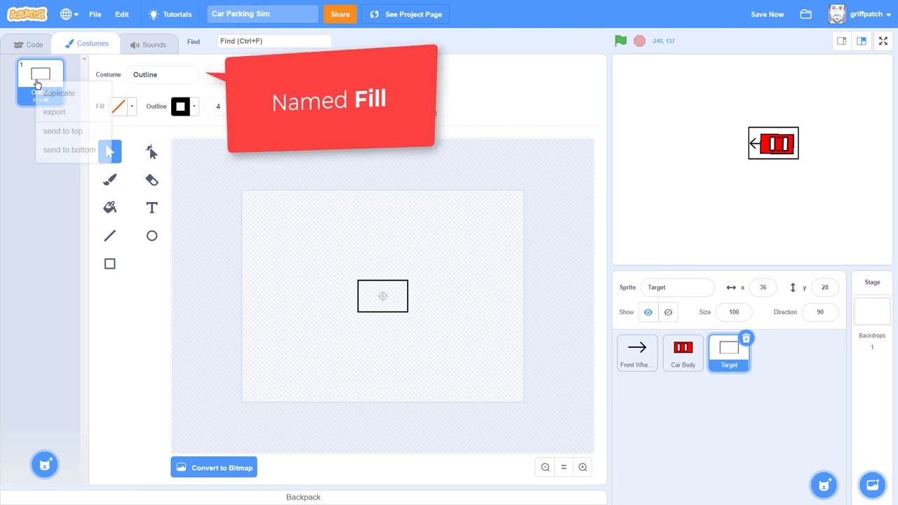
click(57, 93)
text(Fill)
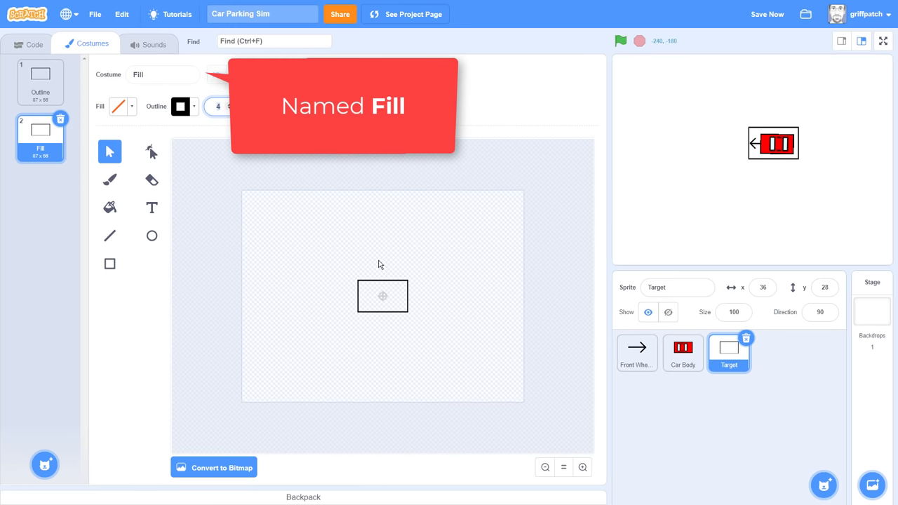
click(110, 263)
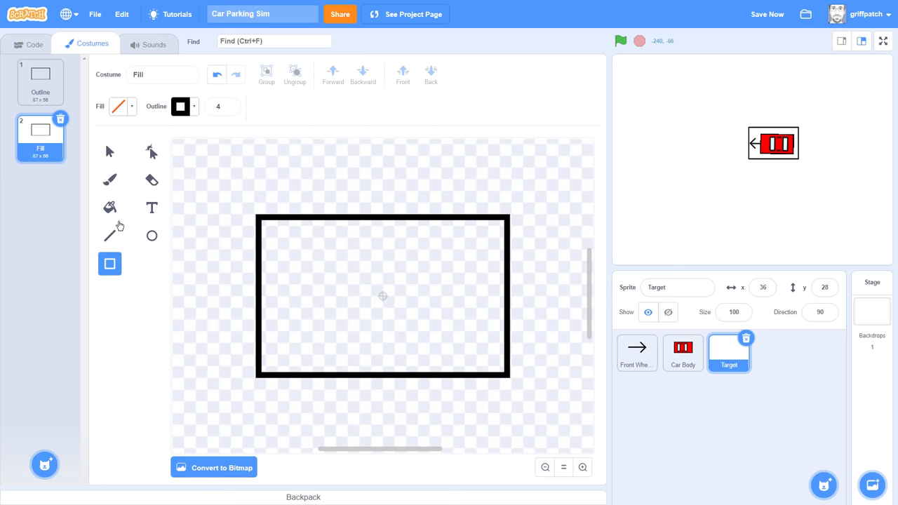
click(118, 107)
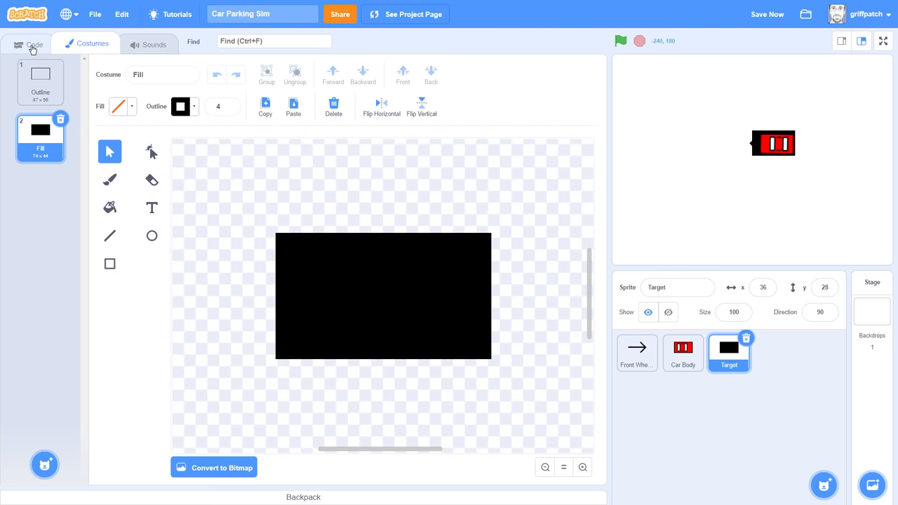
Step: Script Target to switch to Fill forever and say 'Touching' while touching Car Body, else nothing
click(34, 44)
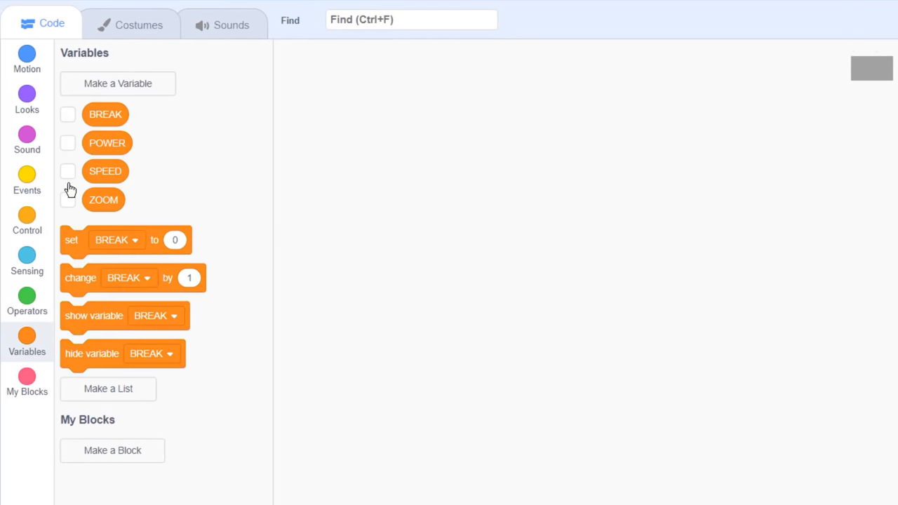
click(26, 219)
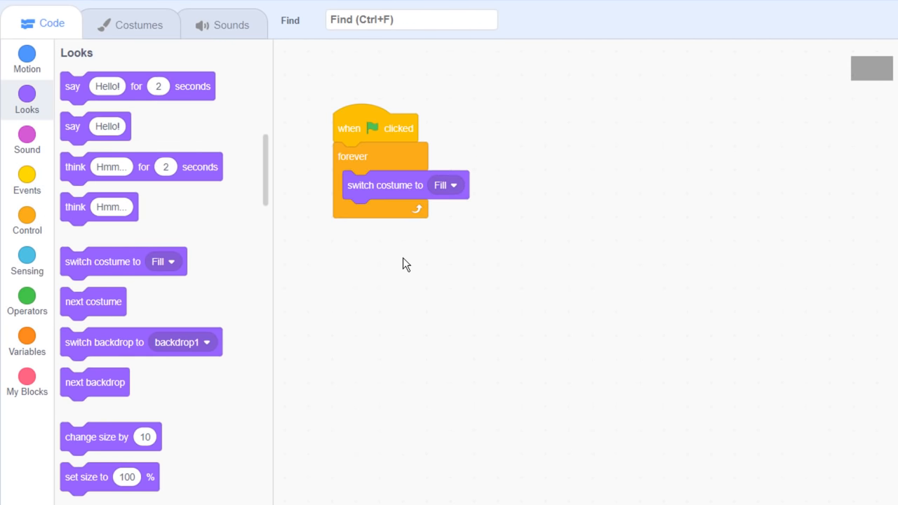
click(27, 221)
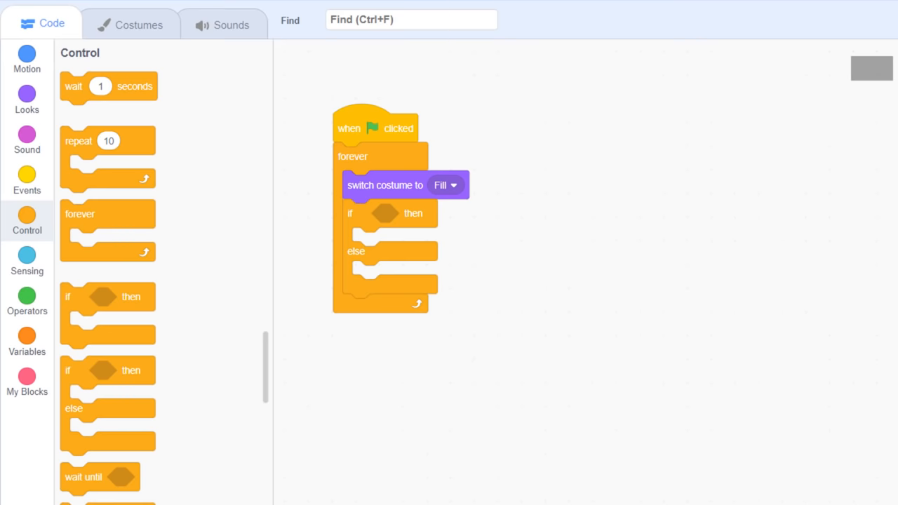
click(27, 260)
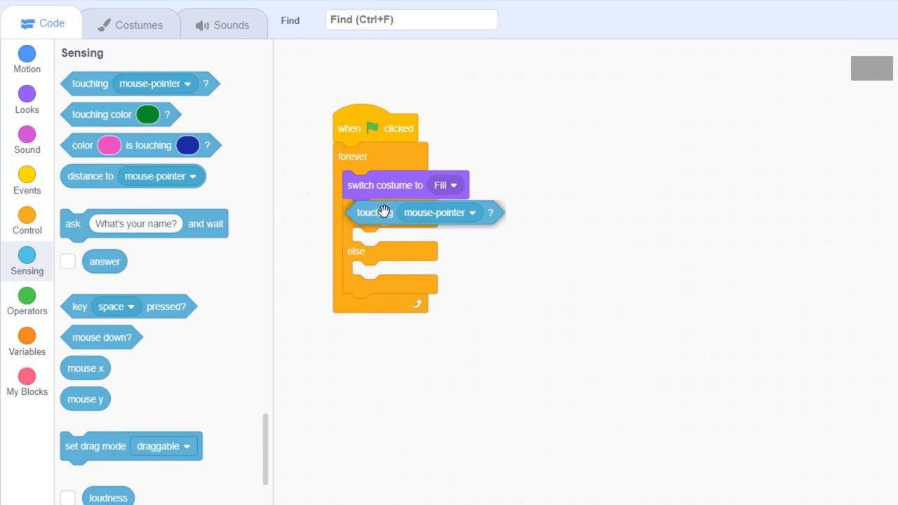
click(471, 213)
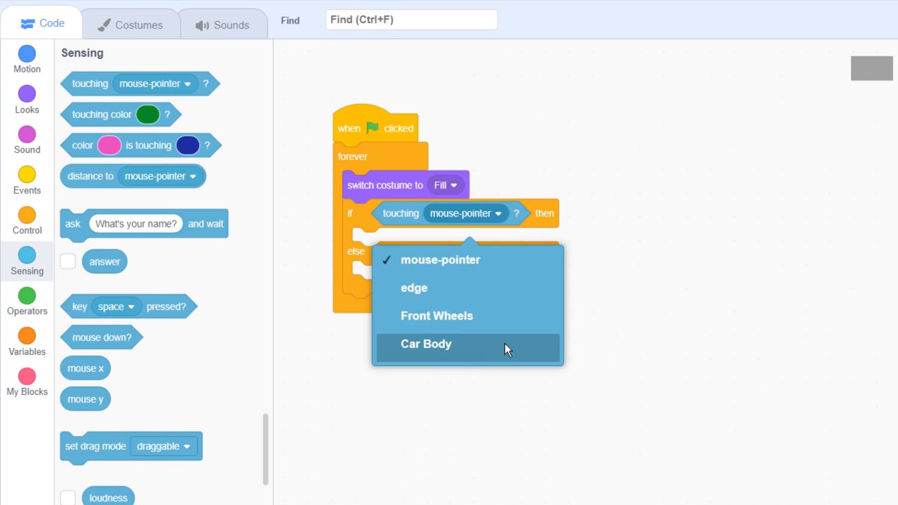
click(427, 344)
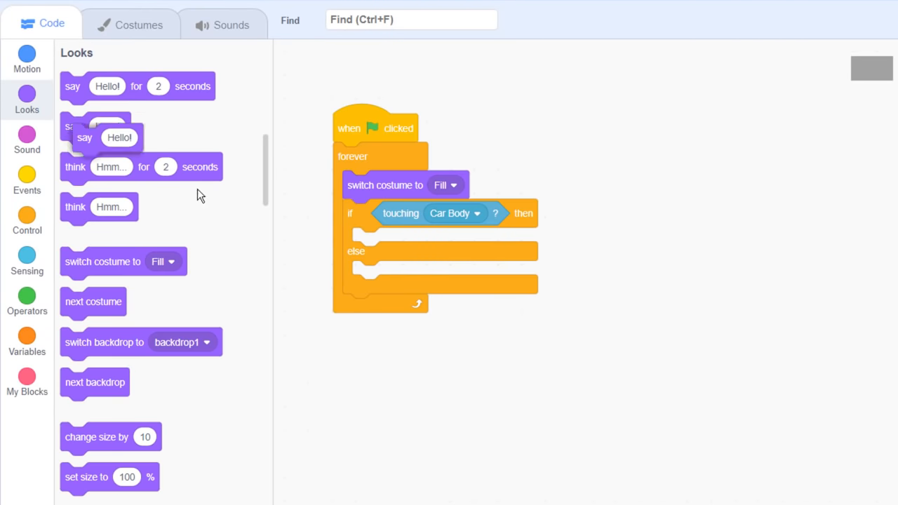
drag(95, 126, 393, 263)
text(Touching)
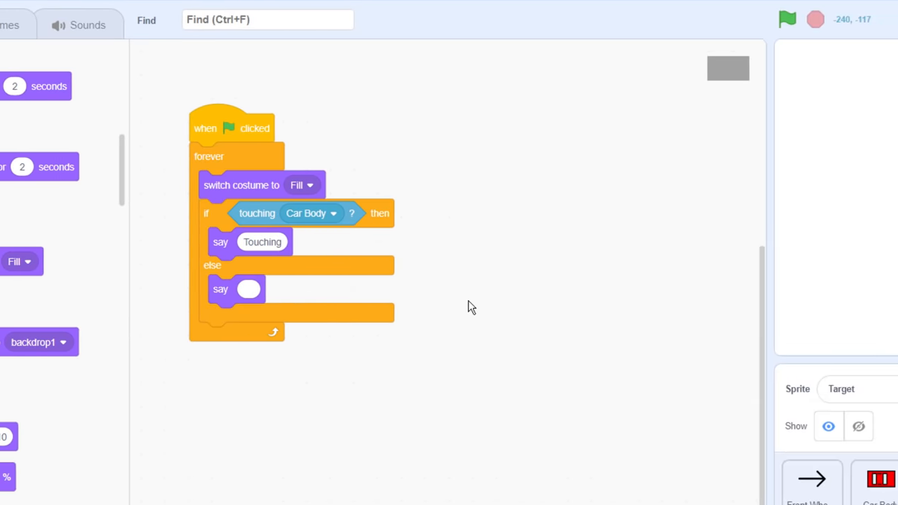
Step: Run the project to confirm Target says 'Touching' when the car overlaps it
click(483, 20)
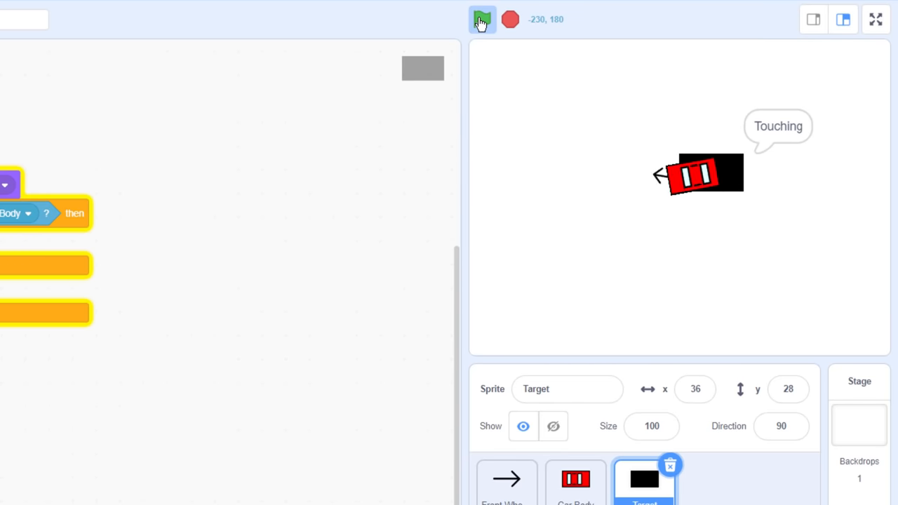
click(482, 20)
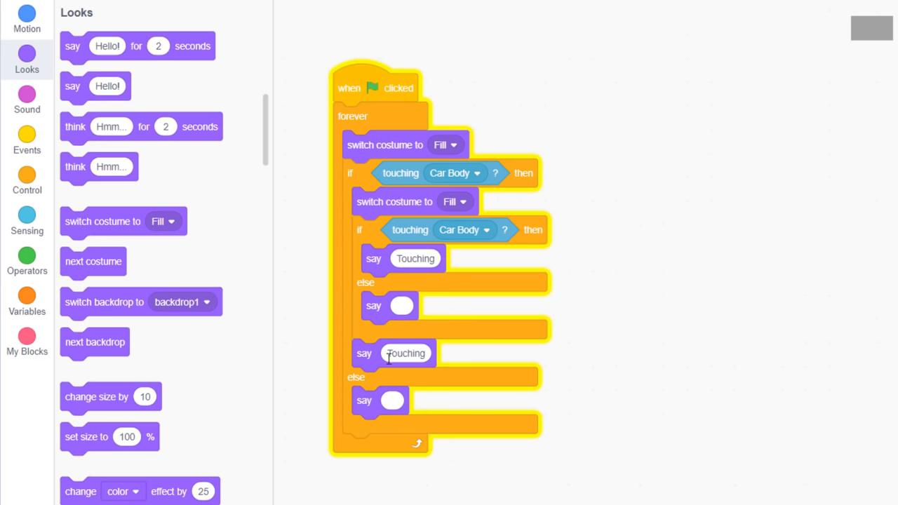
Step: Switch the inner costume check to Outline, remove the leftover Touching say block, and test full-screen
click(453, 202)
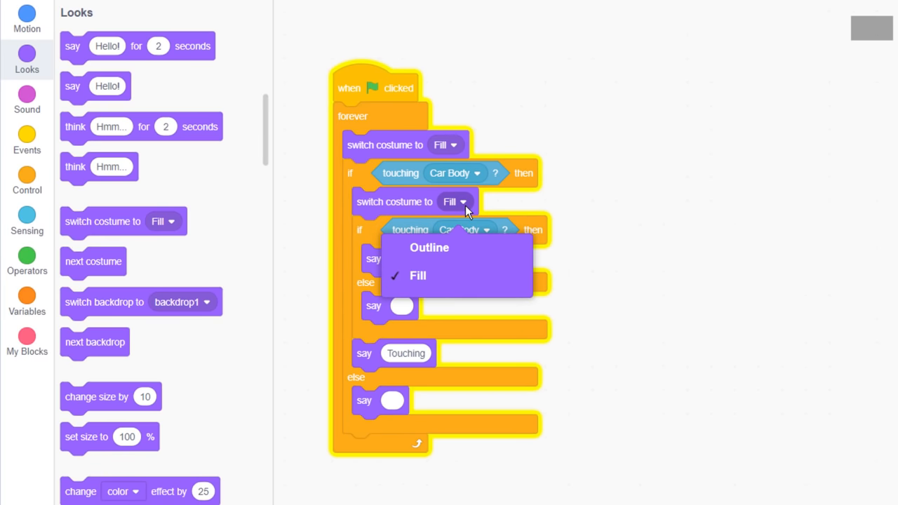
click(430, 247)
text(Win)
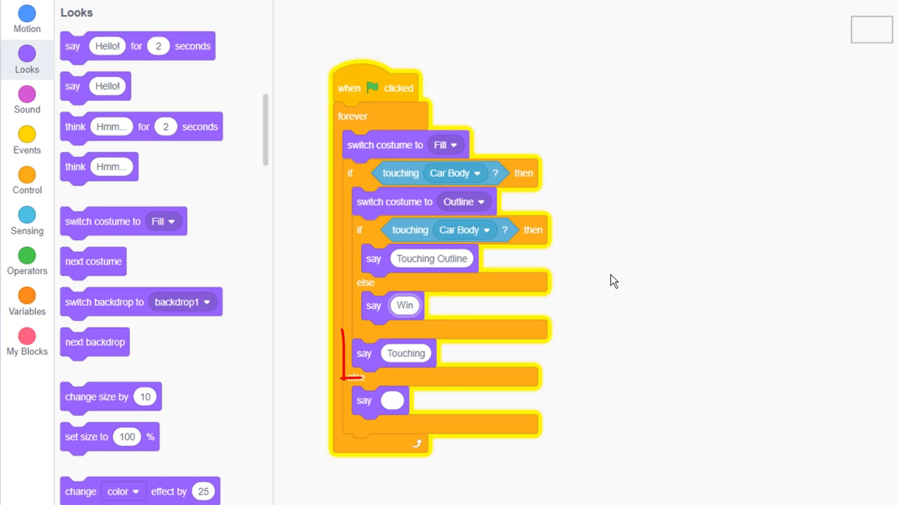
drag(405, 353, 230, 297)
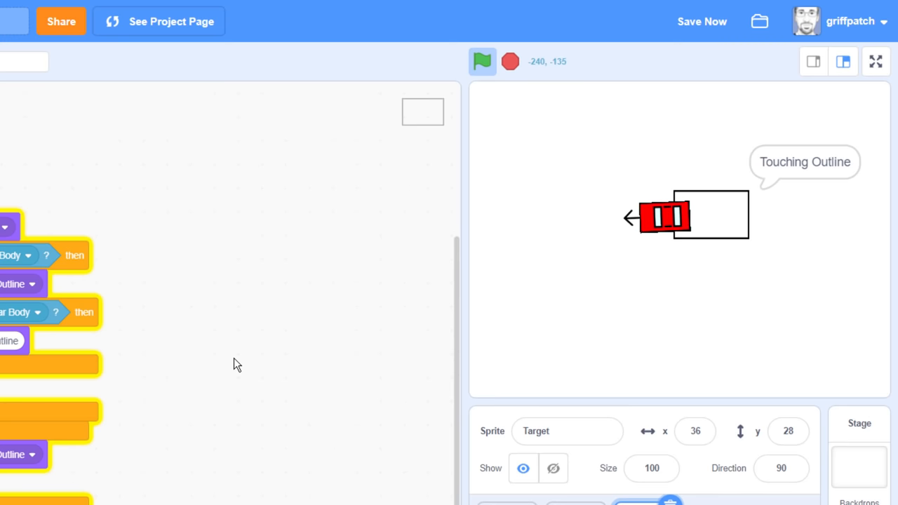
click(875, 62)
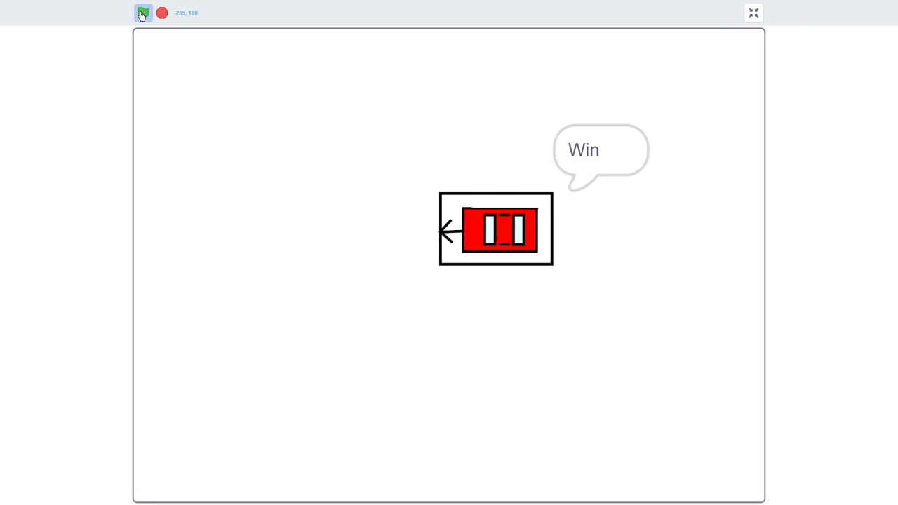
Step: Stop the test, return to the editor and create the new reset broadcast message
click(143, 13)
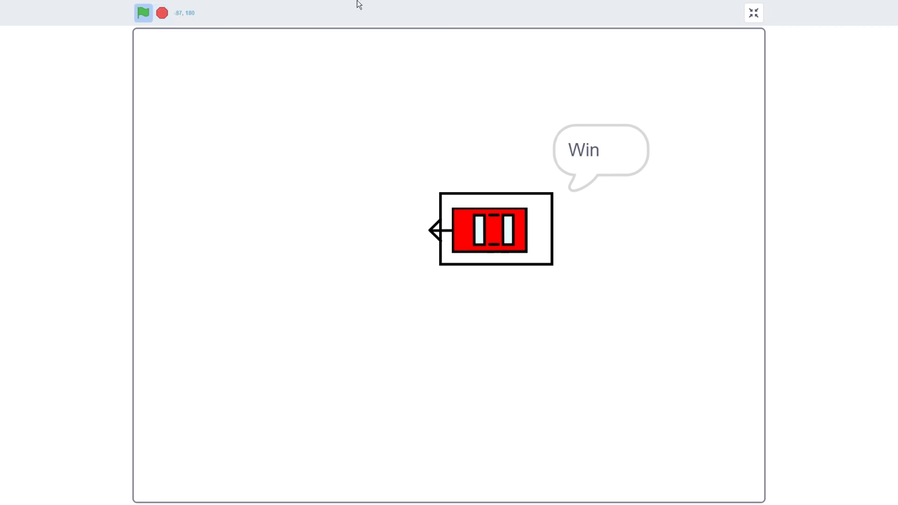
click(752, 13)
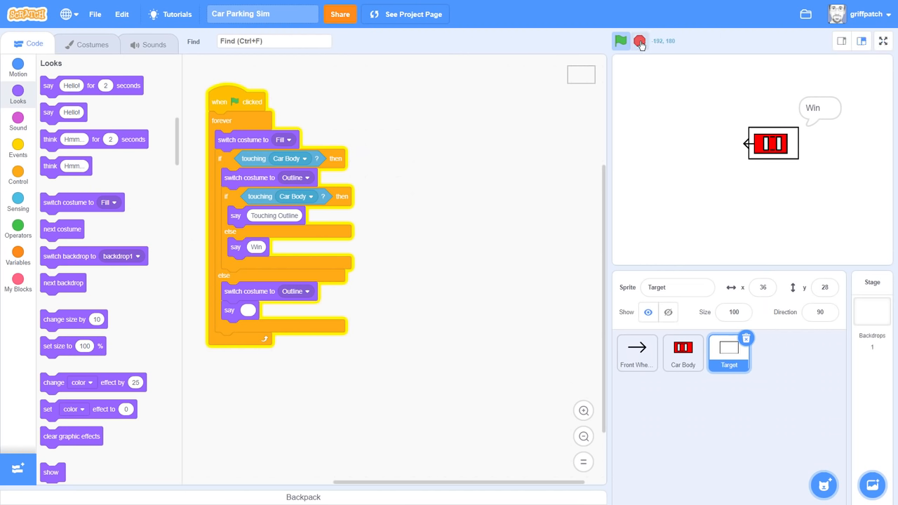
click(620, 41)
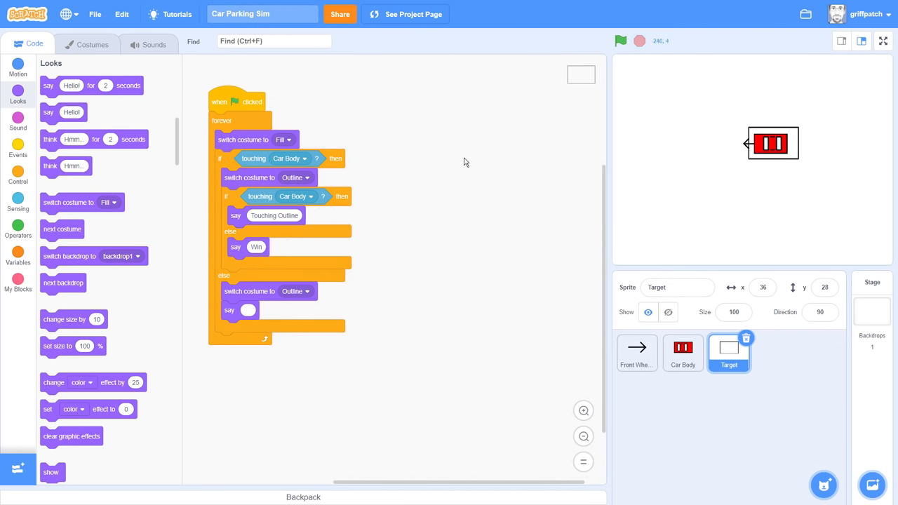
click(637, 354)
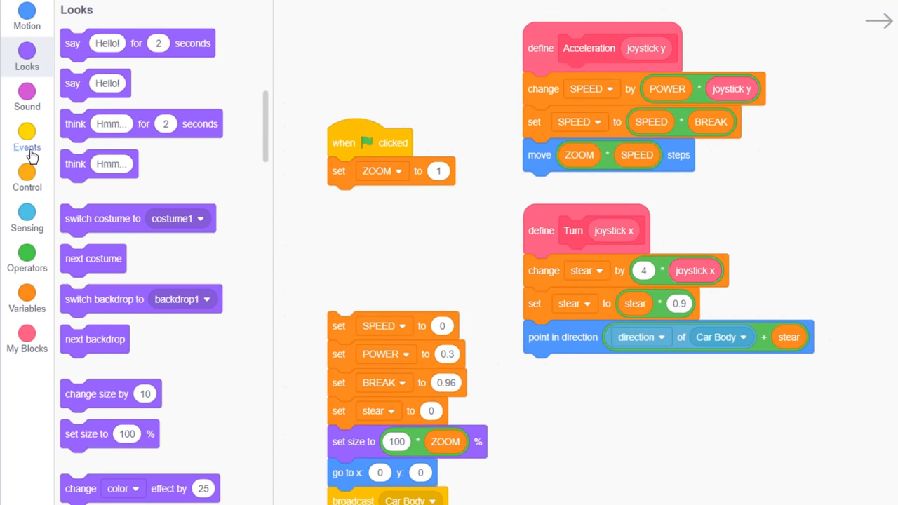
click(27, 138)
text(res)
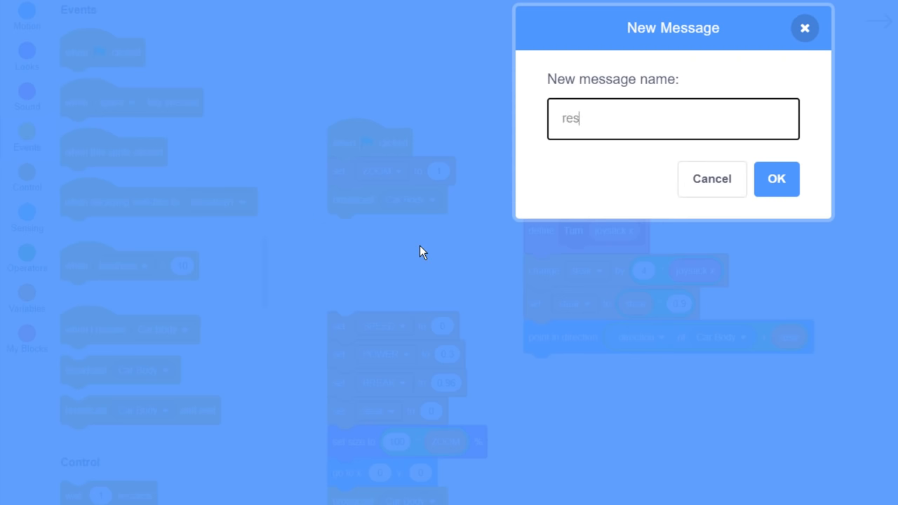
click(776, 180)
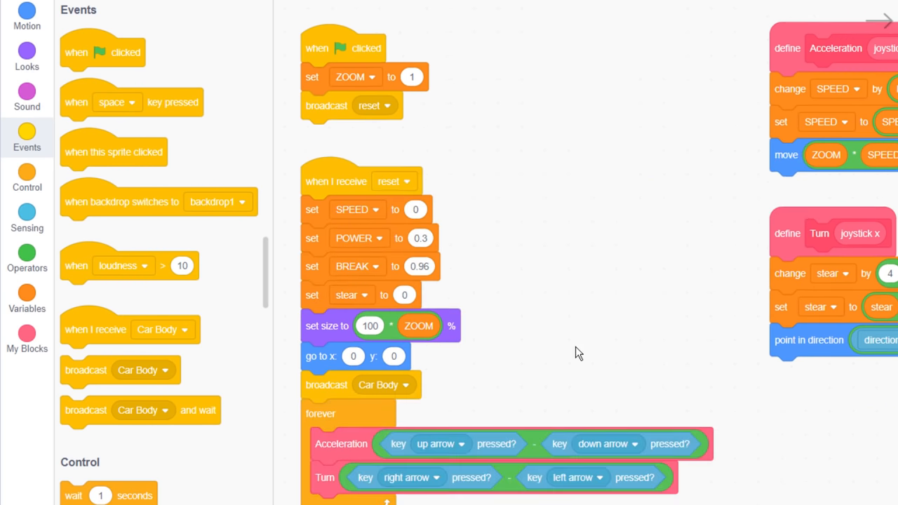
Step: Move the broadcast into the reset script as 'game on' and start the driving script on game on
scroll(down, 3)
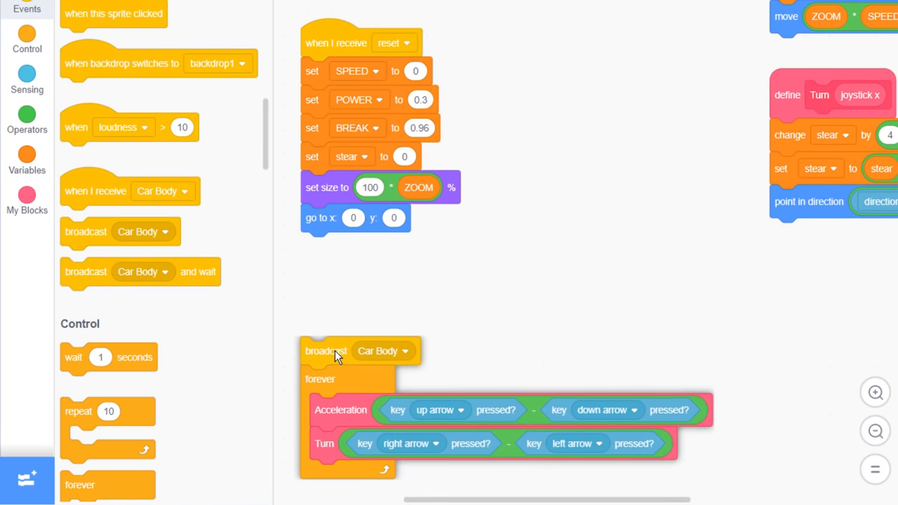
drag(326, 351, 325, 254)
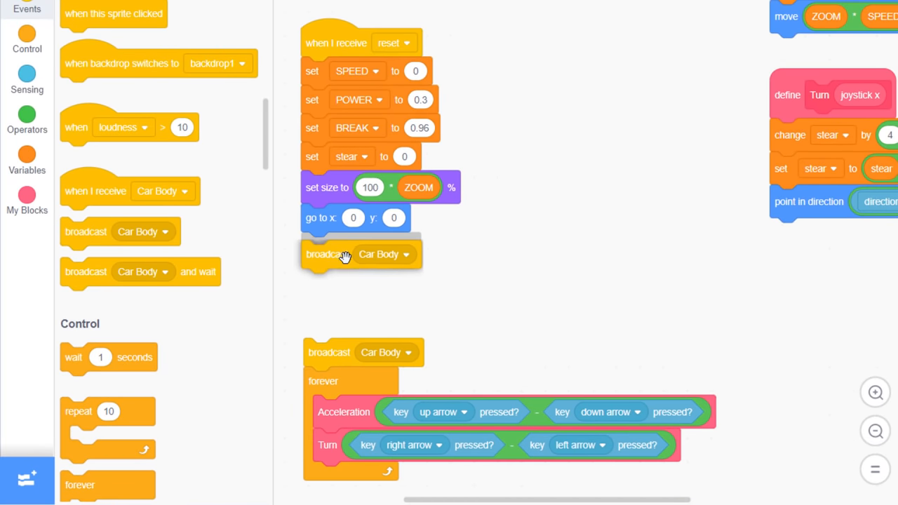
click(404, 254)
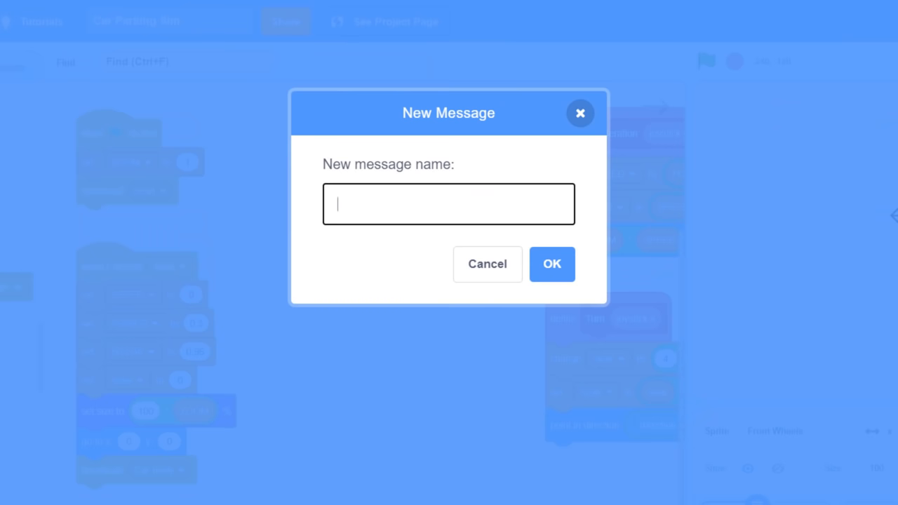
click(487, 264)
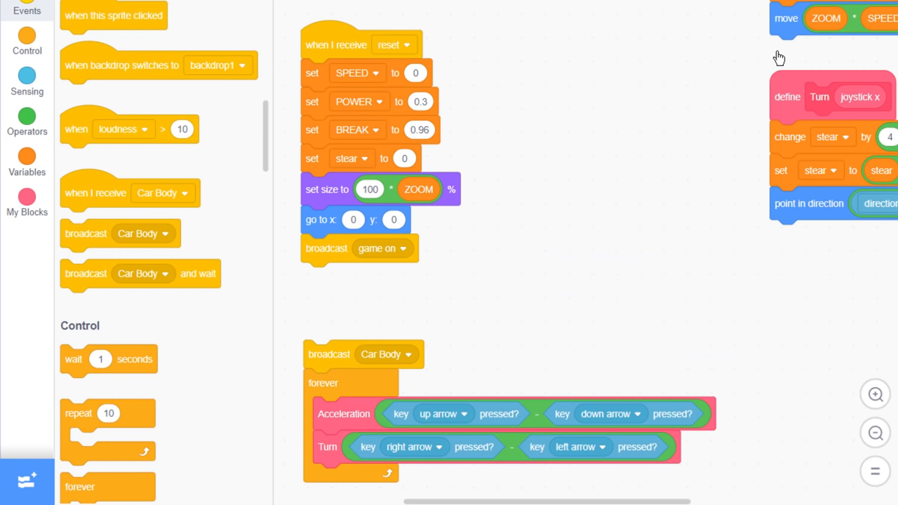
click(402, 315)
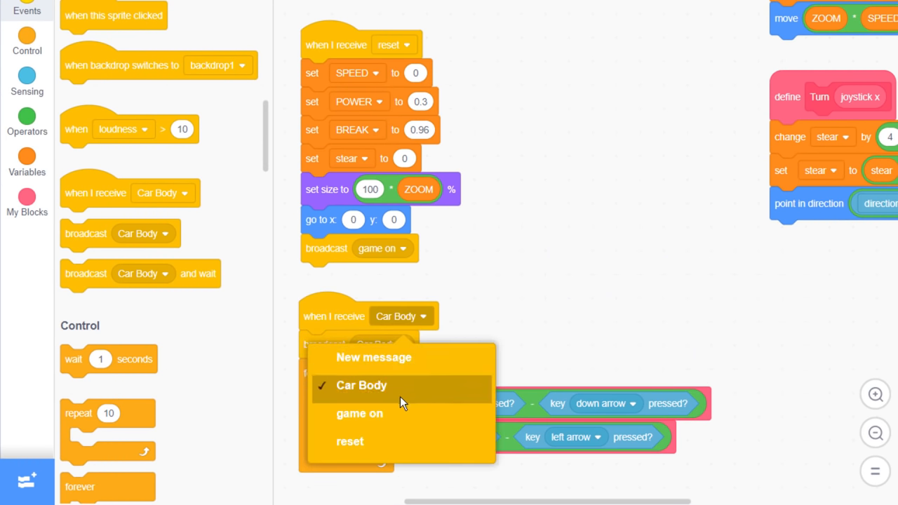
click(359, 413)
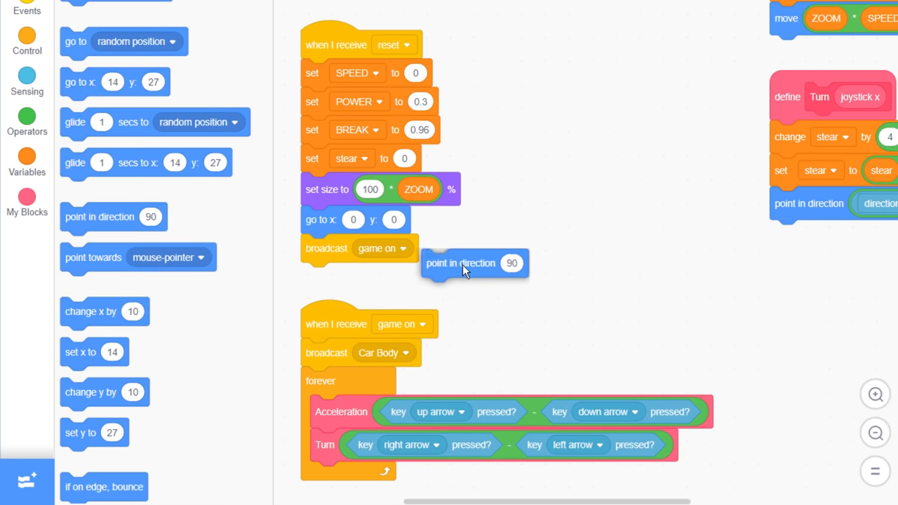
Step: Have the reset script point in direction 0 and stop only this sprite's other scripts
drag(474, 263, 353, 247)
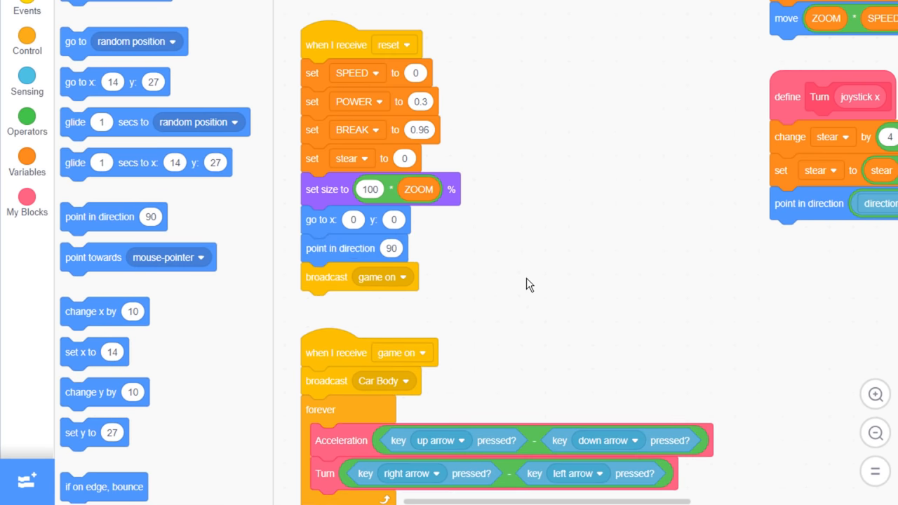
scroll(down, 3)
text(-60)
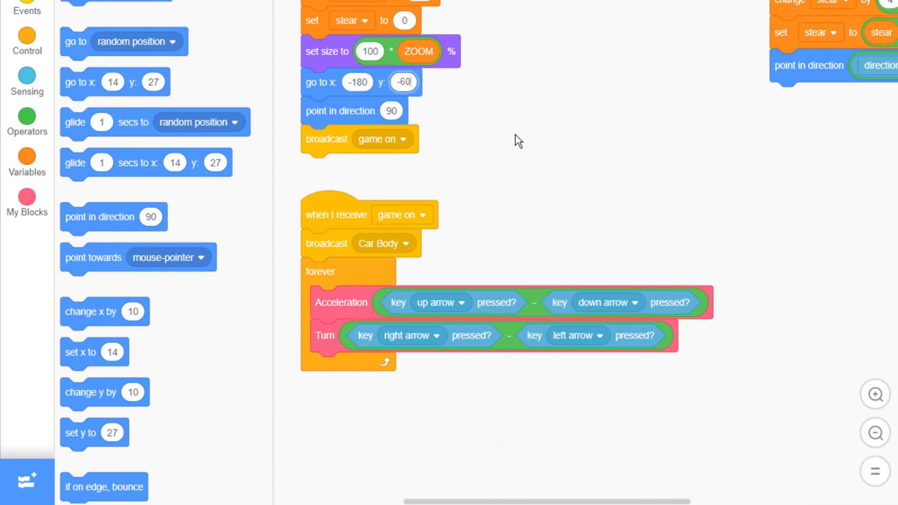
click(392, 111)
text(0)
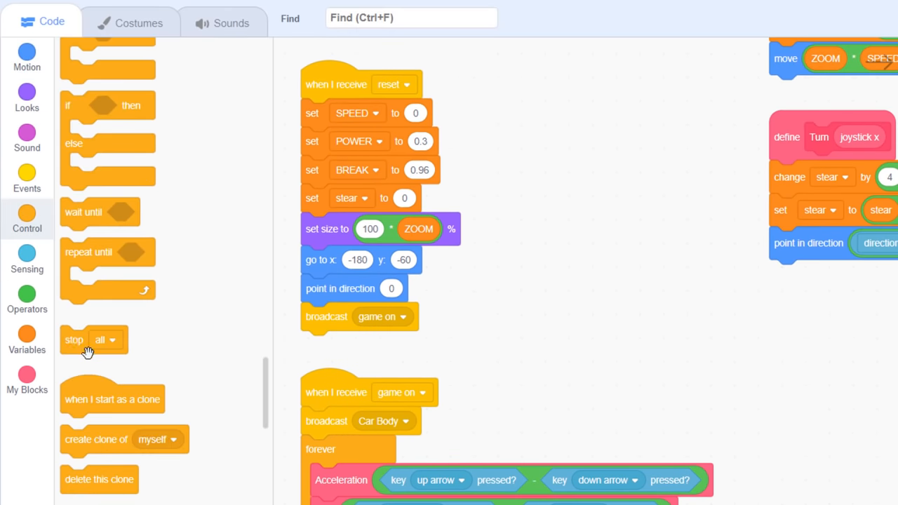
click(525, 131)
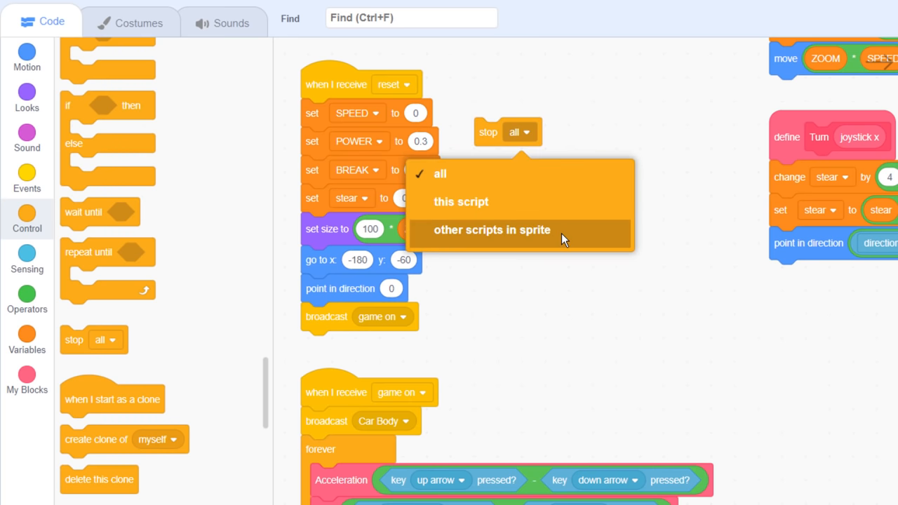
click(492, 230)
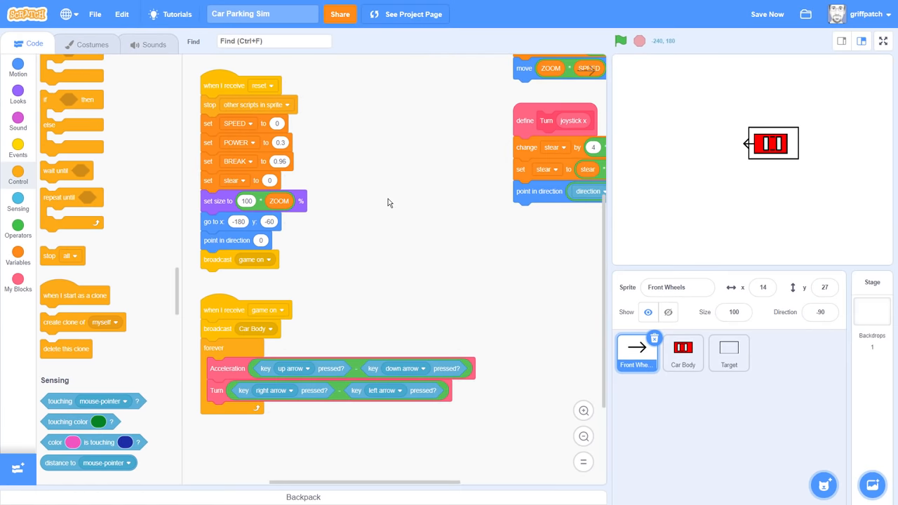
Step: Add stop other scripts in sprite under Car Body's reset script and run the project
click(682, 354)
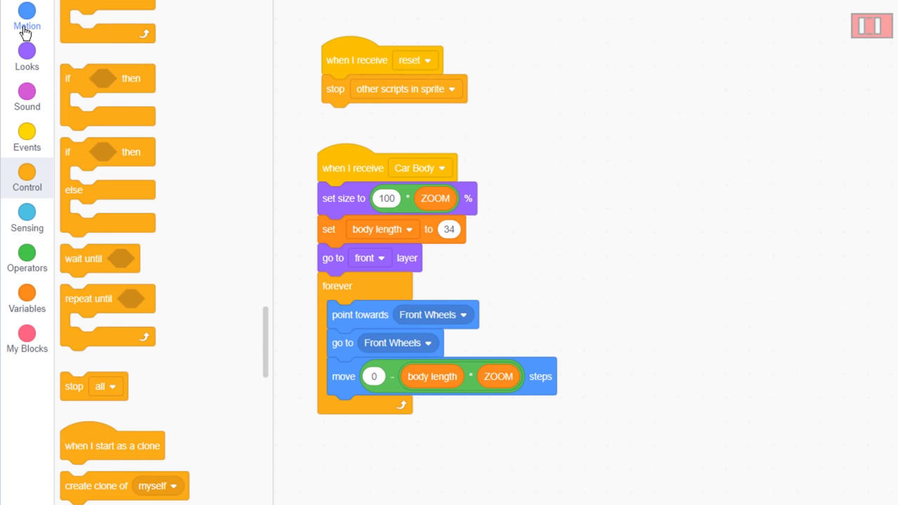
click(27, 17)
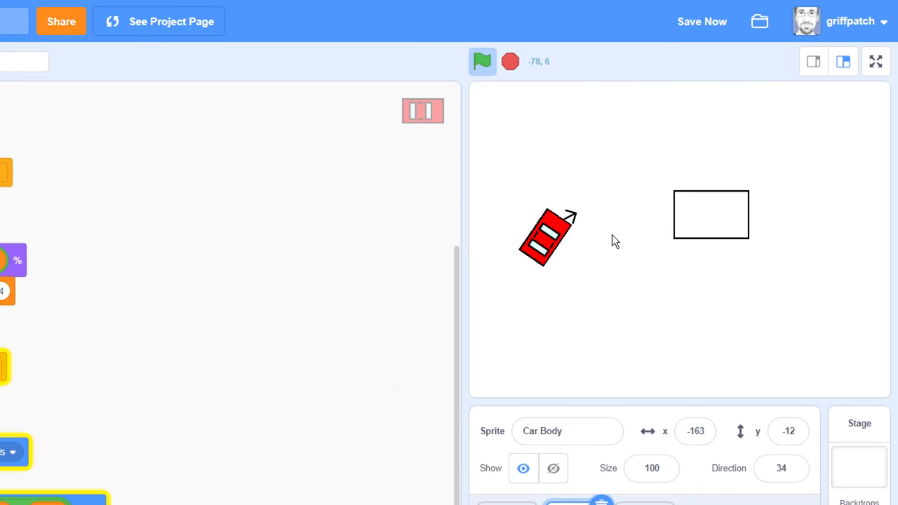
click(483, 62)
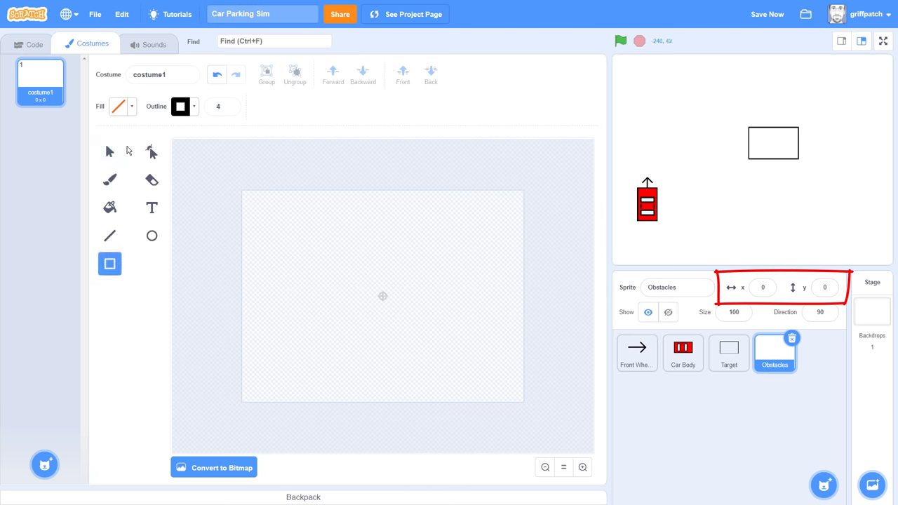
Step: Pick a dark red fill and draw a tall rectangular wall in the Obstacles costume
click(118, 107)
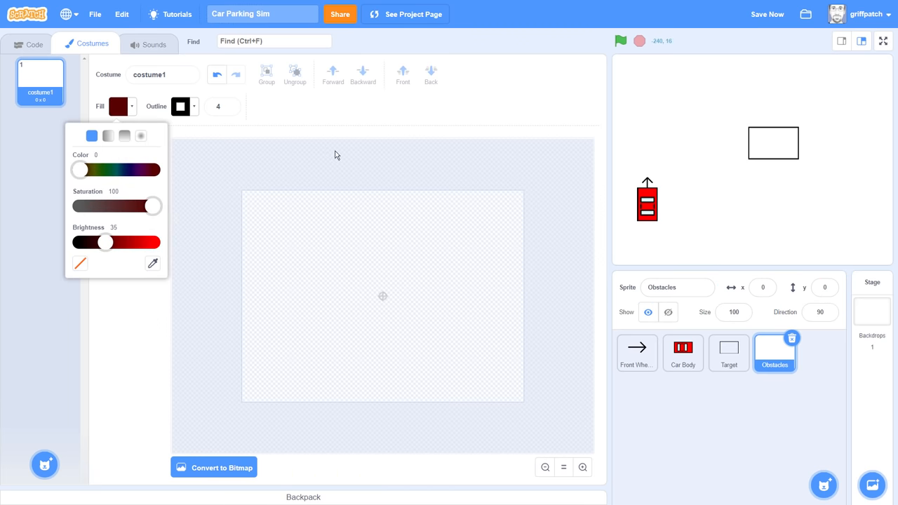
drag(325, 264, 337, 392)
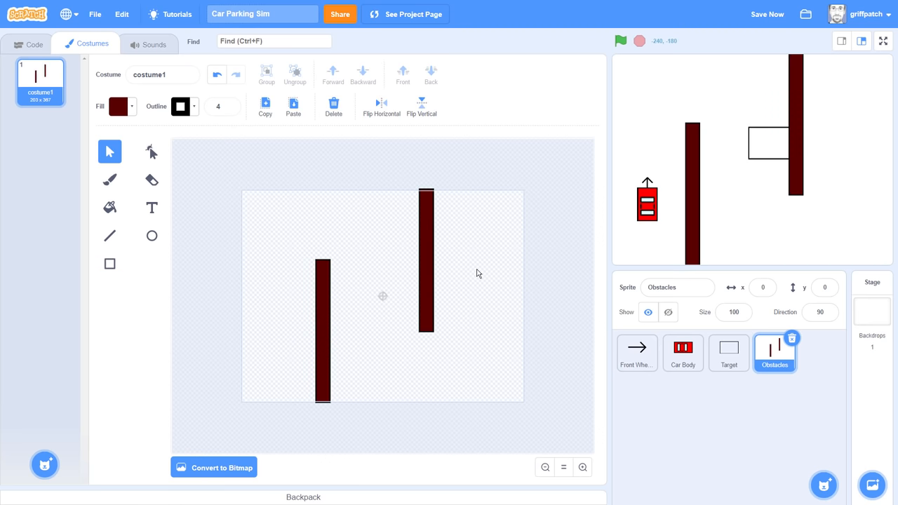
mouse_move(511, 143)
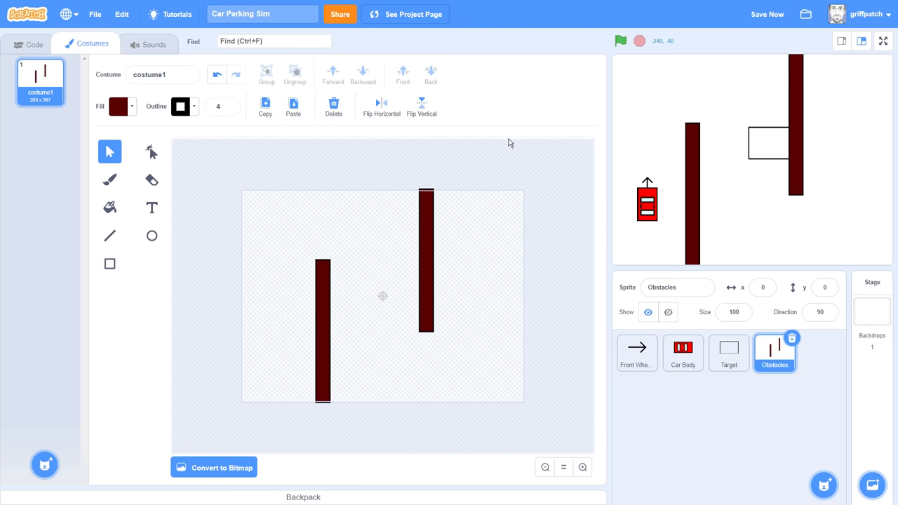
Step: Select the Target sprite and set its direction to 0 so it stands upright
click(728, 351)
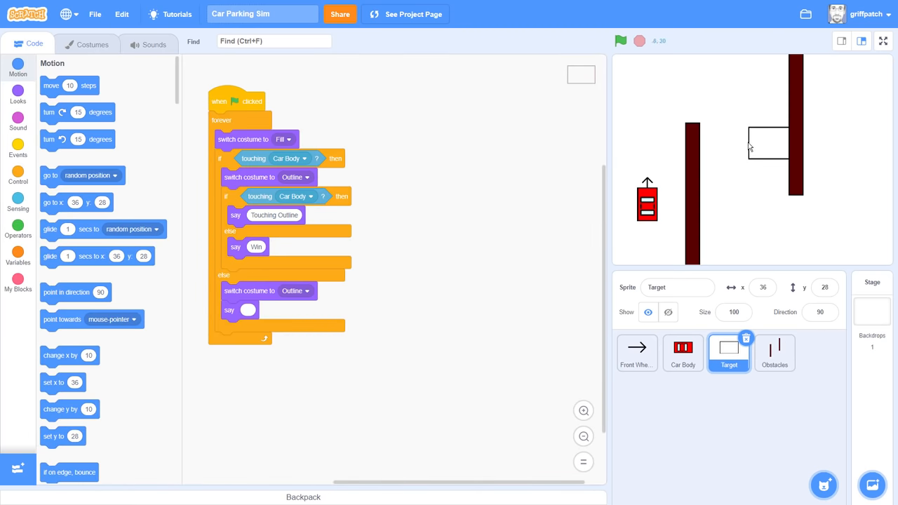
mouse_move(758, 167)
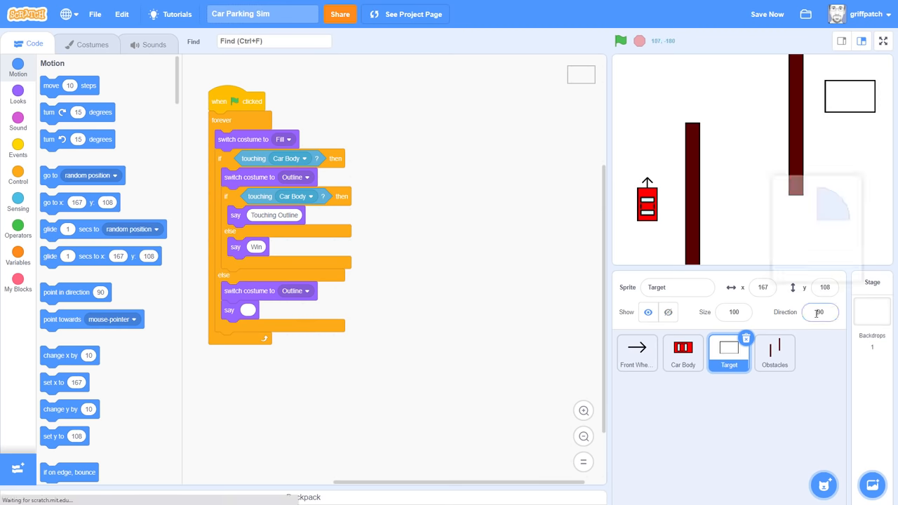
click(819, 311)
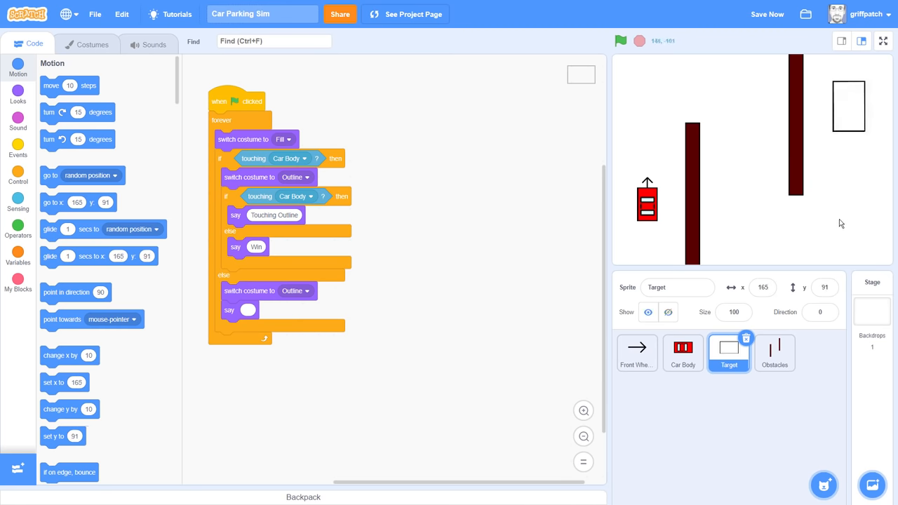
click(17, 149)
text(setup)
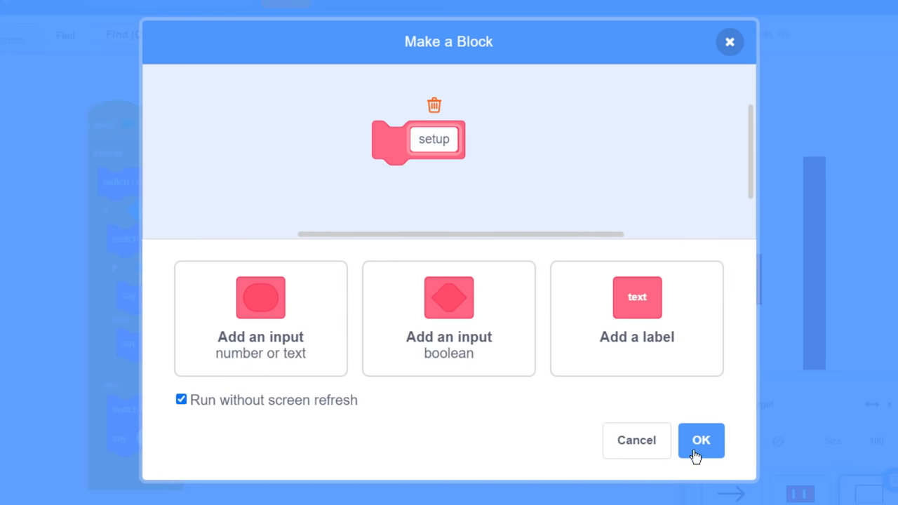
Step: Confirm the setup block with go to 165, 91 facing 0, and add a set size with a multiply under game on
click(702, 441)
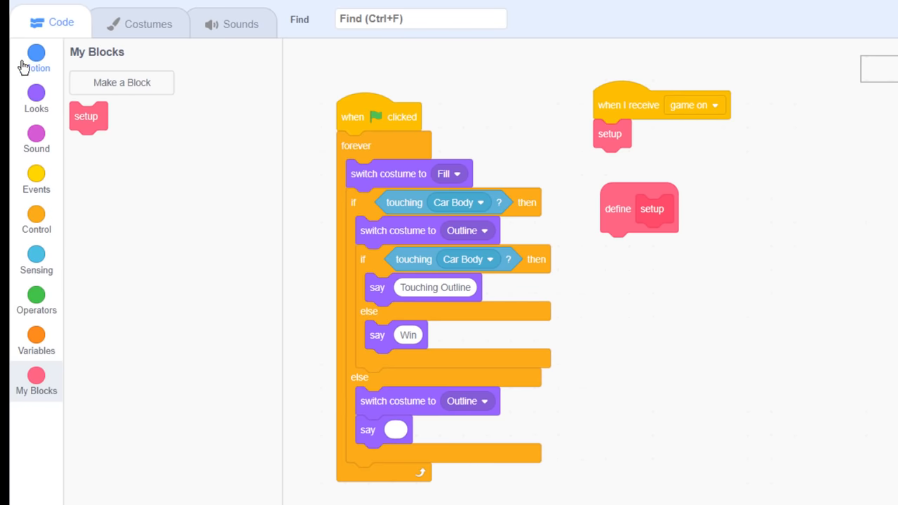
click(37, 56)
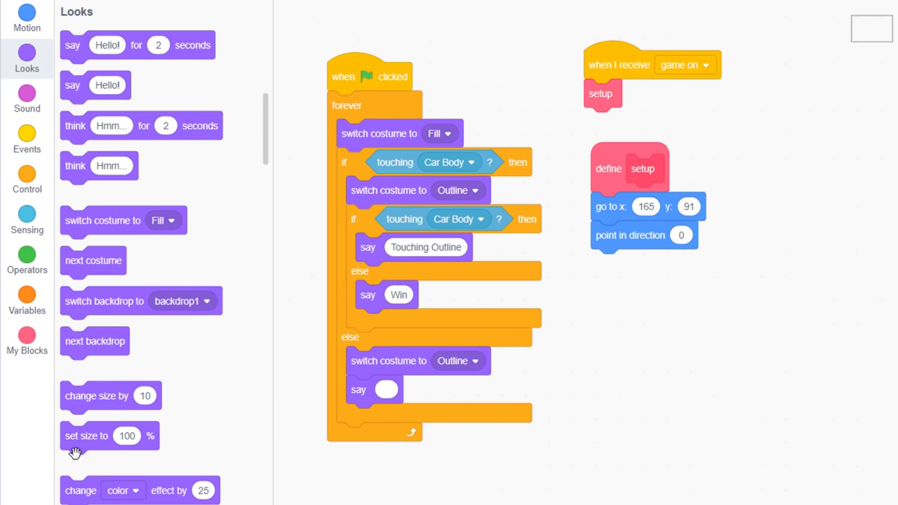
click(27, 260)
text(100)
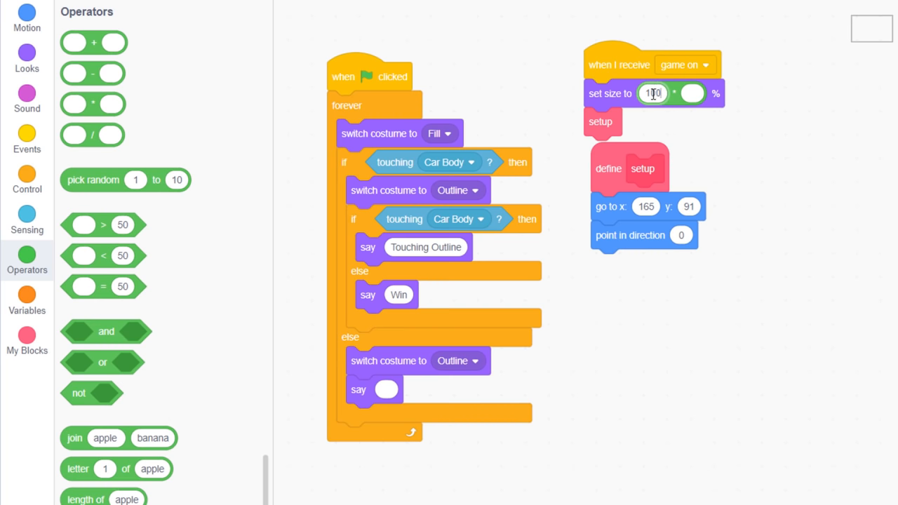
click(26, 295)
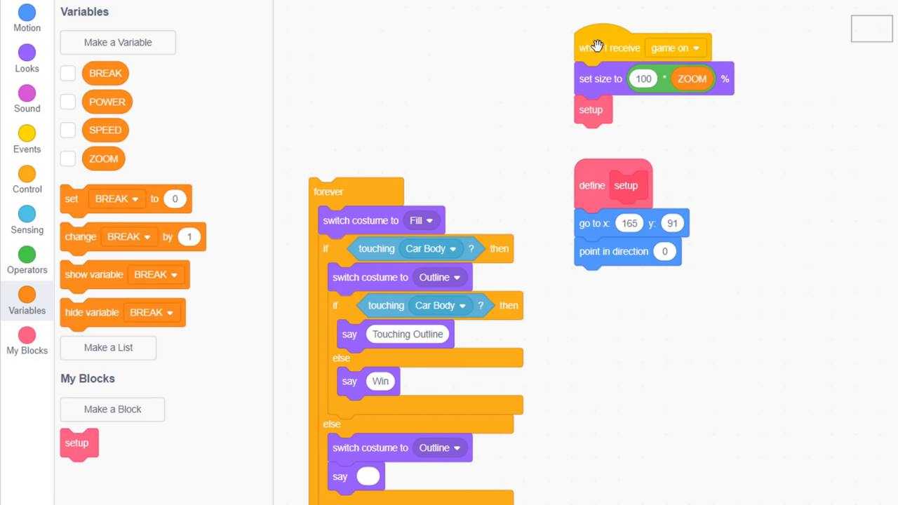
Step: Insert a short wait before the Target's win-checking forever loop
click(27, 180)
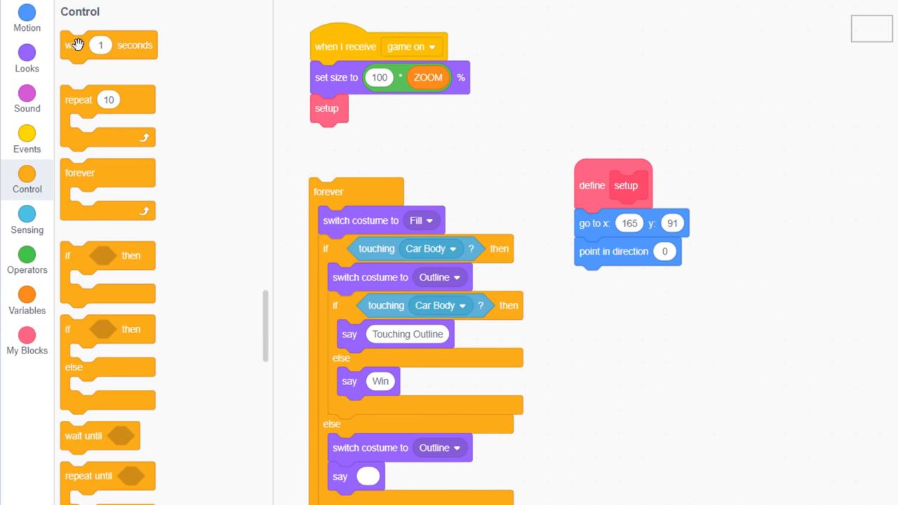
drag(105, 45, 351, 137)
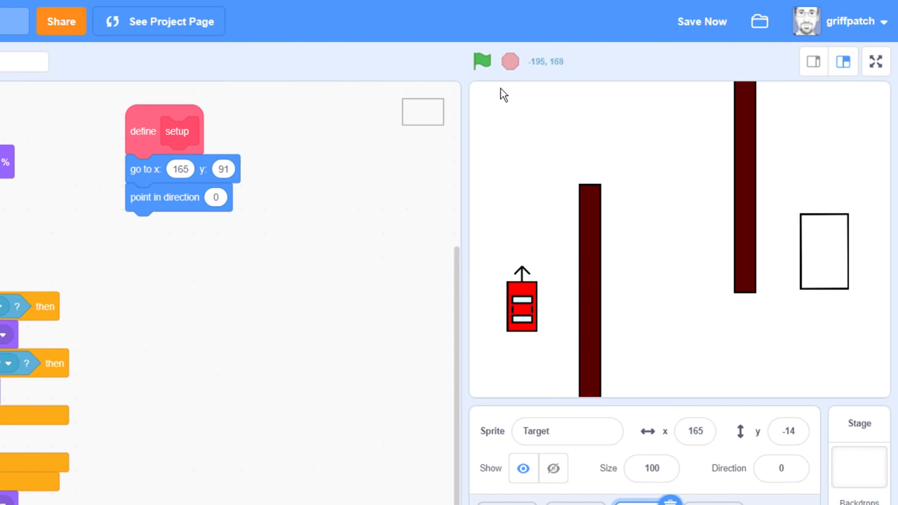
Step: Run the game on script repeatedly to place the target at 165, 91 and test it
click(483, 62)
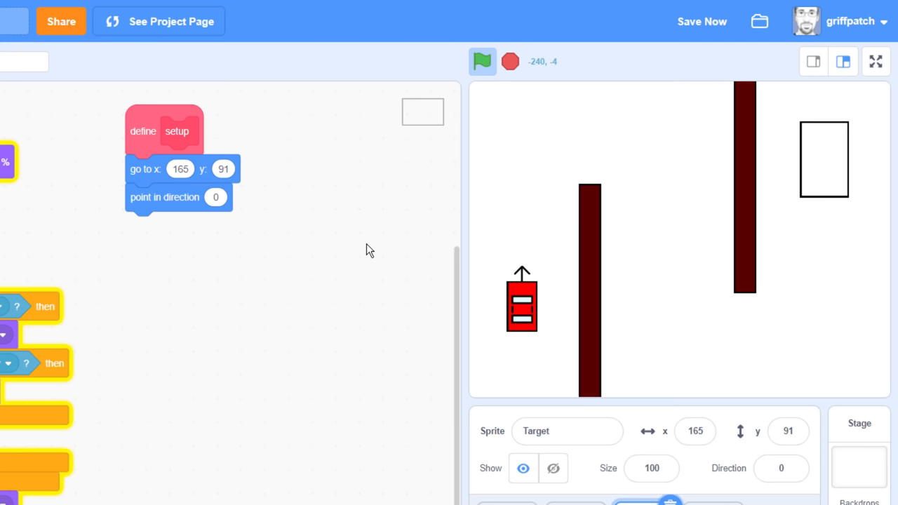
click(482, 62)
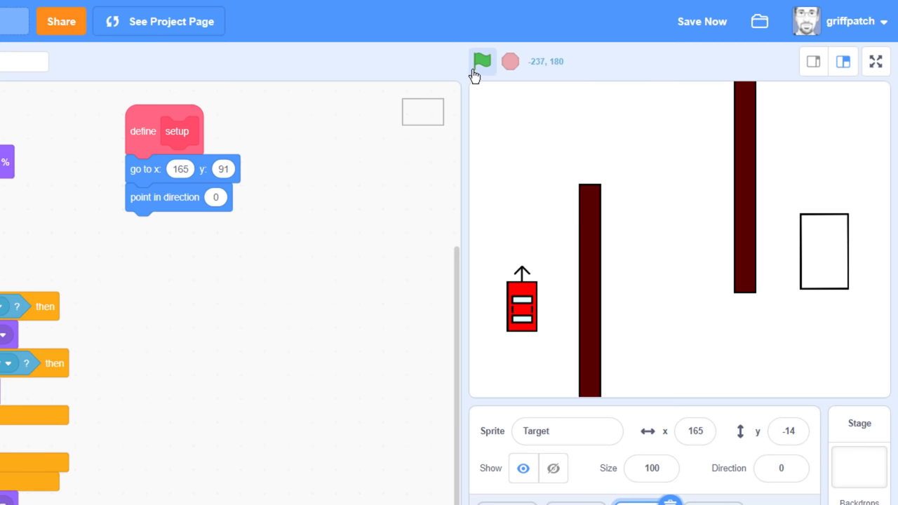
click(482, 62)
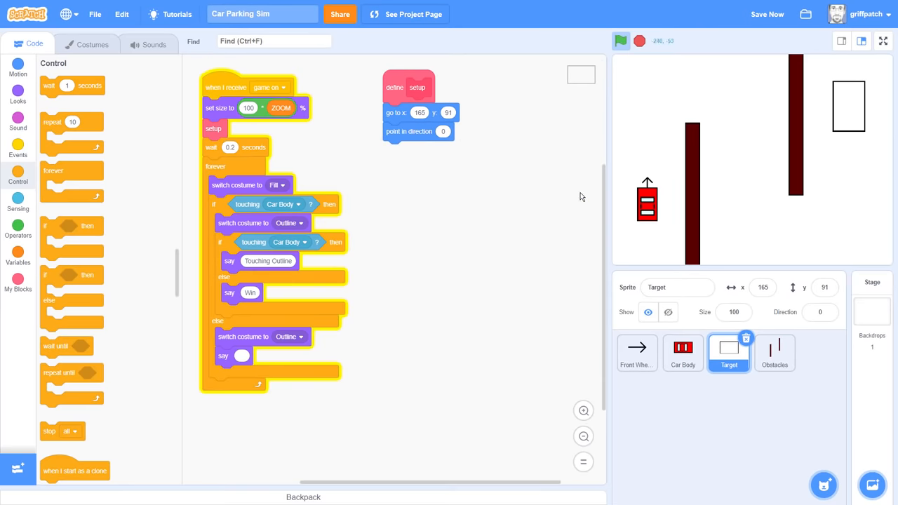
mouse_move(682, 353)
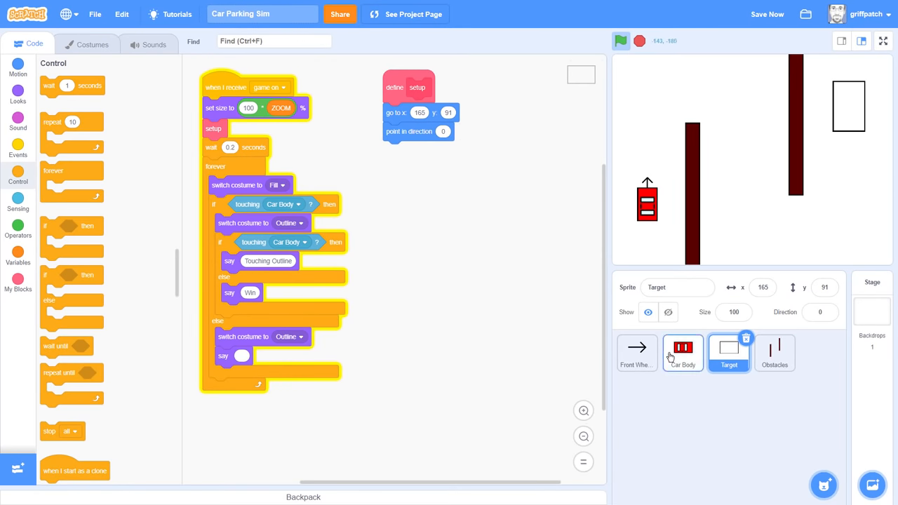
Step: Add if touching Obstacles then broadcast reset to Car Body's loop and go full-screen to test
click(682, 353)
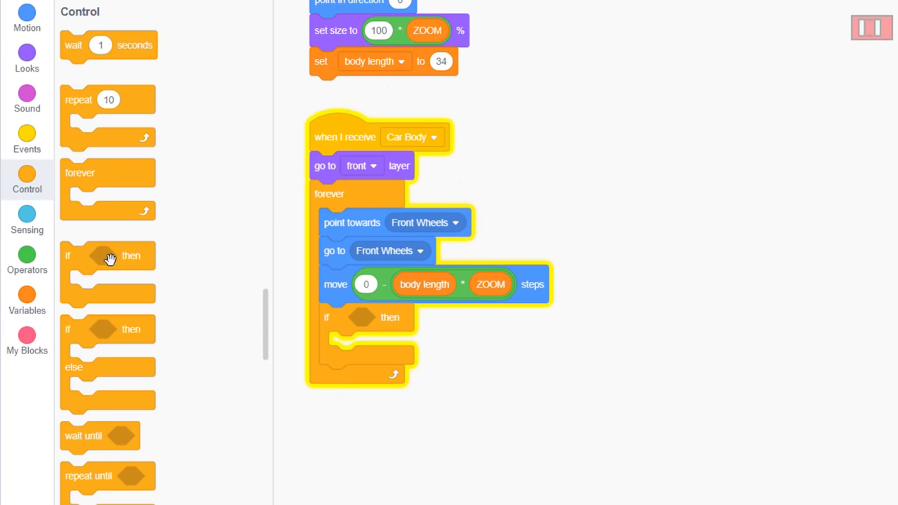
click(27, 222)
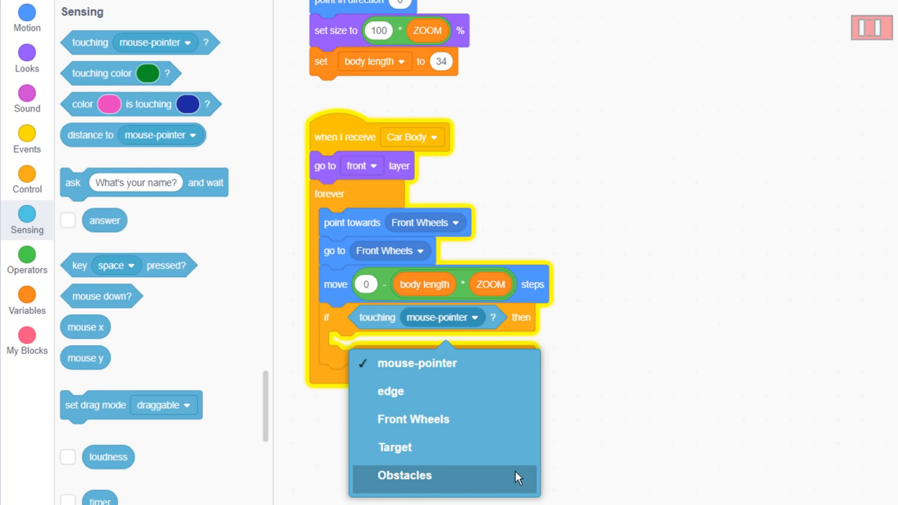
click(405, 474)
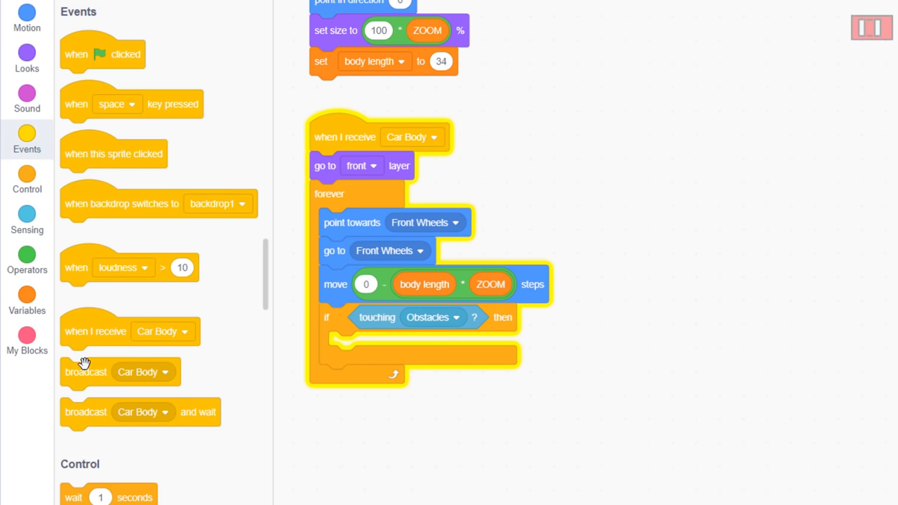
click(409, 345)
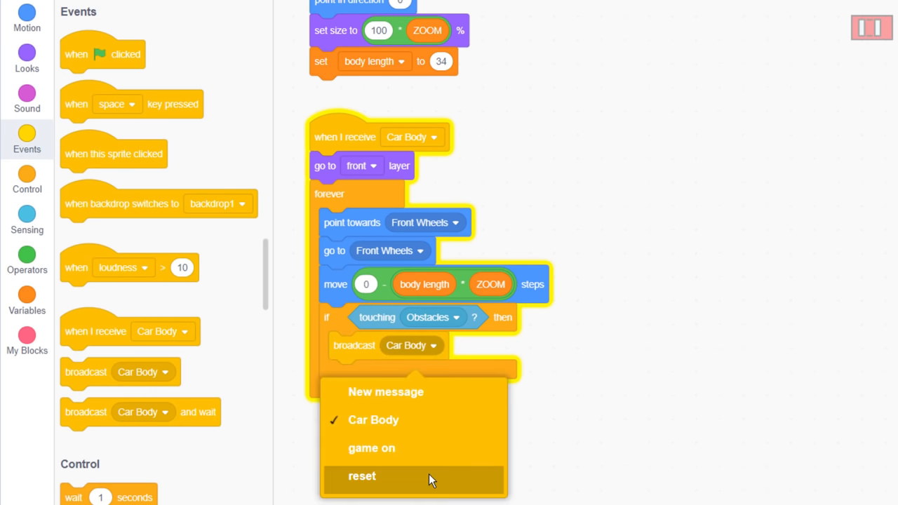
click(362, 476)
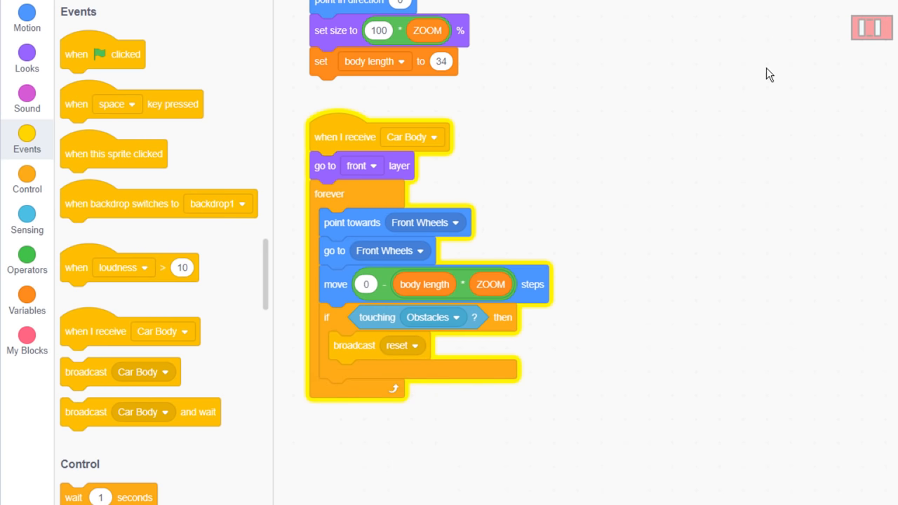
click(871, 27)
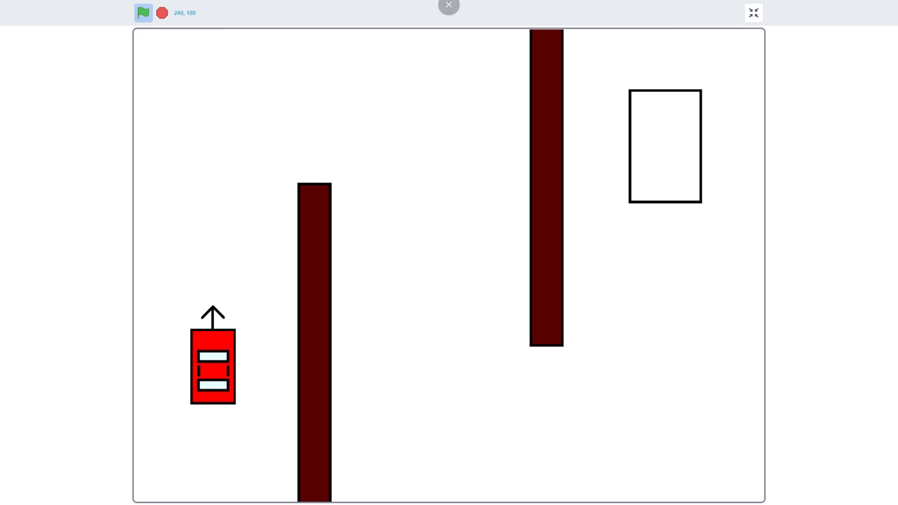
Step: Return from the full-size stage to the editor after testing wall crashes
click(752, 12)
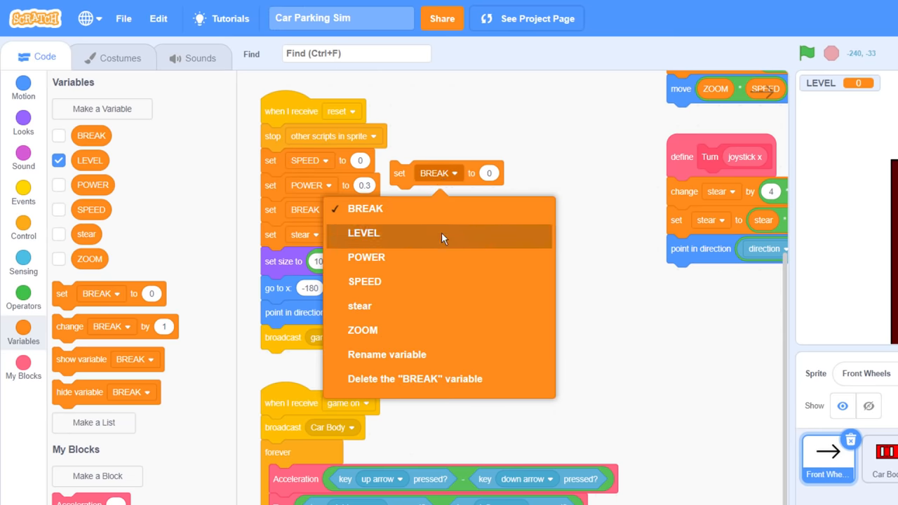
Step: Make the reset script's set block reset the LEVEL variable to 0
click(363, 233)
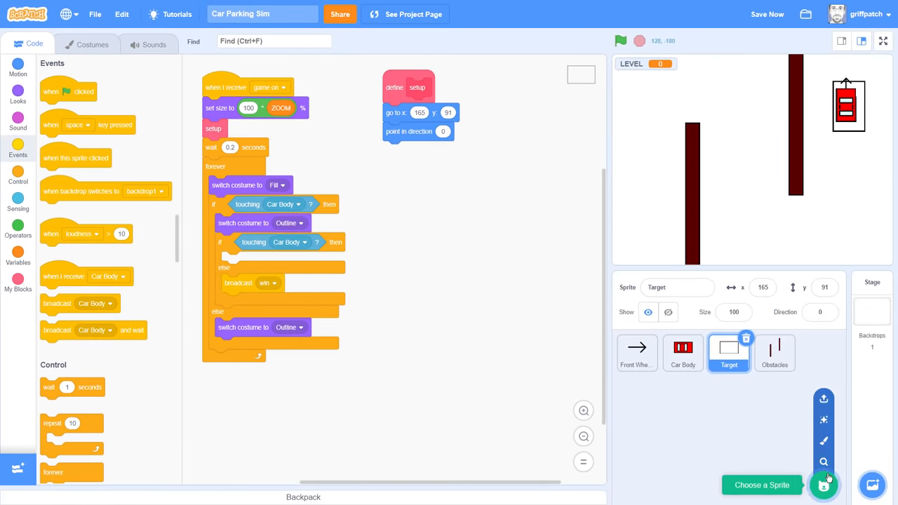
Step: Paint a new sprite with You Win text, duplicated with a red outline
click(824, 485)
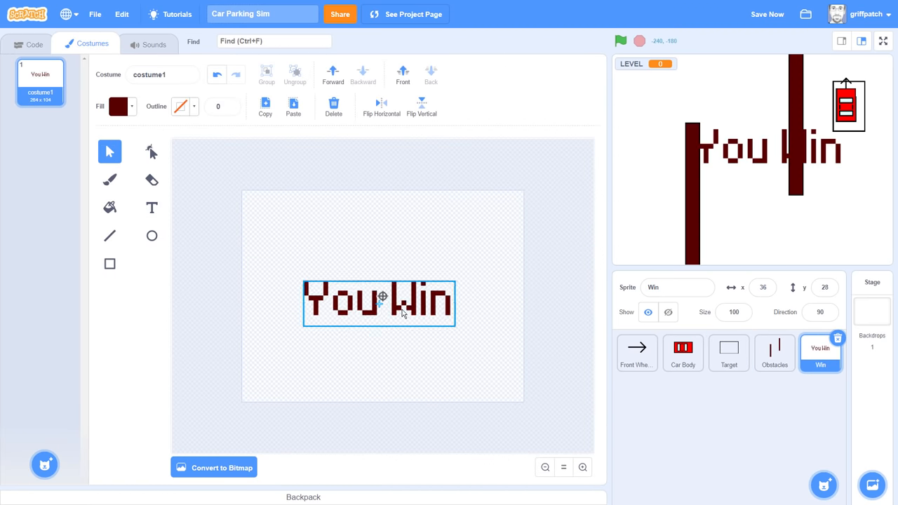
click(181, 106)
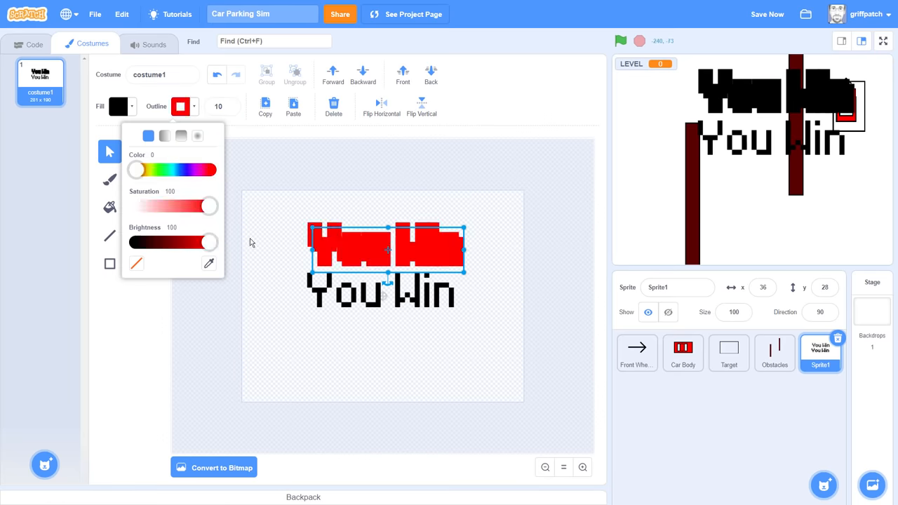
click(34, 44)
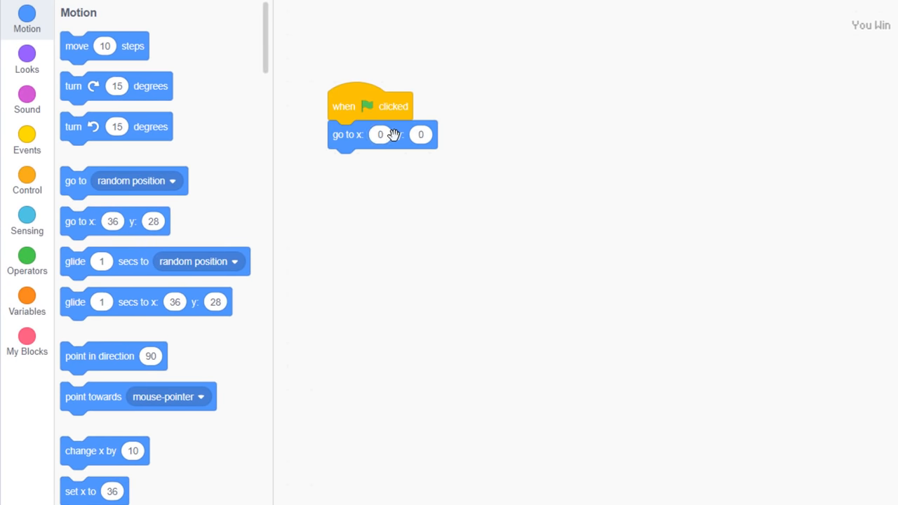
Step: Centre the sprite at start, hide it on game on, and begin a win-message script
click(26, 141)
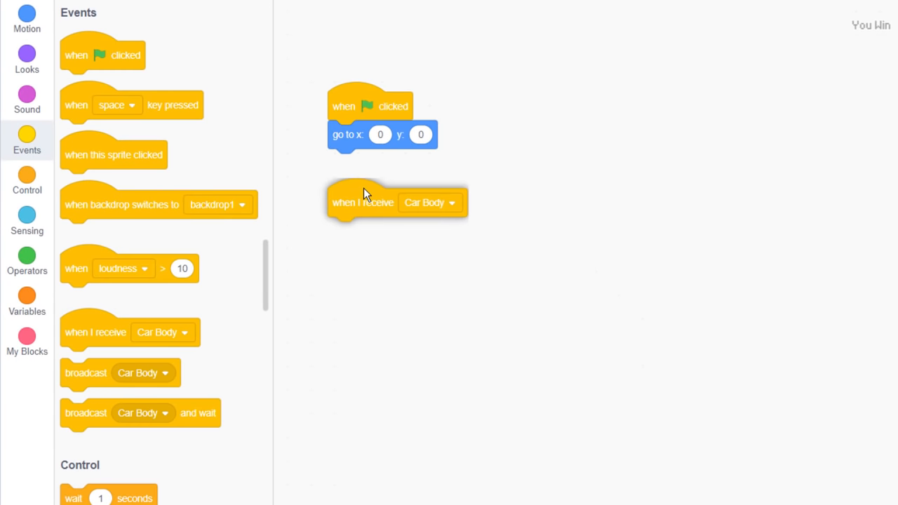
click(452, 202)
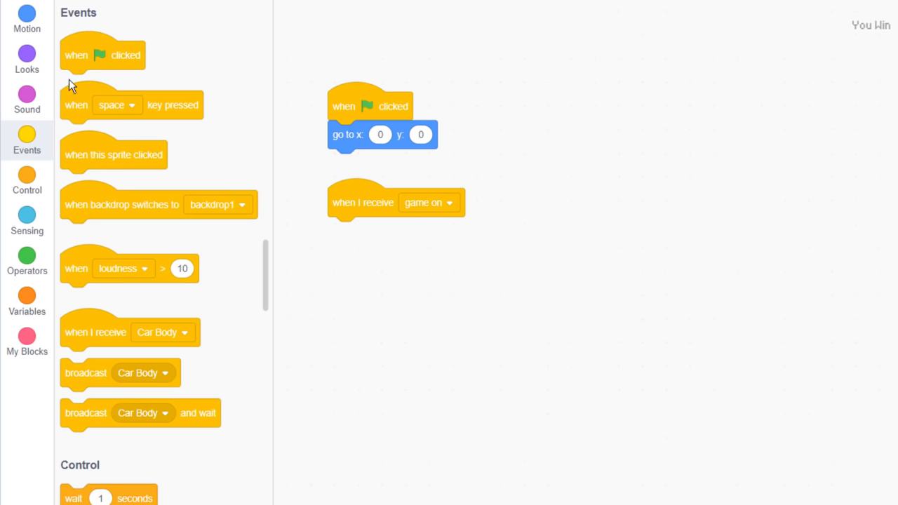
click(27, 59)
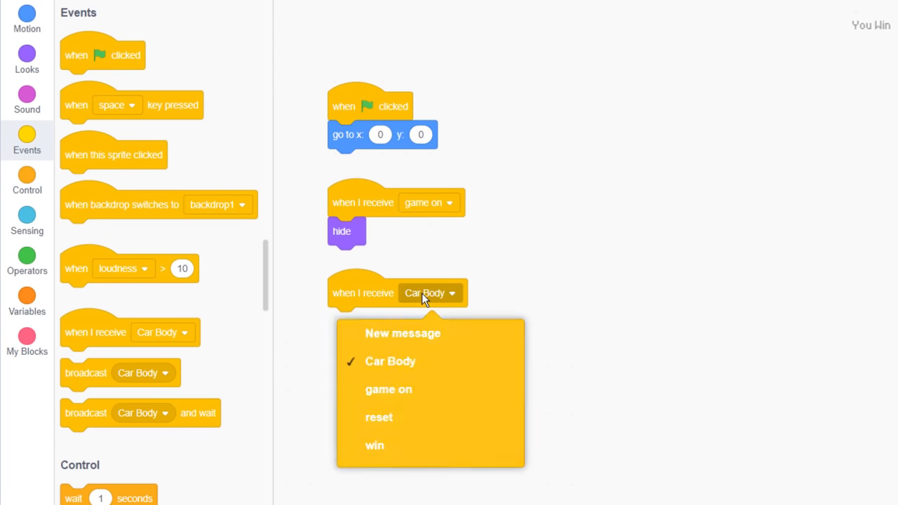
click(375, 446)
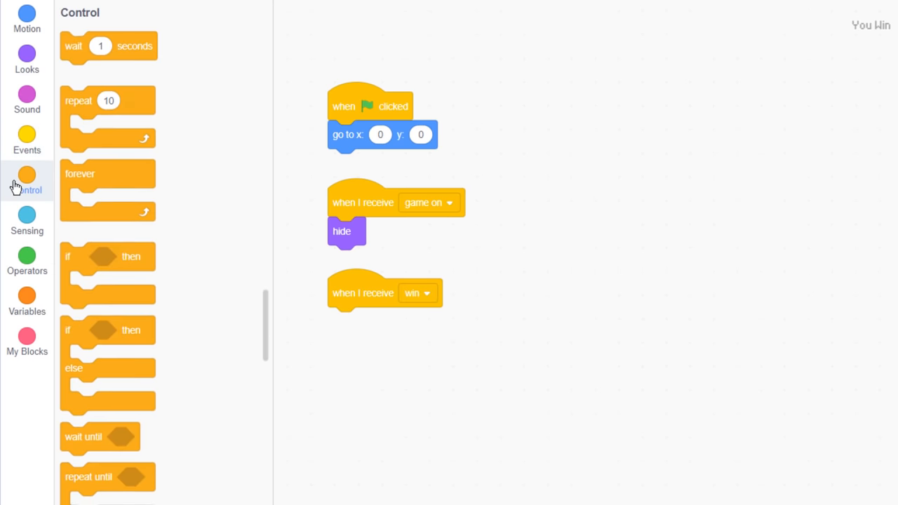
click(378, 321)
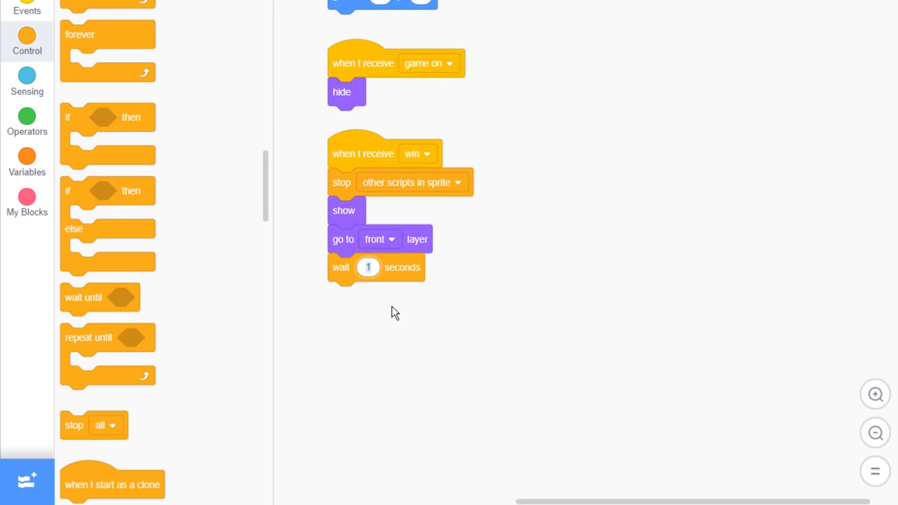
Step: In the win script, wait until not any key is pressed
click(26, 119)
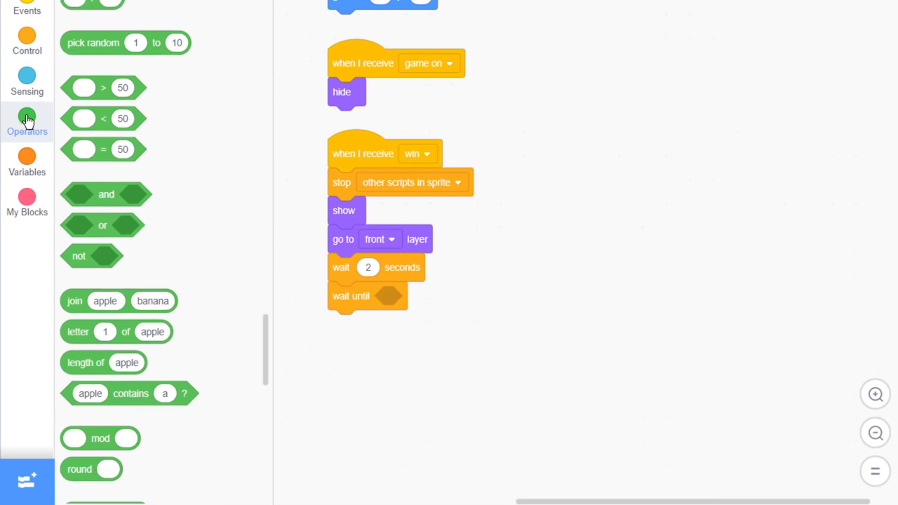
click(27, 80)
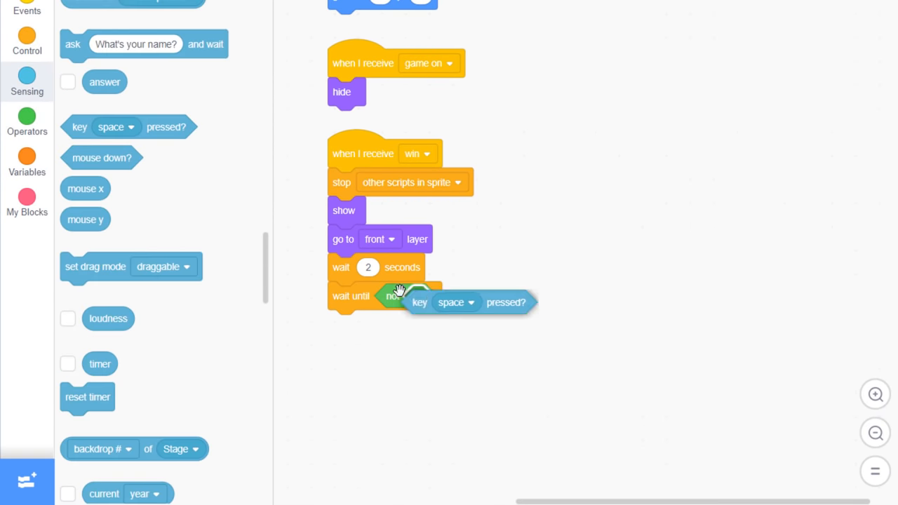
click(454, 298)
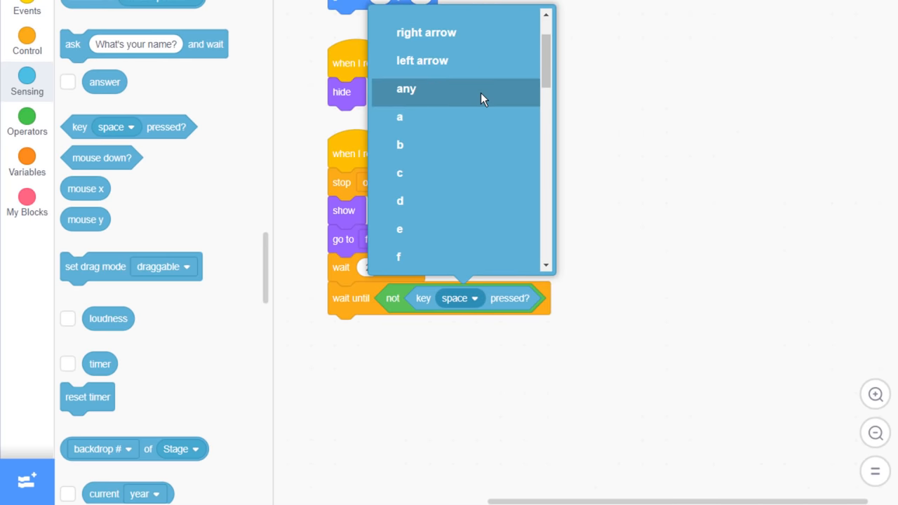
click(407, 89)
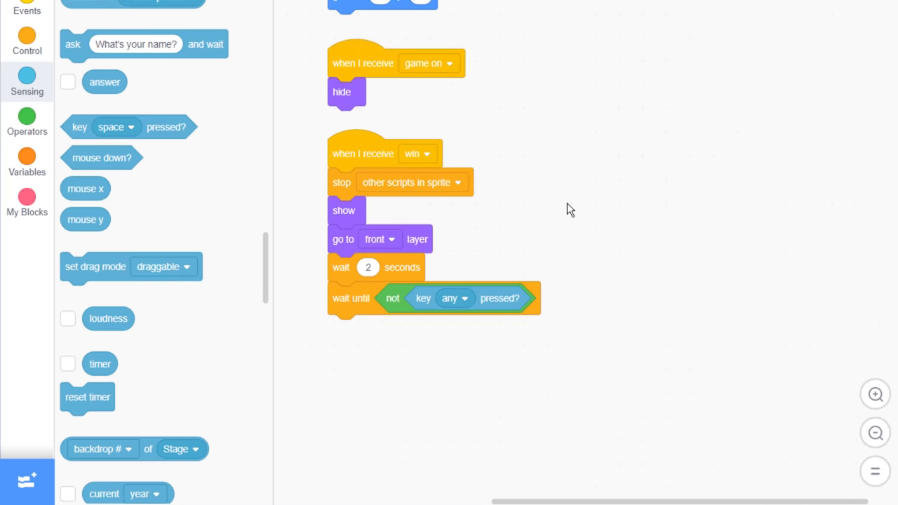
Step: Change LEVEL by 1 and broadcast reset at the end of the win script
click(26, 162)
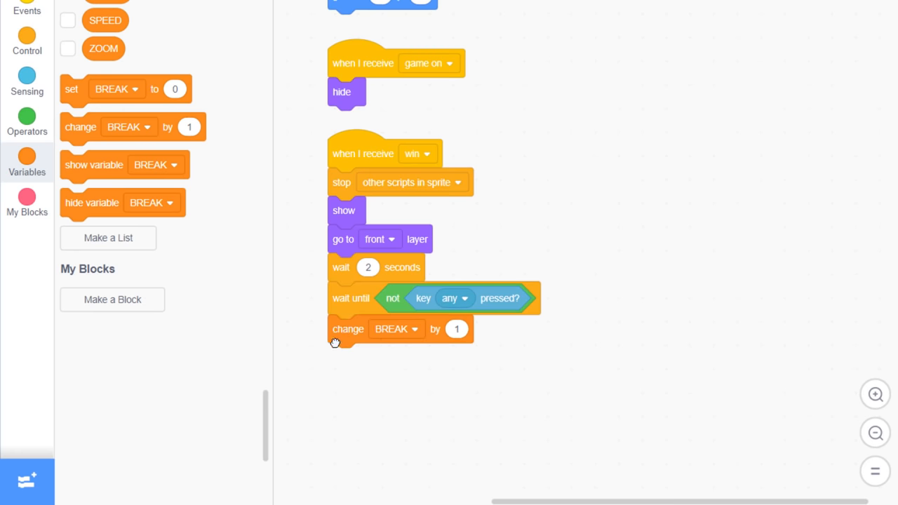
click(395, 329)
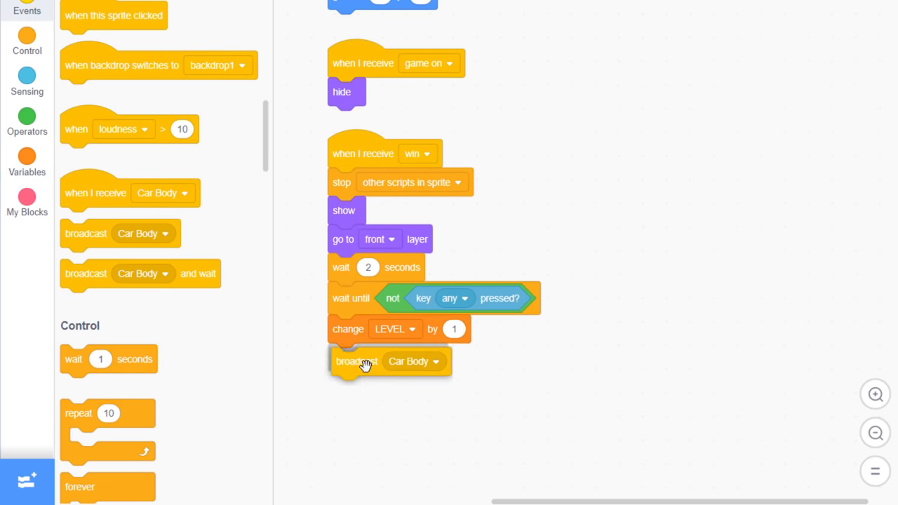
click(435, 362)
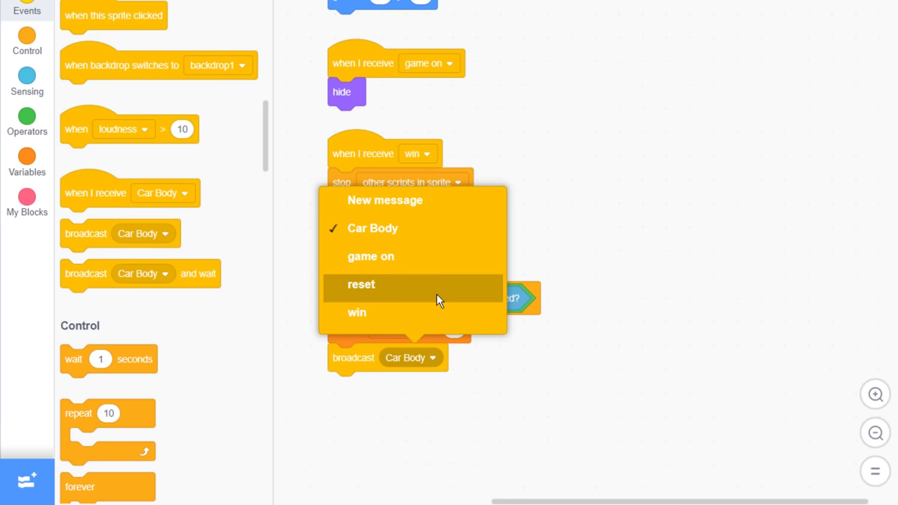
click(362, 283)
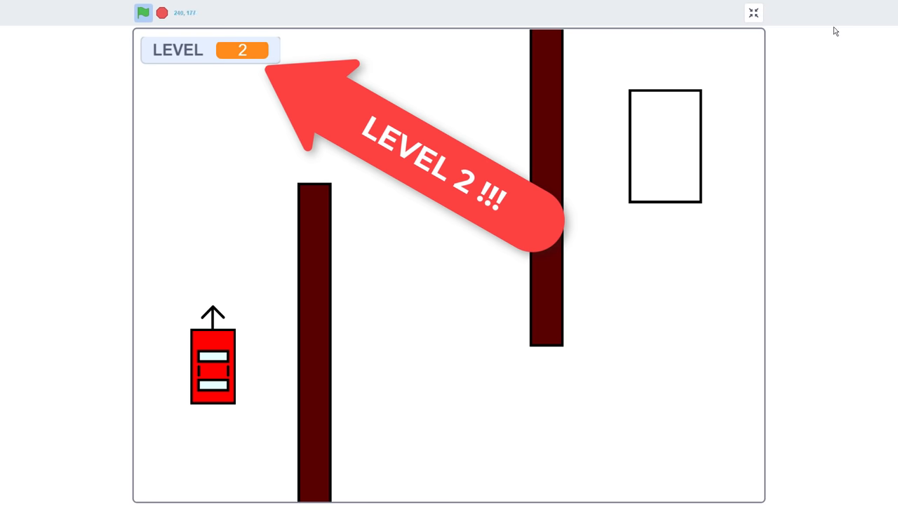
Step: Return from the full-screen stage to the editor after LEVEL reaches 2
click(752, 13)
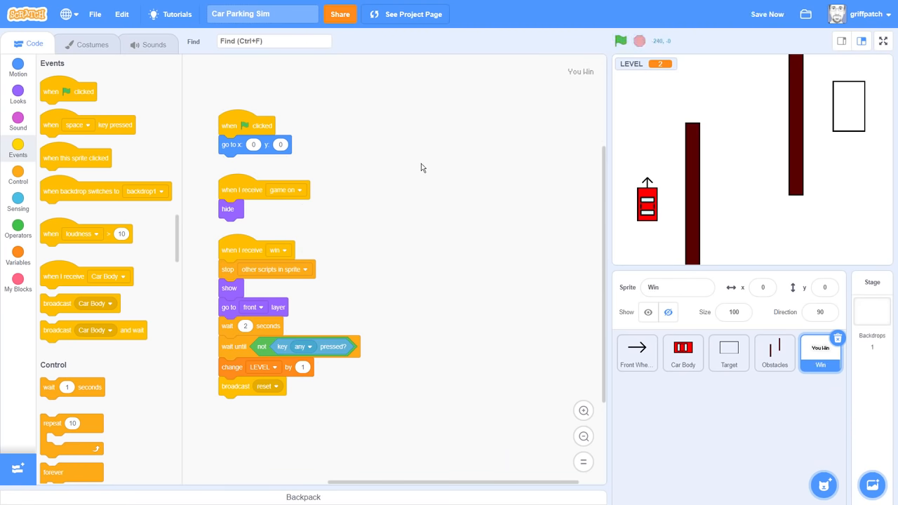
Step: Give Obstacles a game on script with a switch costume block attached
click(775, 353)
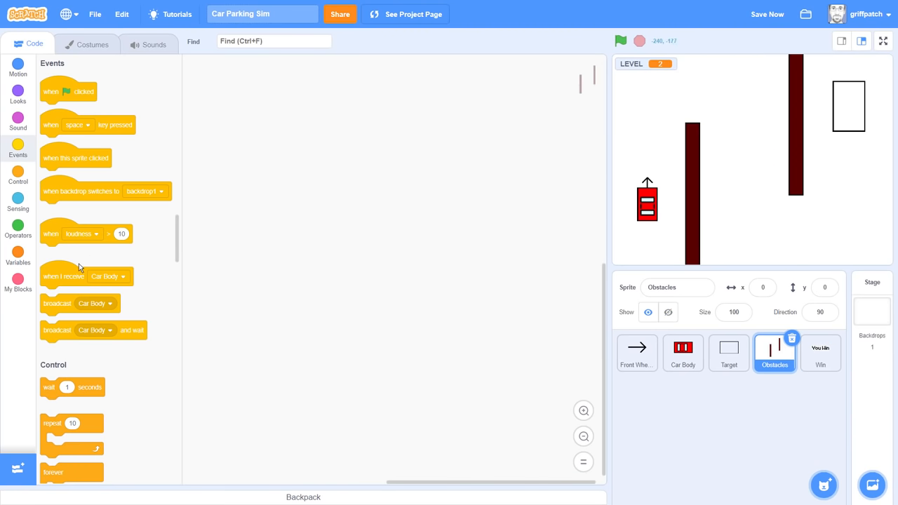
click(414, 161)
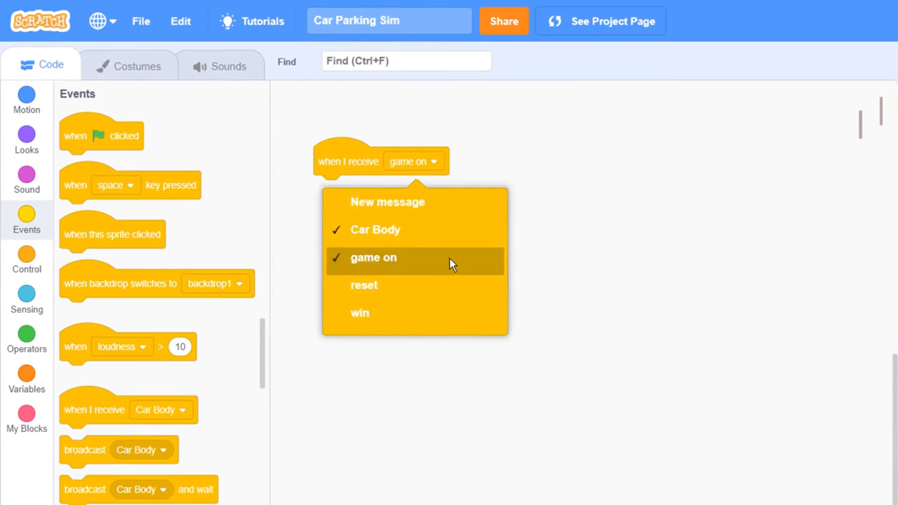
click(26, 140)
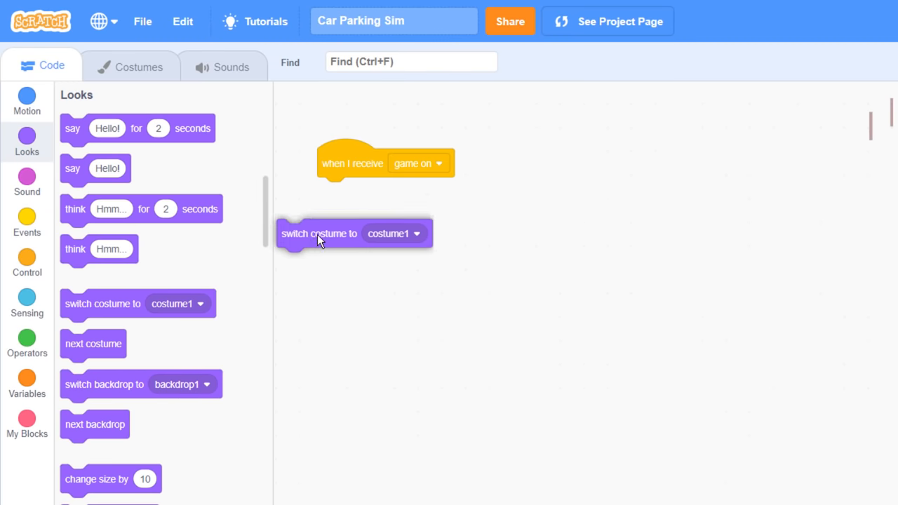
click(27, 382)
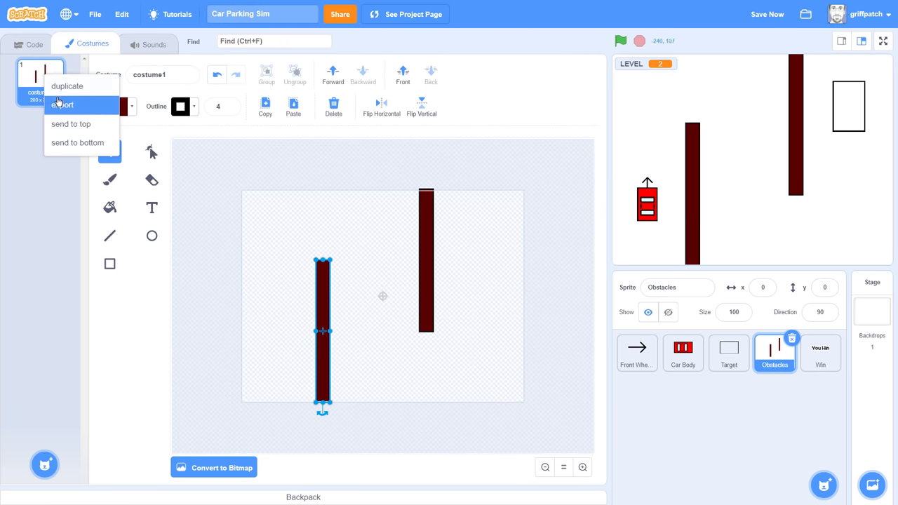
Step: Duplicate the obstacle costume and drag the Target box to the lower right (y about -112)
click(67, 86)
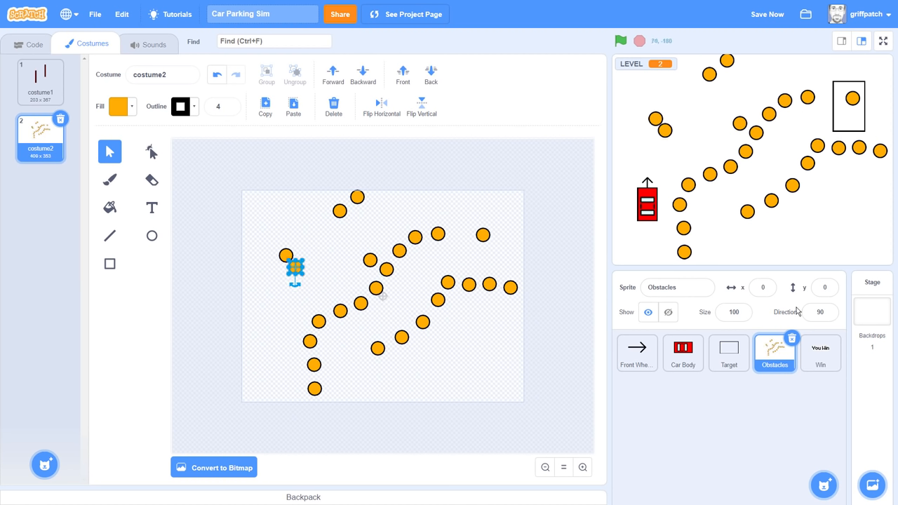
click(728, 353)
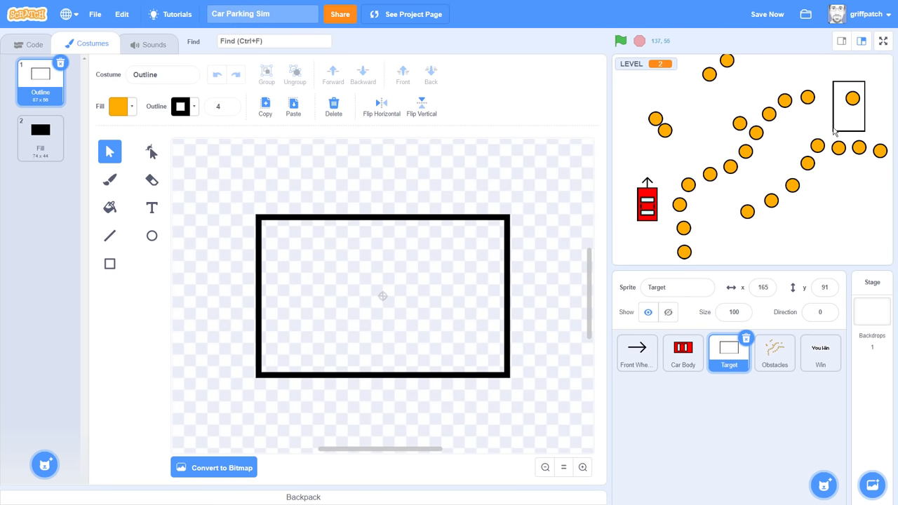
drag(849, 106, 847, 224)
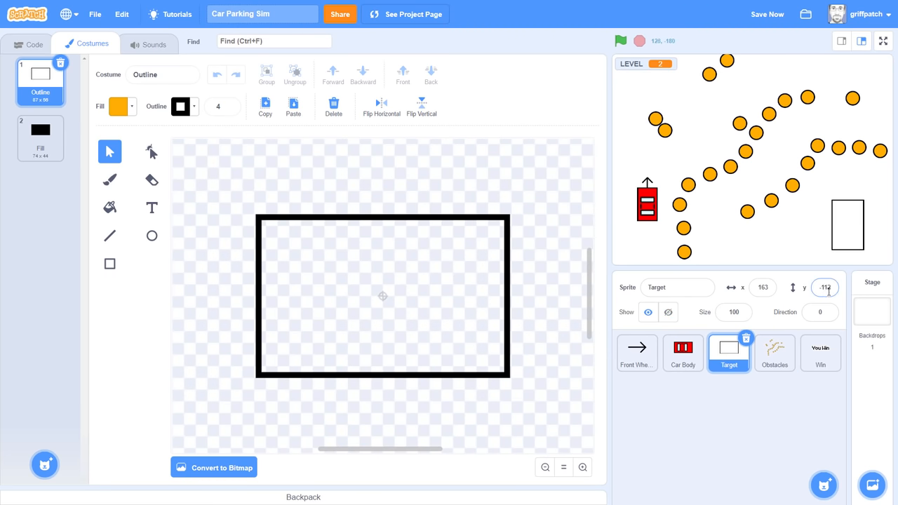
Step: Set the Target's direction to 90 so the box lies horizontally
click(819, 311)
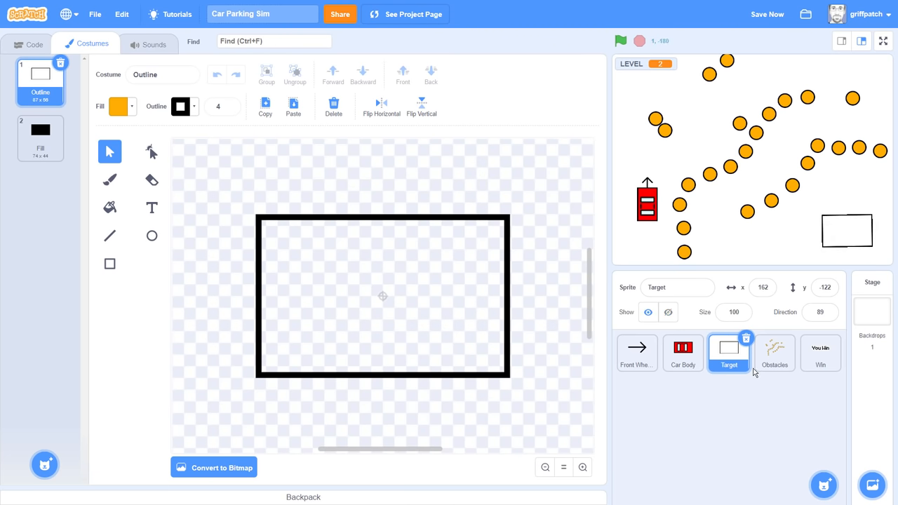
click(34, 43)
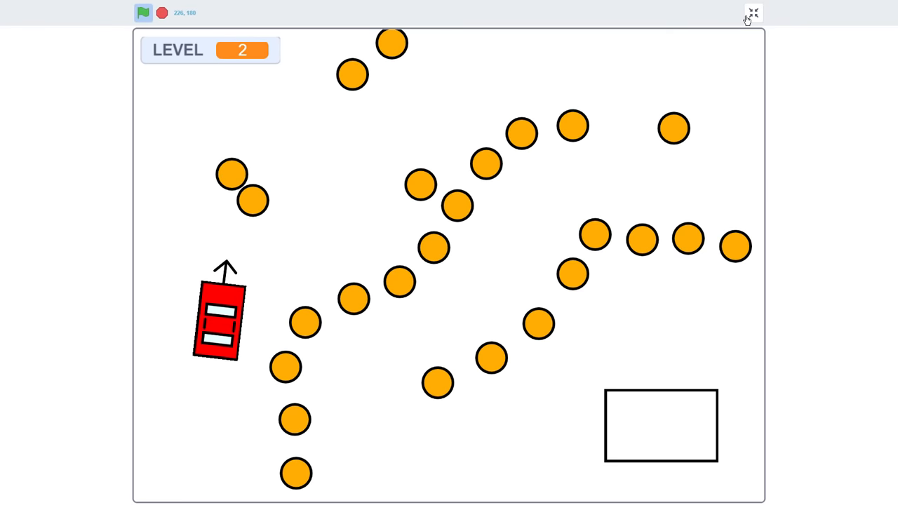
Step: Leave full-screen view and open the sprite's scripts for editing
click(752, 13)
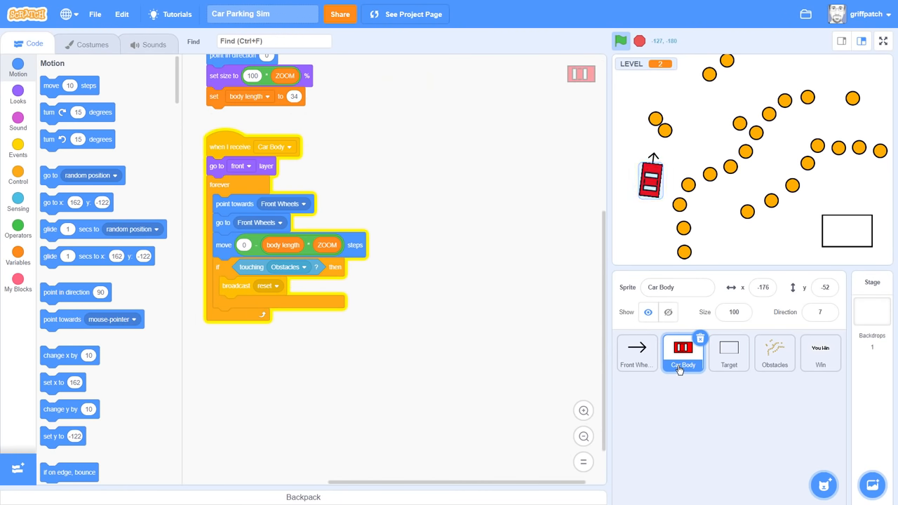
click(636, 354)
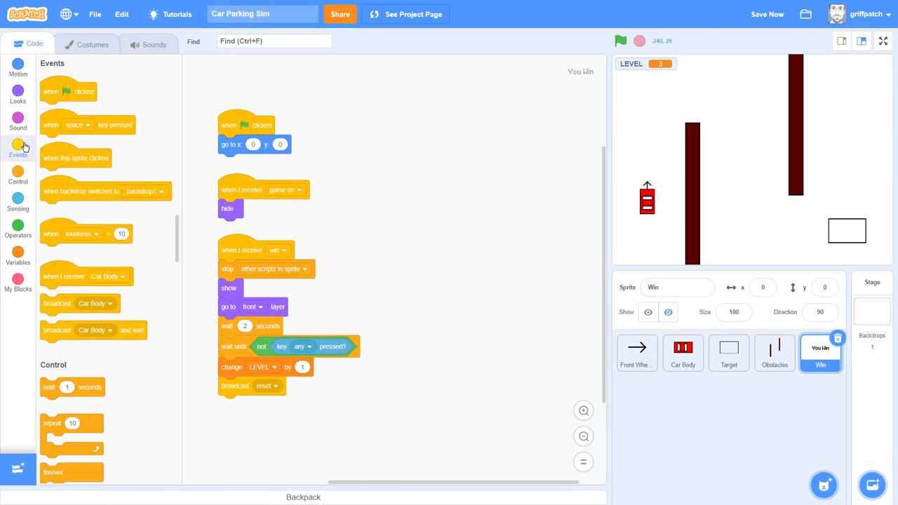
Step: Add an r key script that stops other scripts in sprite and broadcasts reset
click(78, 123)
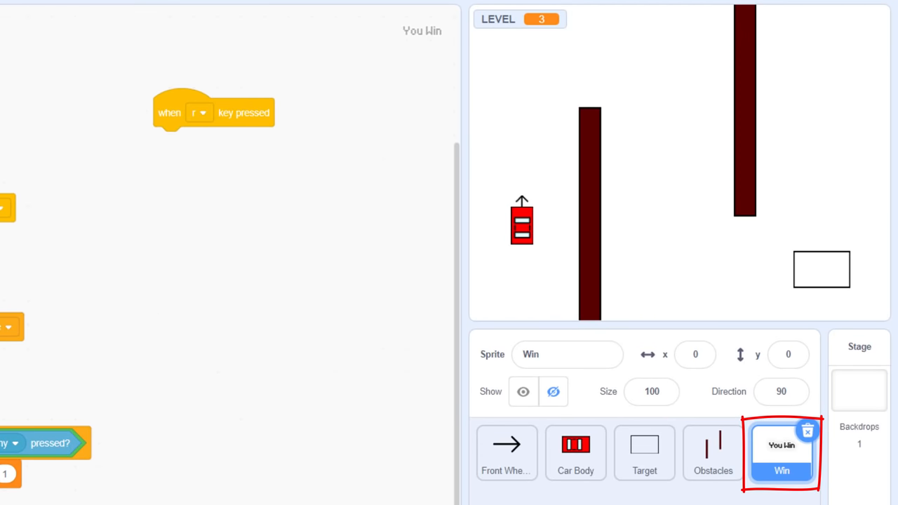
click(199, 140)
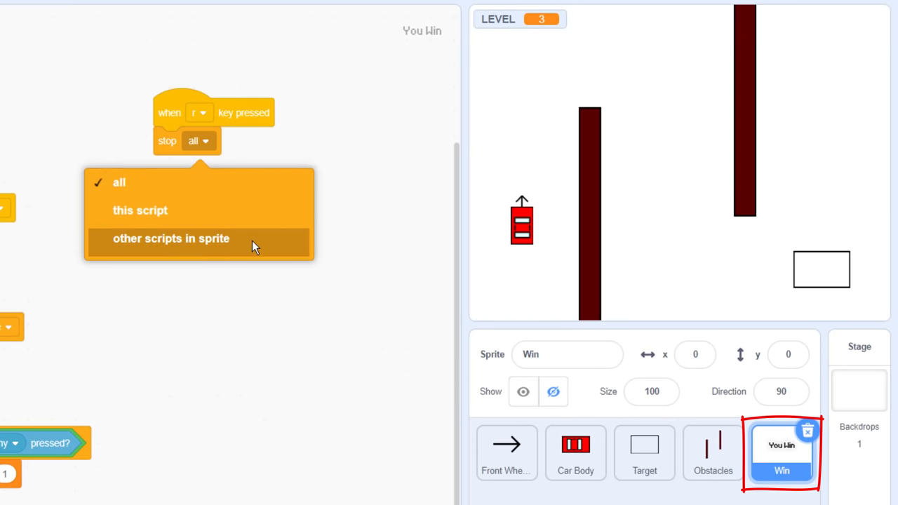
click(171, 239)
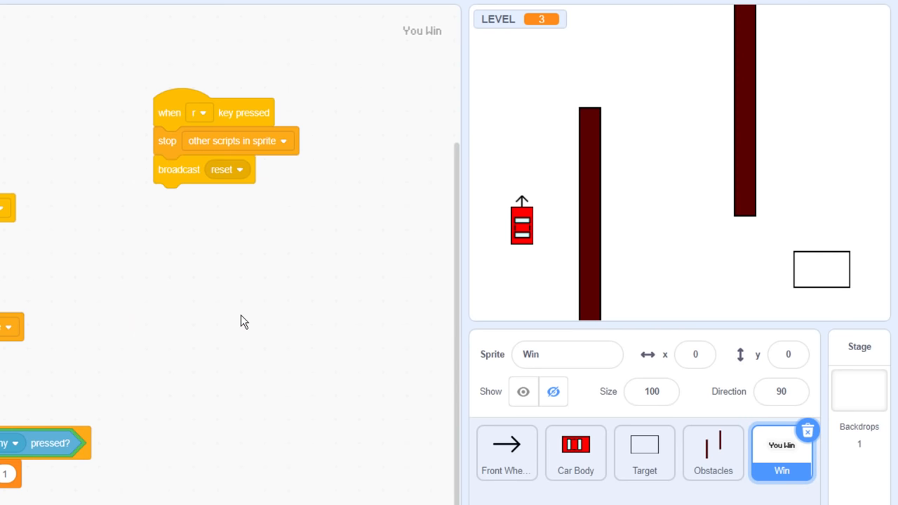
Step: Make the duplicated script respond to l and change LEVEL by 1
click(202, 250)
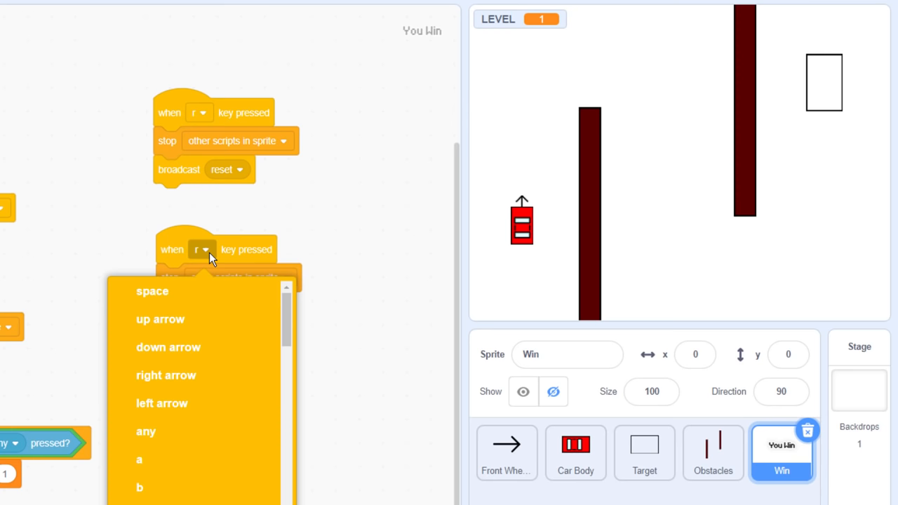
scroll(down, 3)
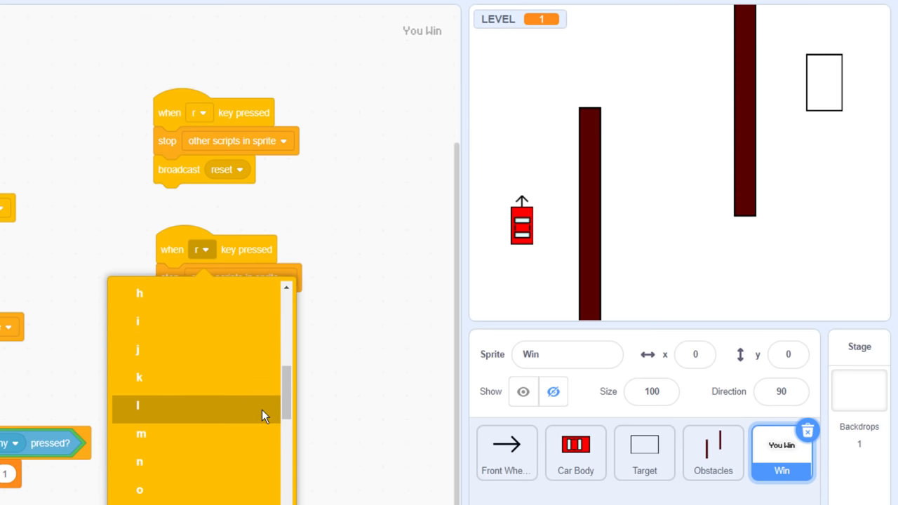
click(137, 406)
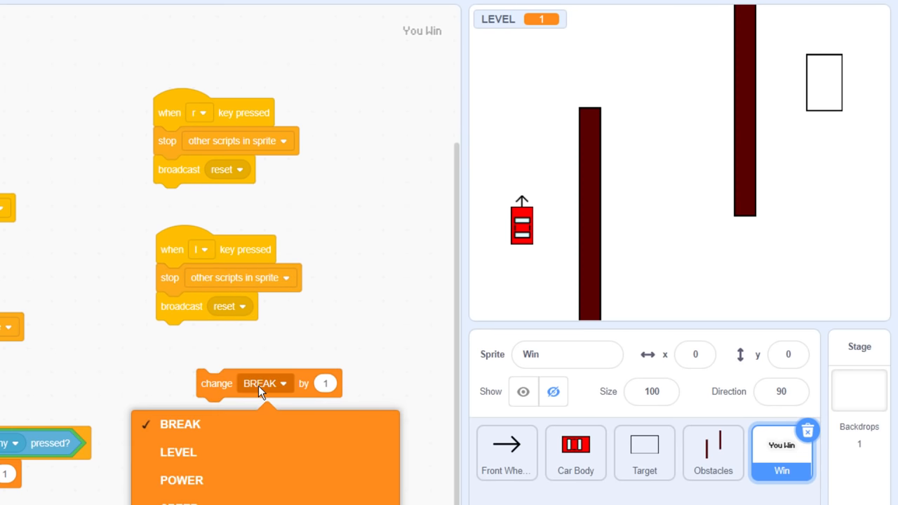
click(178, 451)
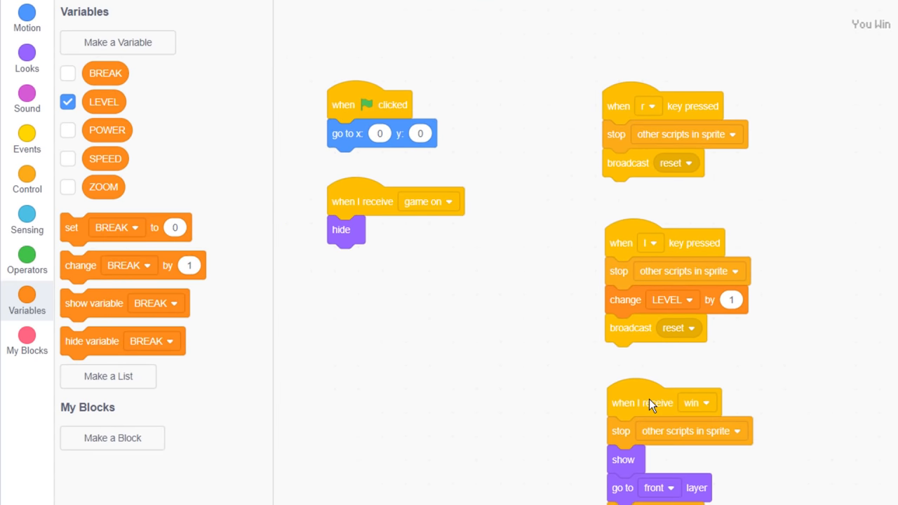
Step: Create a custom 'Set Timer' block with an input that sets TIMER from it
click(118, 42)
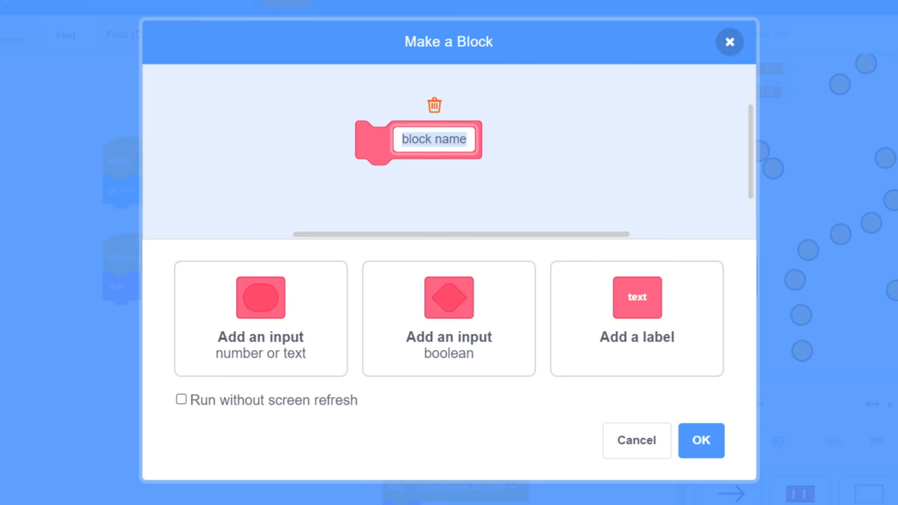
text(Set Timer)
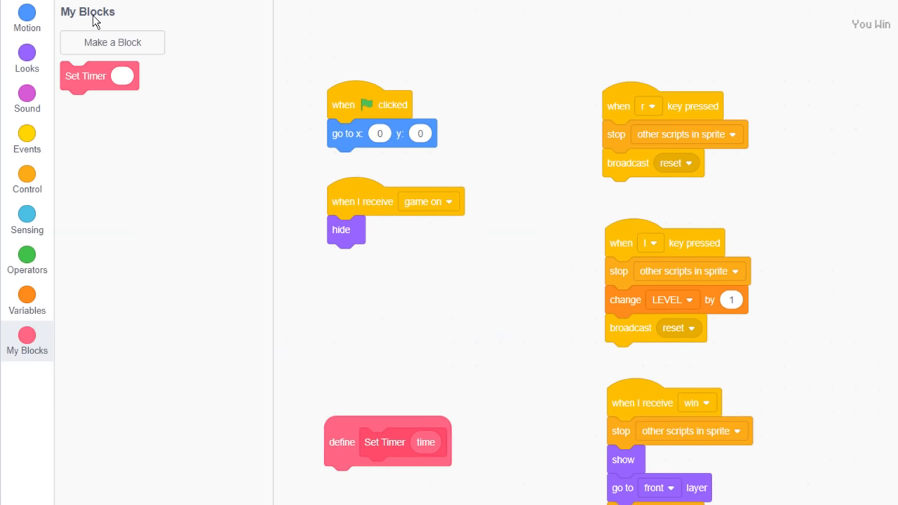
drag(98, 75, 365, 258)
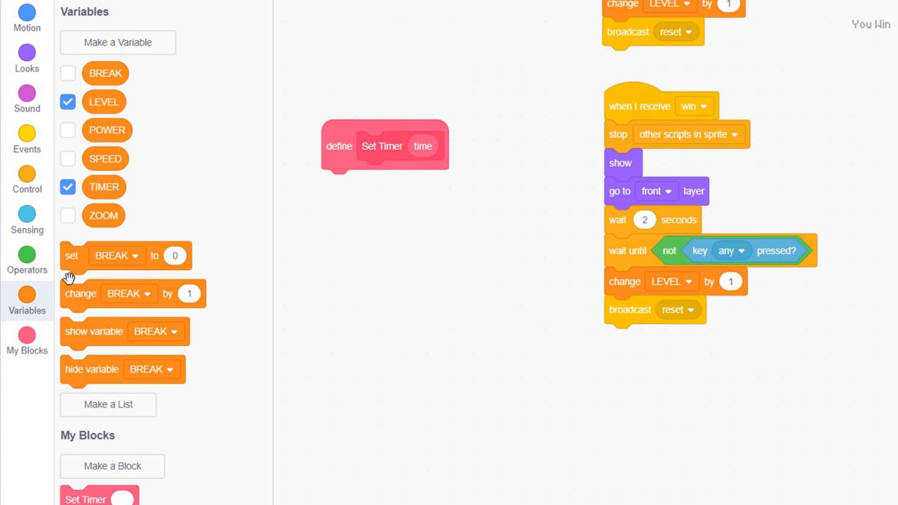
click(26, 259)
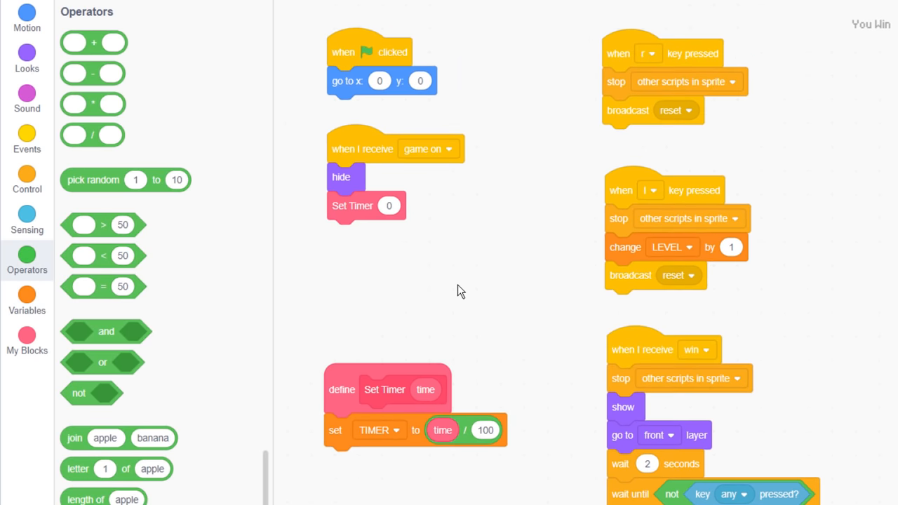
Step: In game on, wait until not SPEED = 0 before timing
click(27, 180)
text(0.1)
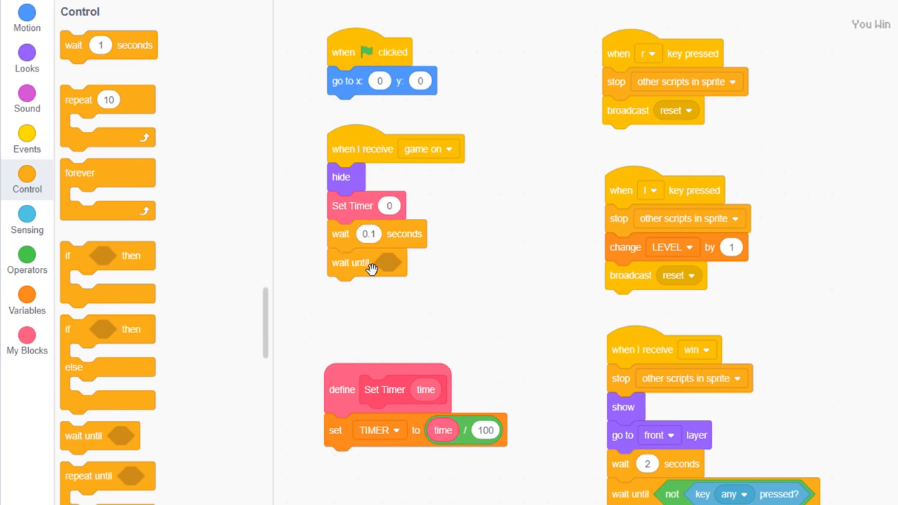
click(27, 260)
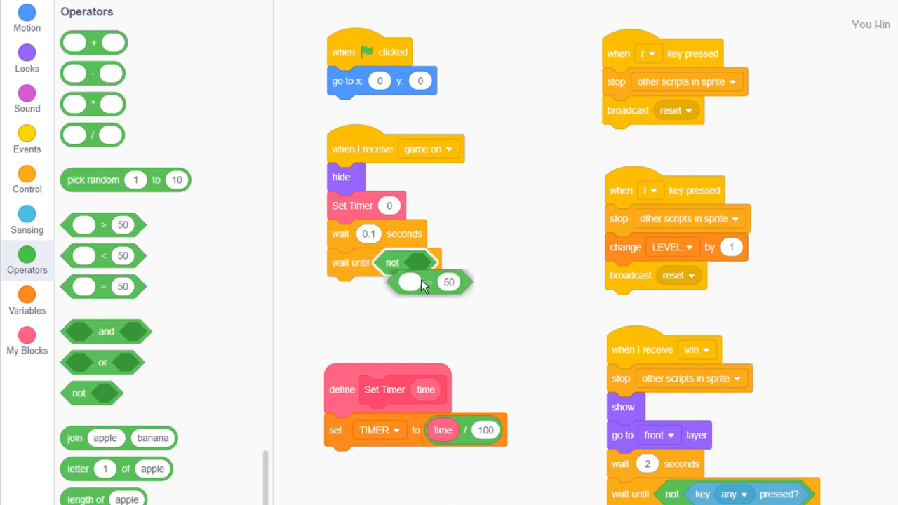
click(27, 298)
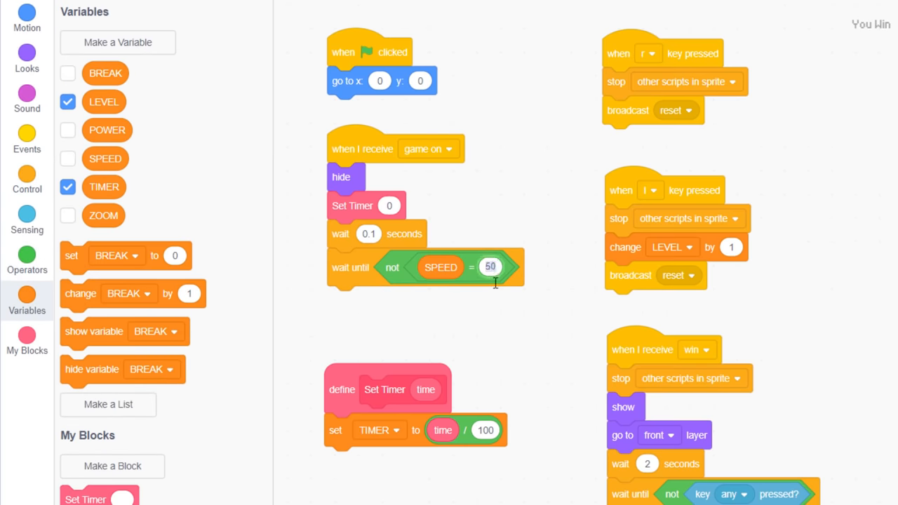
click(27, 220)
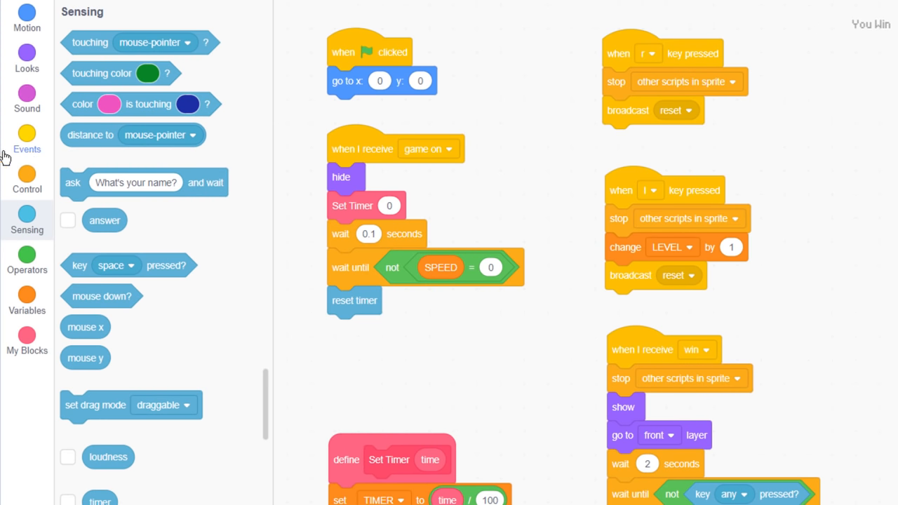
Step: Forever run Set Timer with floor of timer × 100
click(27, 180)
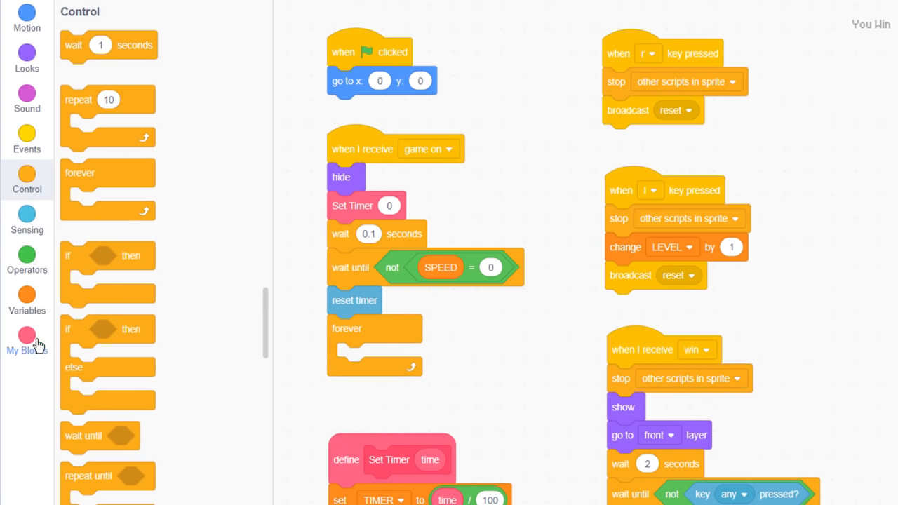
click(27, 260)
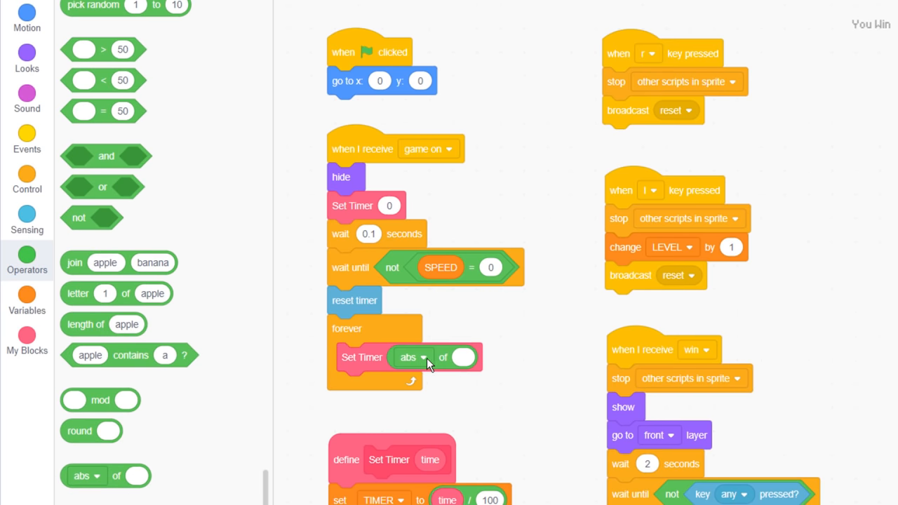
click(421, 358)
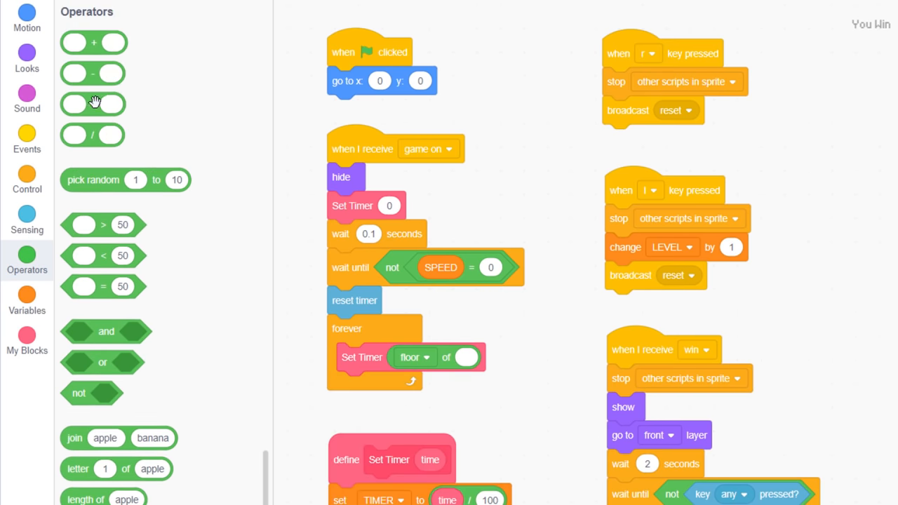
click(27, 222)
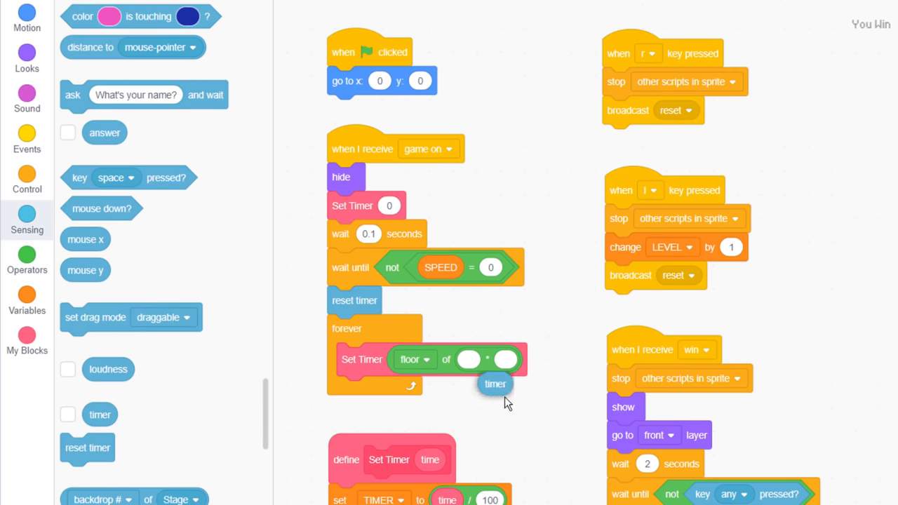
drag(494, 384, 468, 359)
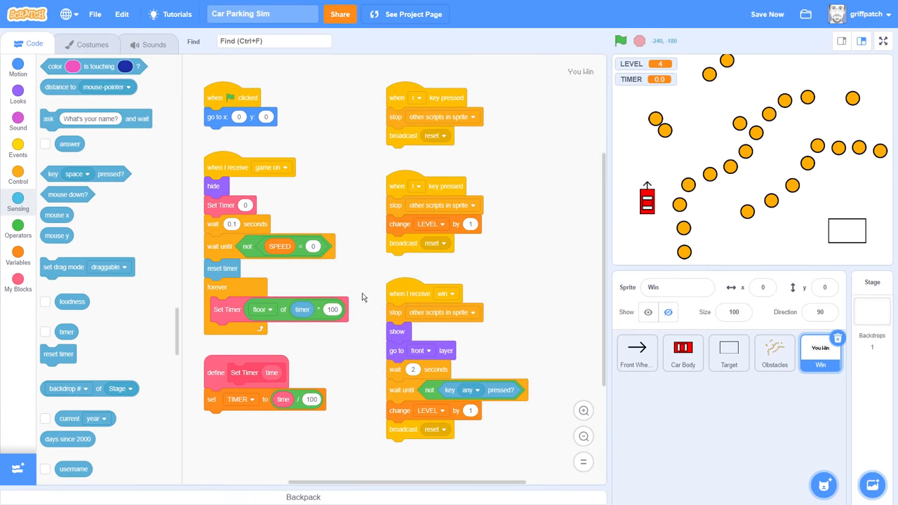
Step: Run the game full screen to check the TIMER readout beside LEVEL, then return to the editor
click(620, 41)
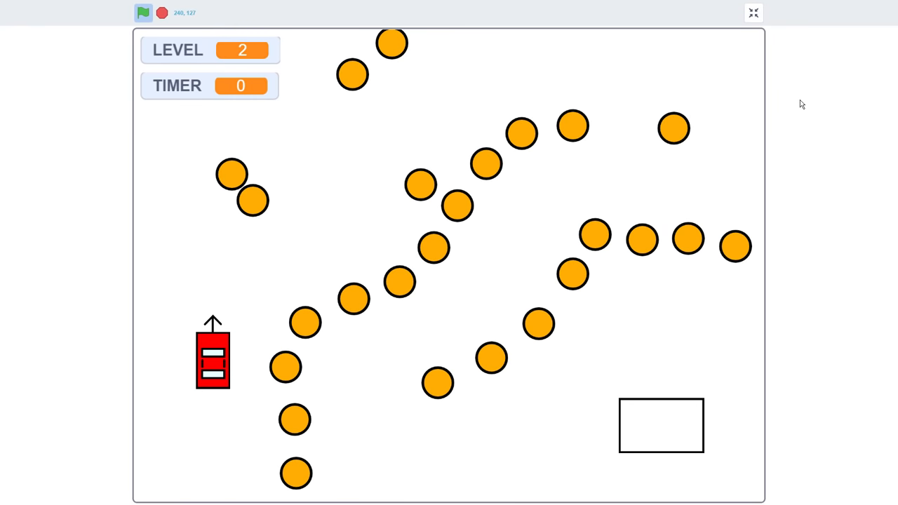
click(143, 13)
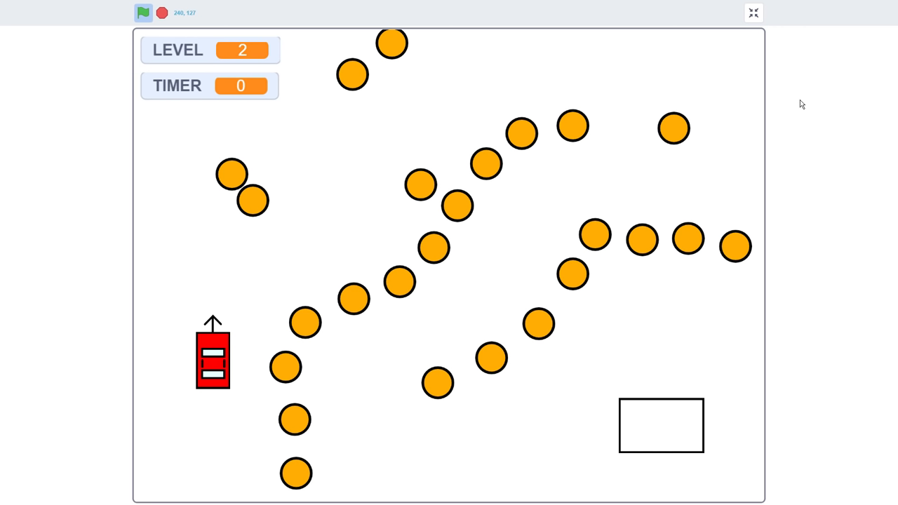
click(752, 12)
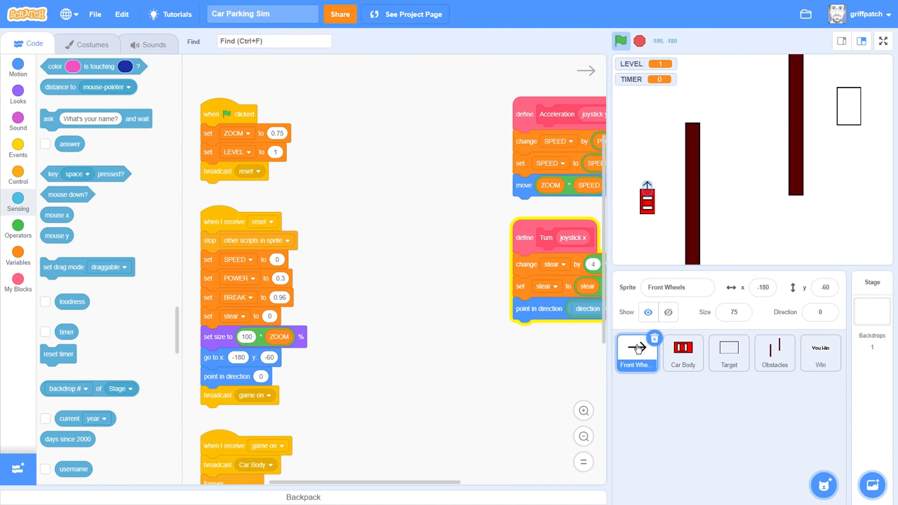
Step: Make Front Wheels wait until no key is pressed before the forever driving loop
scroll(down, 3)
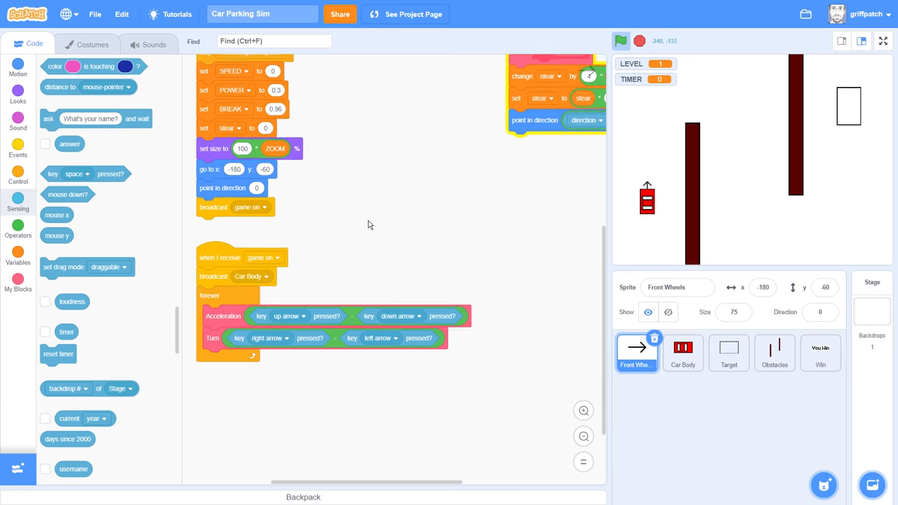
text(wa)
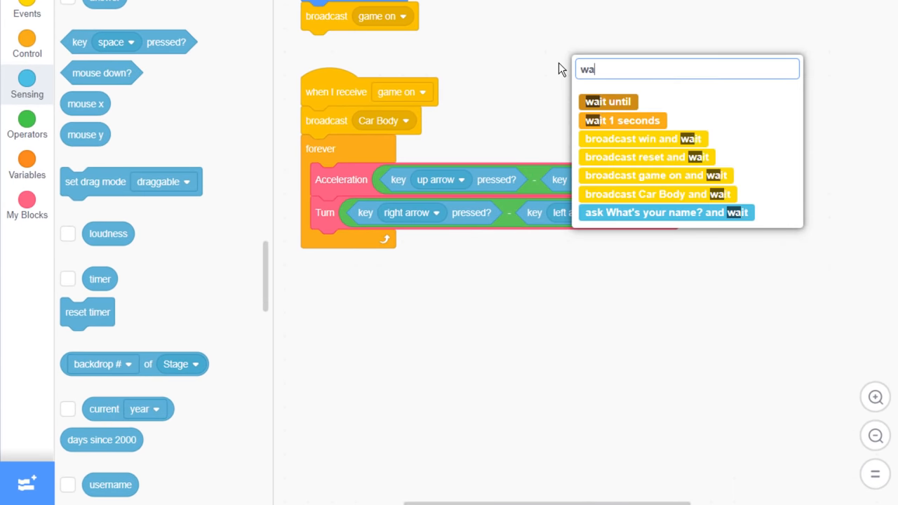
click(608, 101)
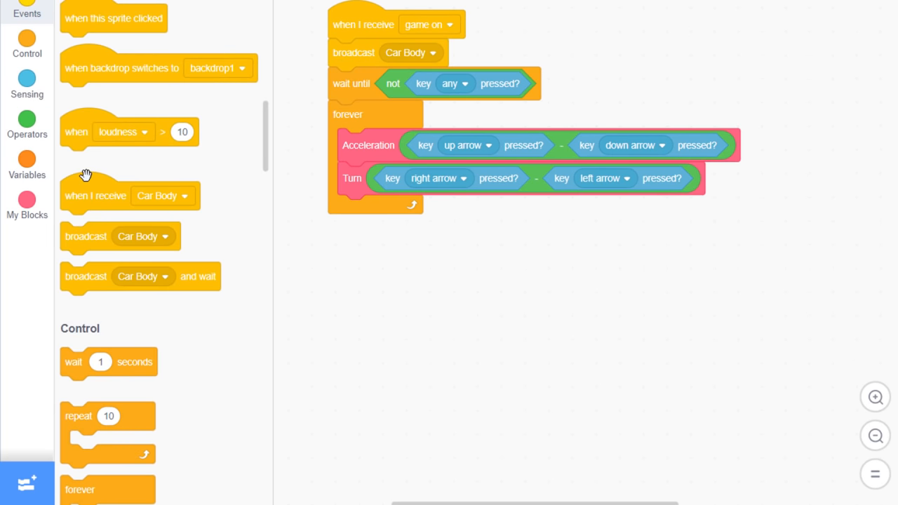
Step: Add a 'when I receive win' script that stops the sprite's other scripts
click(428, 269)
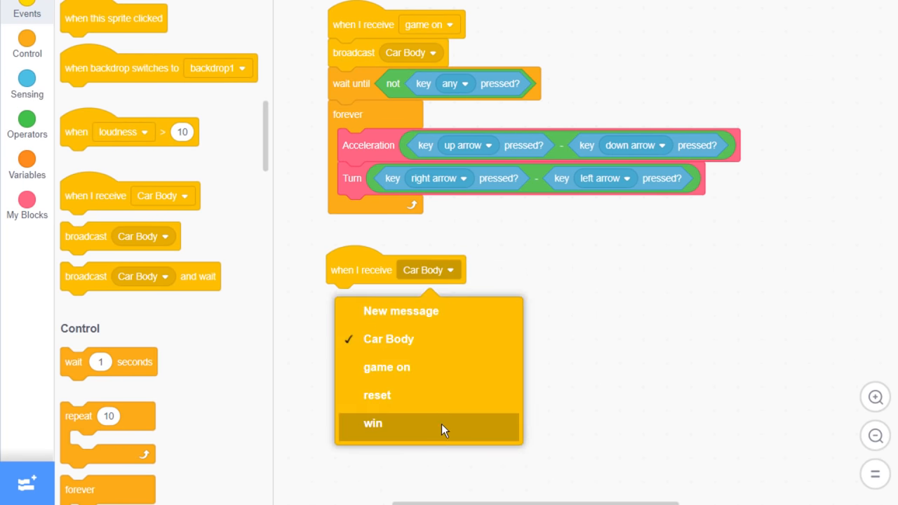
click(374, 423)
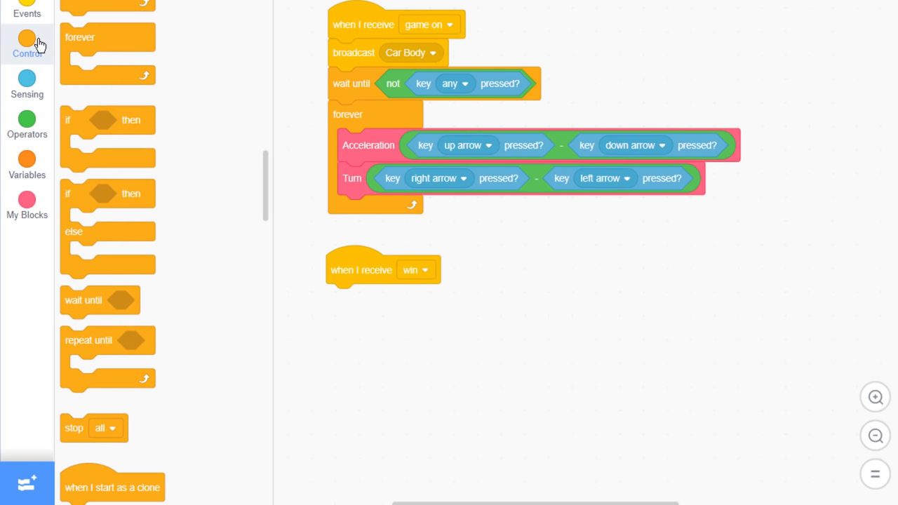
click(372, 297)
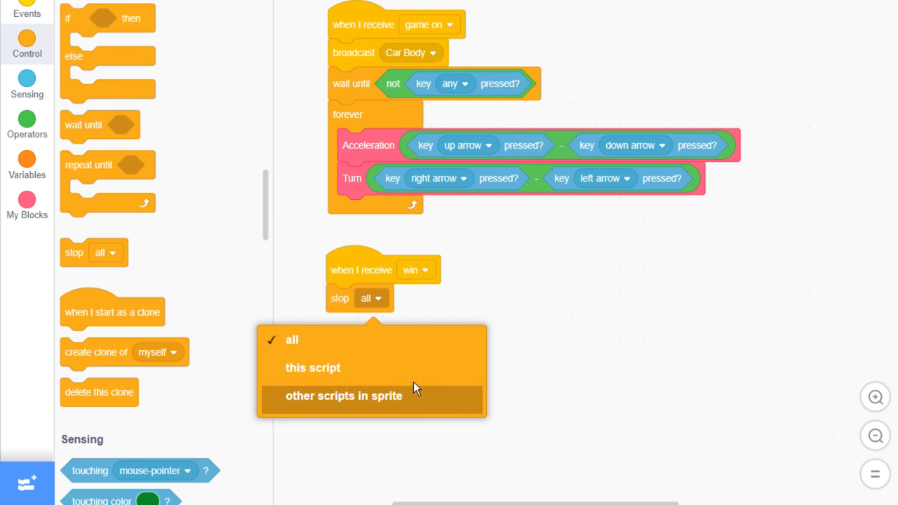
click(344, 395)
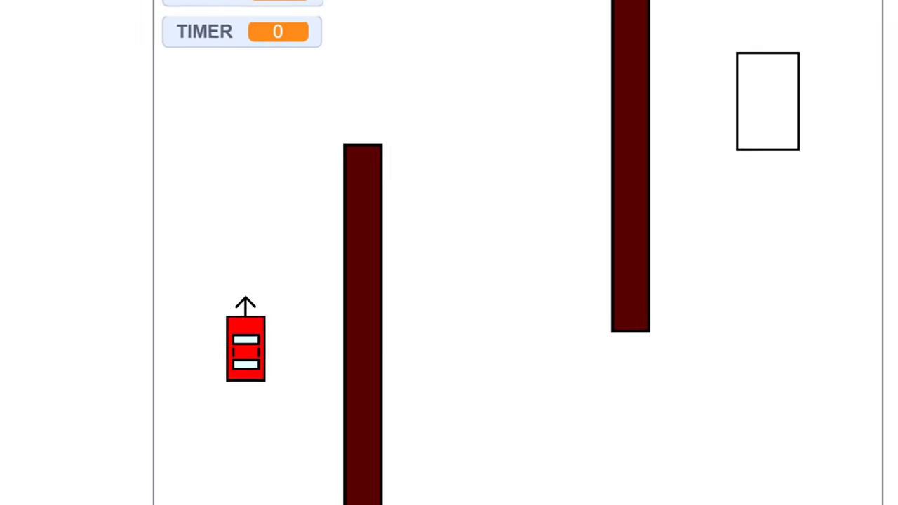
Step: Play level 1 until the car parks and You Win appears with the timer frozen at 5.77
click(143, 13)
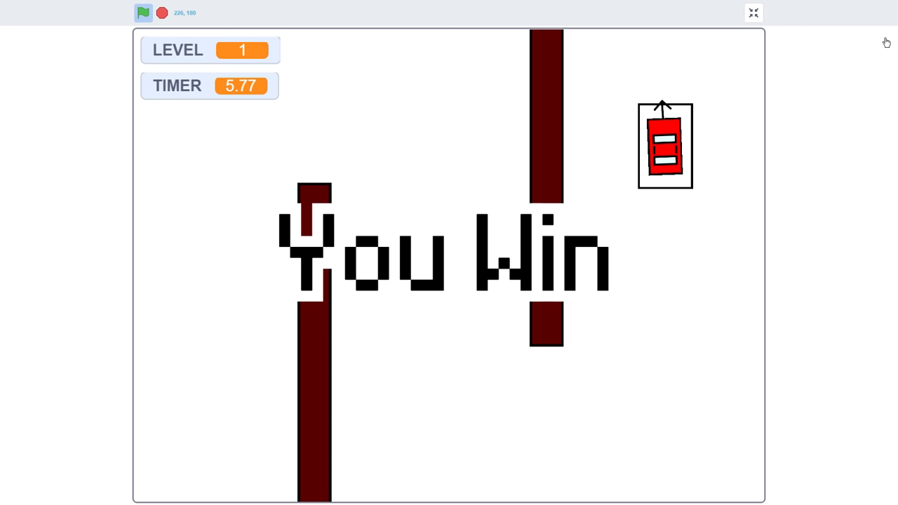
click(752, 13)
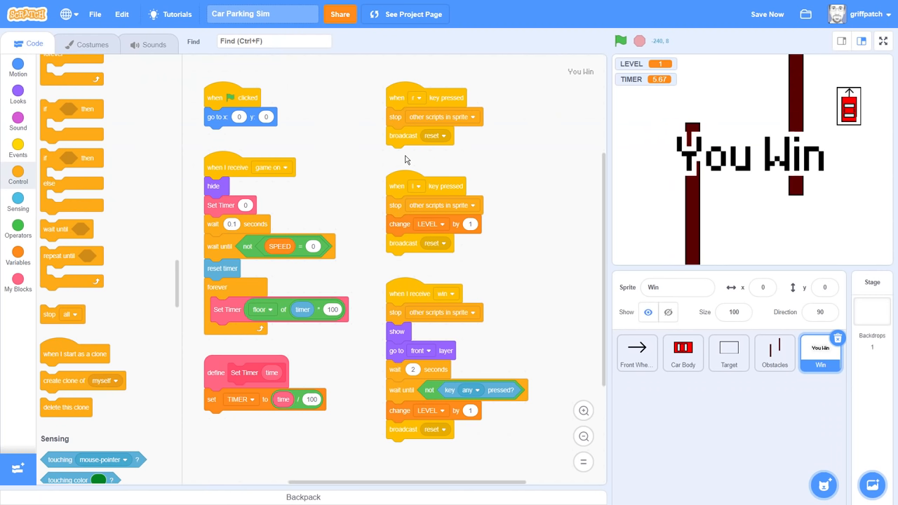
Step: Add 'stop this script' under 'broadcast win' in the Target's game-on loop
click(728, 353)
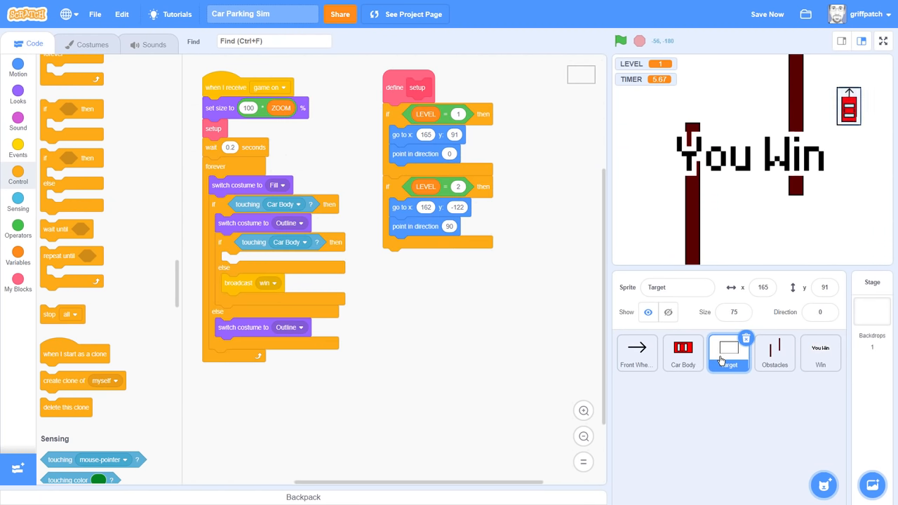
click(583, 410)
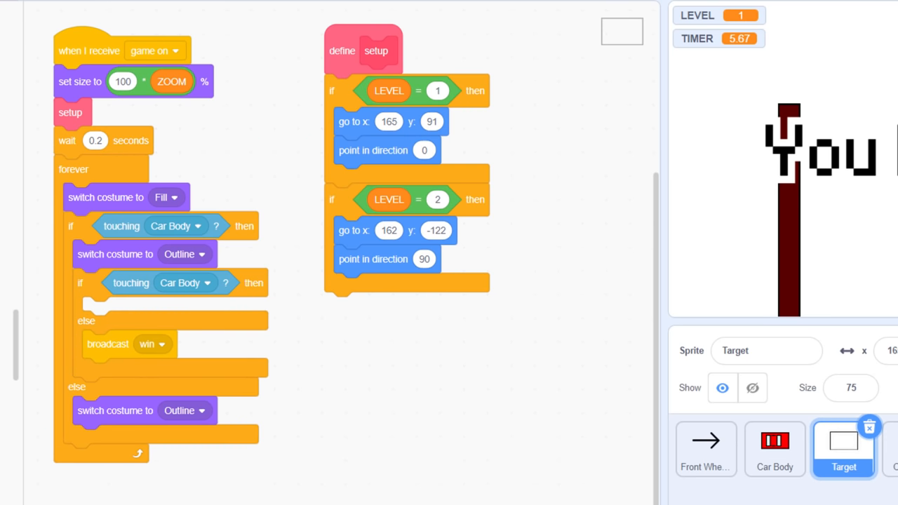
click(129, 373)
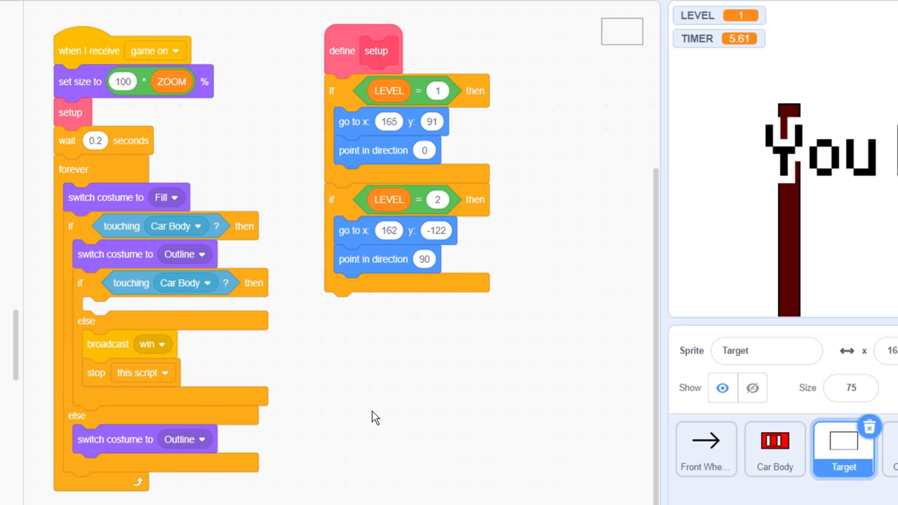
mouse_move(631, 91)
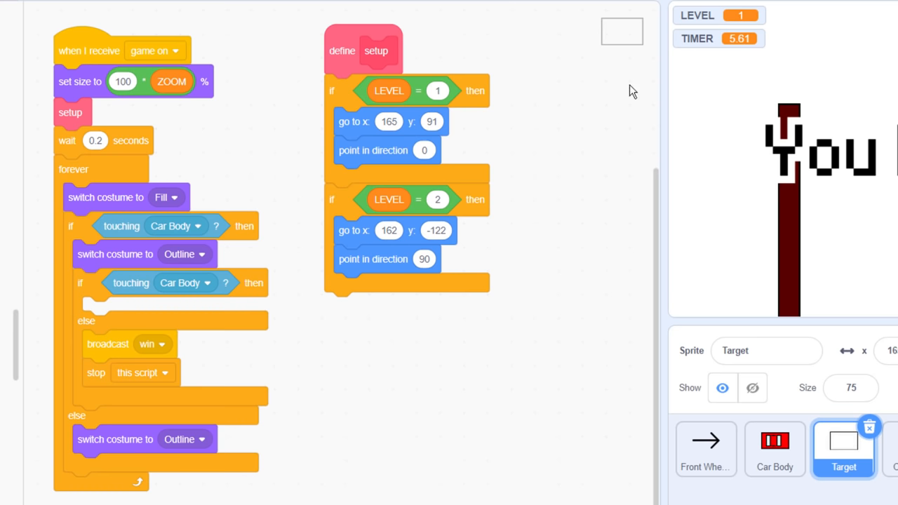
Step: Play through levels 1 and 2 to reach You Win with the timer frozen at 13.03
click(143, 13)
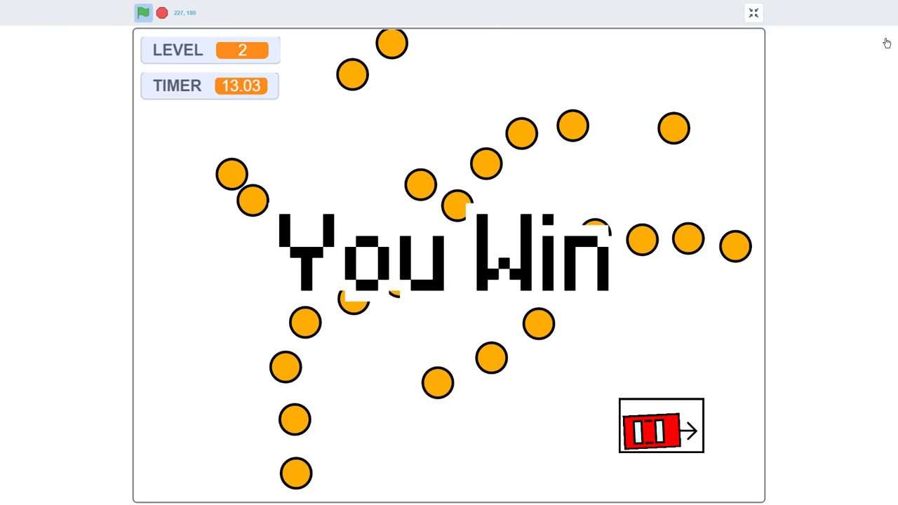
click(753, 13)
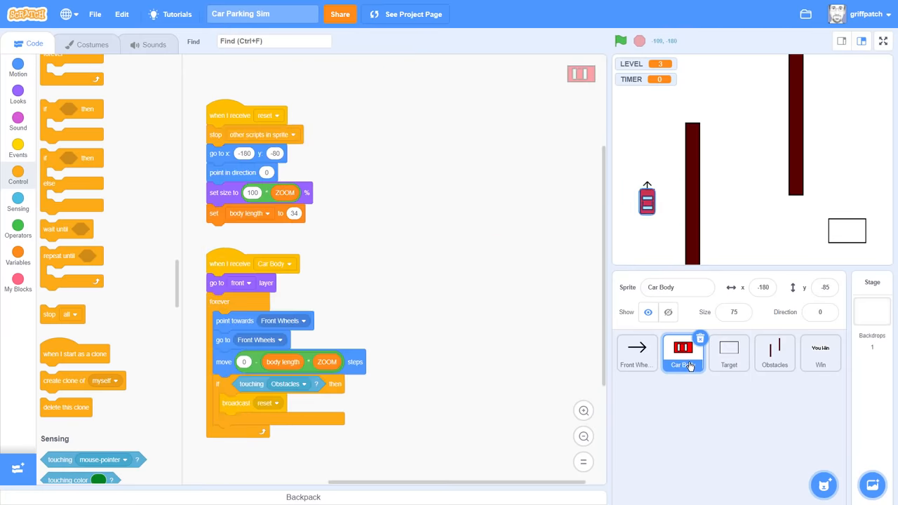
Step: Add a black block to Car Body's costume2 to make a cab, then duplicate the sprite
click(93, 42)
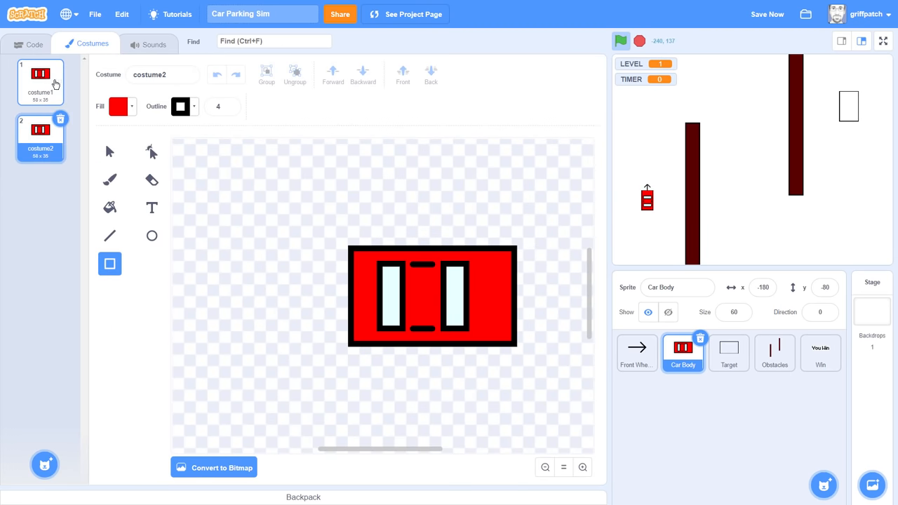
click(432, 294)
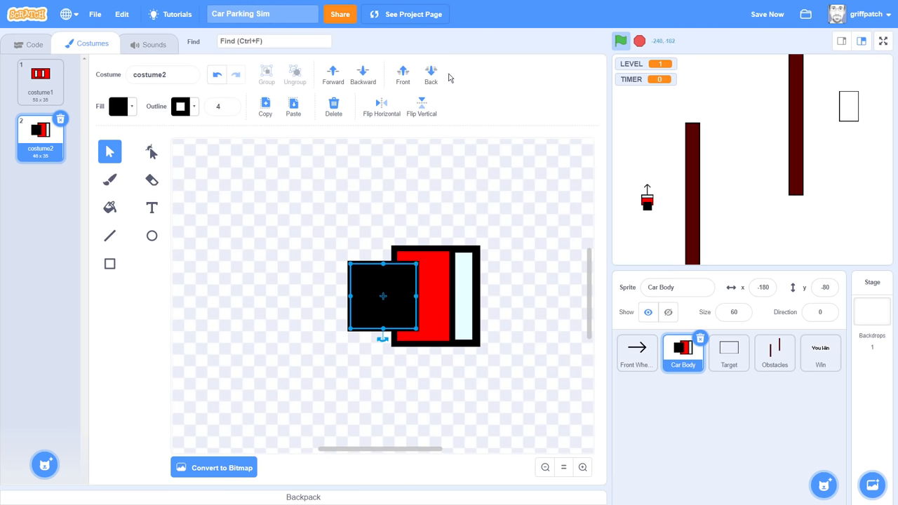
click(390, 198)
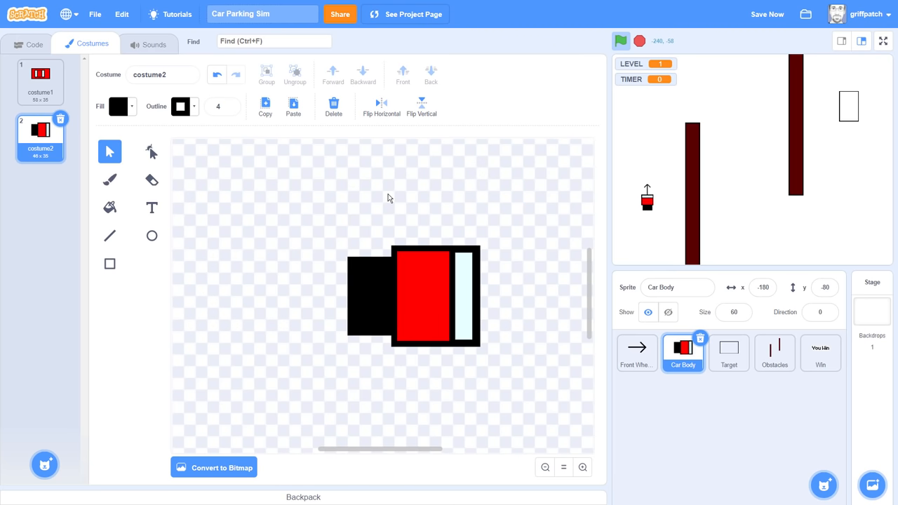
click(33, 43)
text(Trailer)
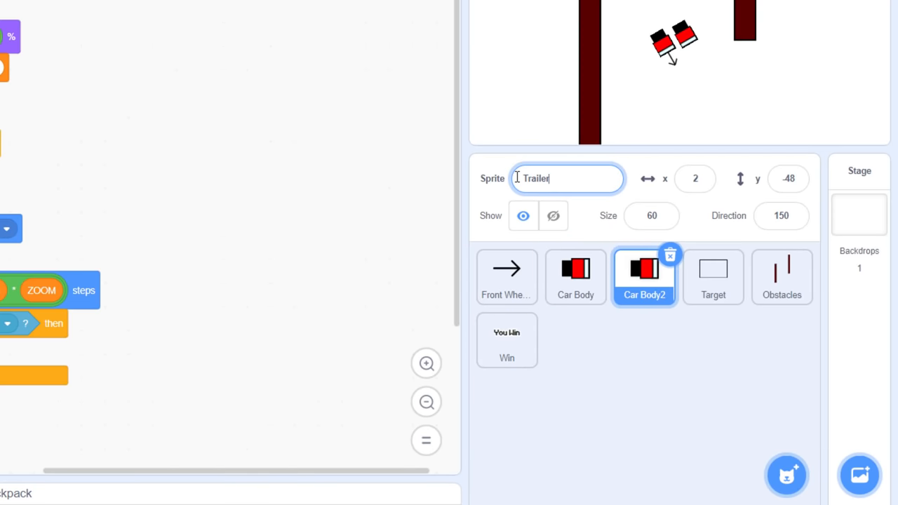
Step: Name the duplicate 'Trailer' and redraw its costume as a long red rectangle
click(92, 43)
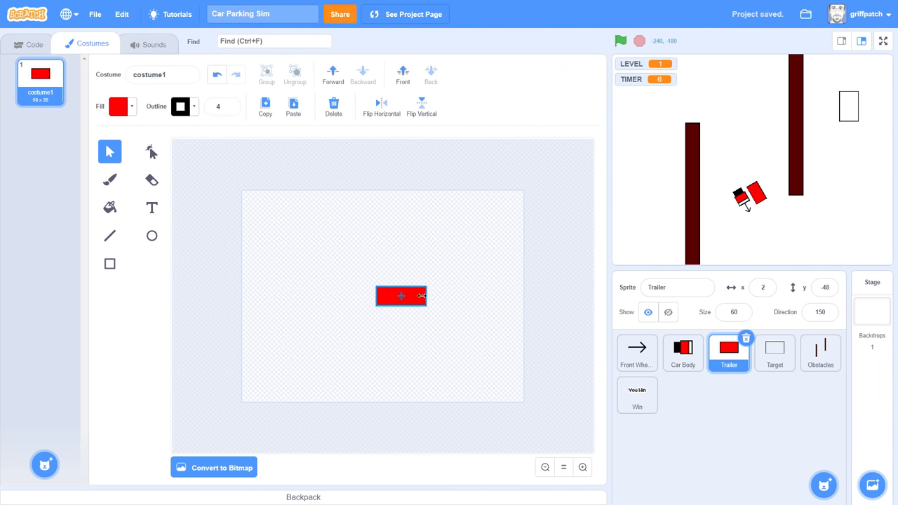
click(884, 41)
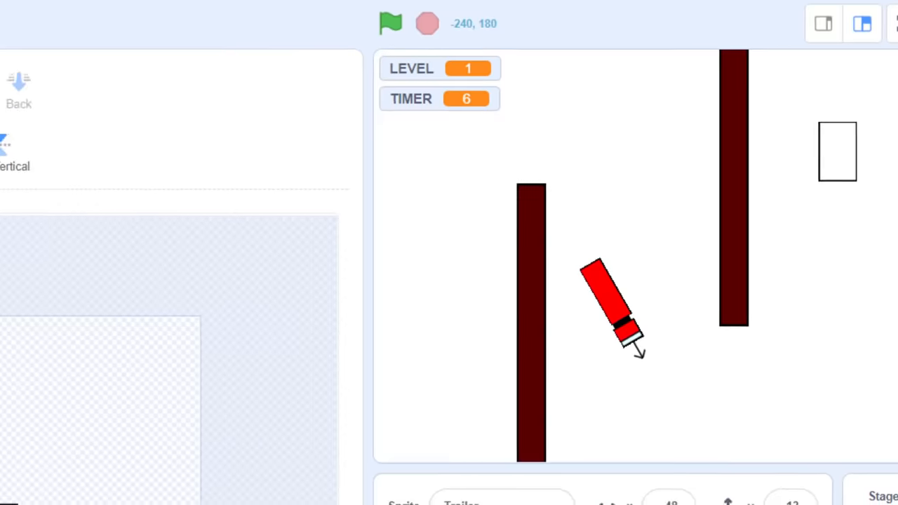
click(51, 23)
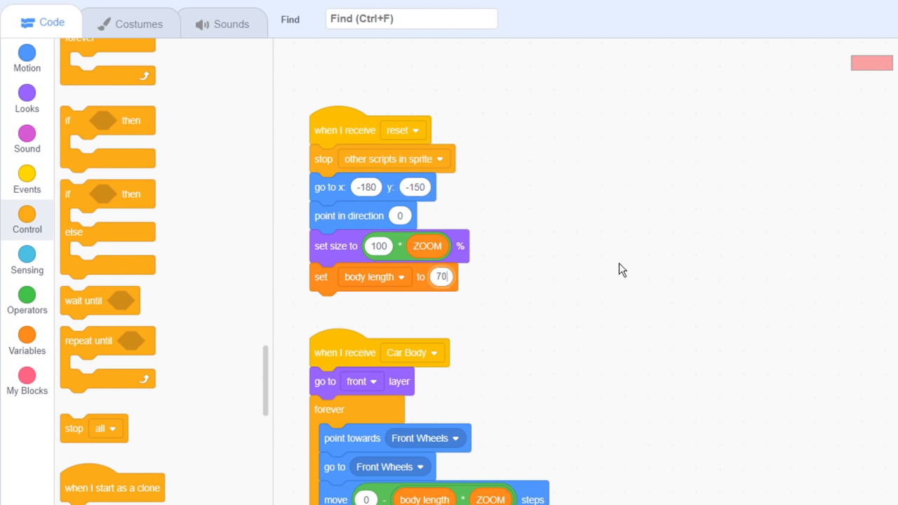
Step: Start Trailer on a new 'Trailer' message following Car Body, broadcast by Front Wheels at game start
scroll(down, 3)
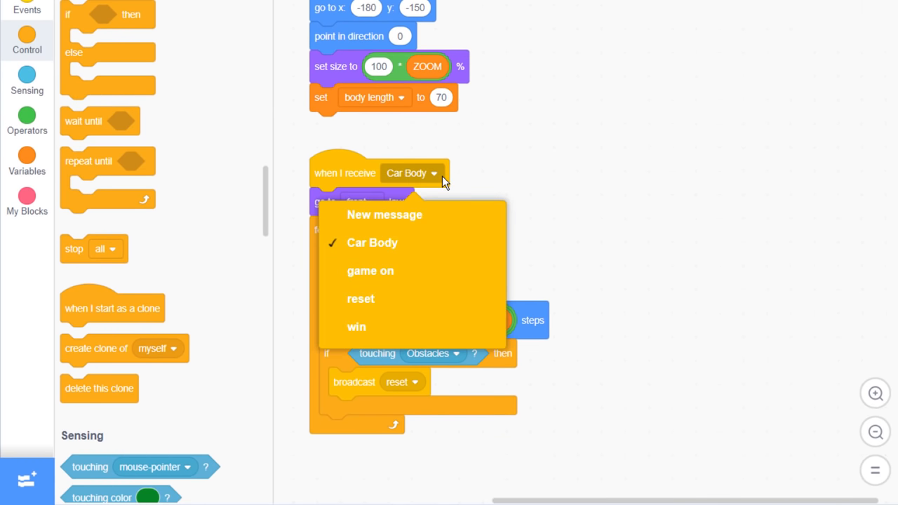
click(384, 215)
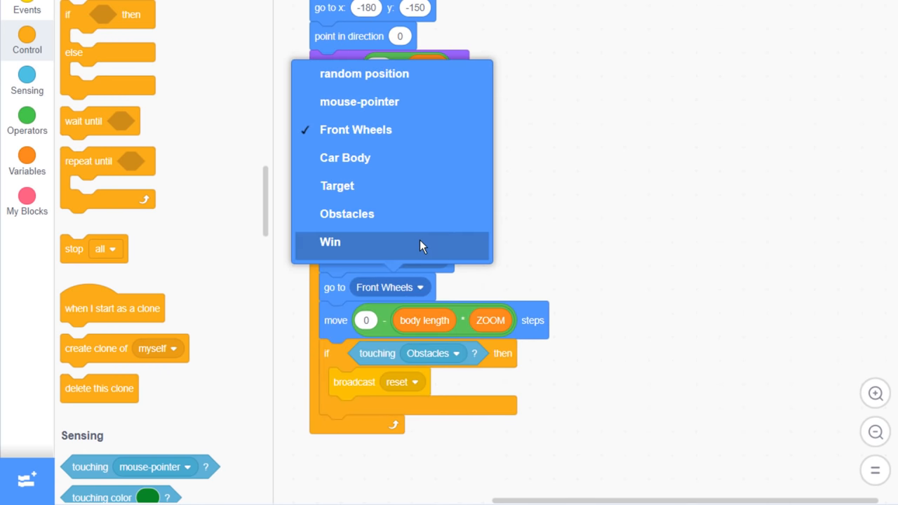
click(345, 158)
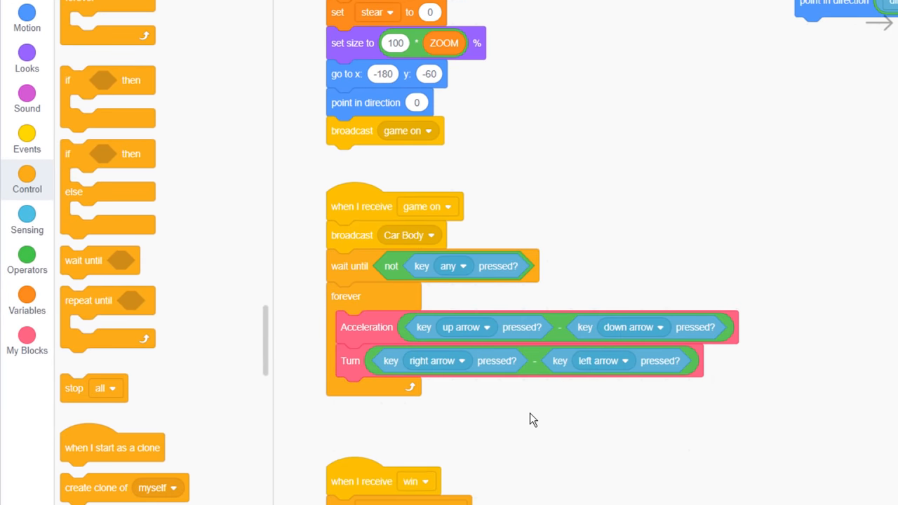
click(26, 141)
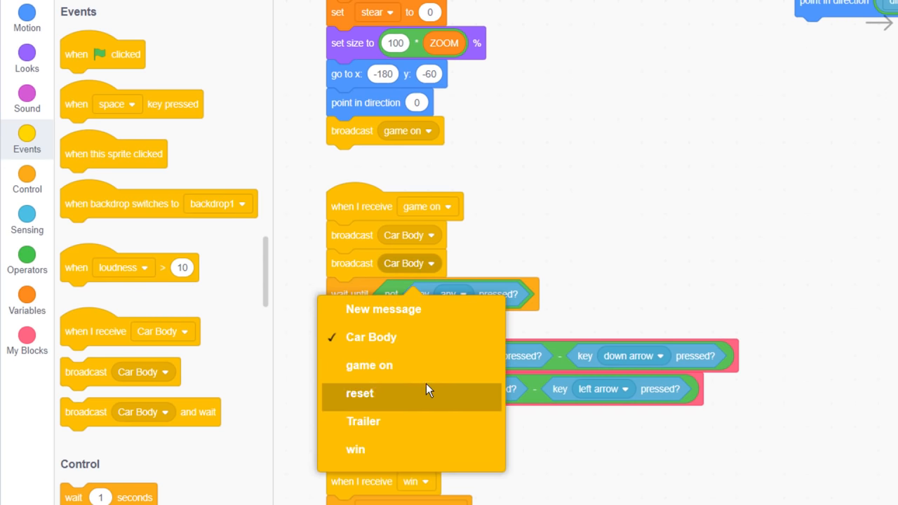
click(362, 421)
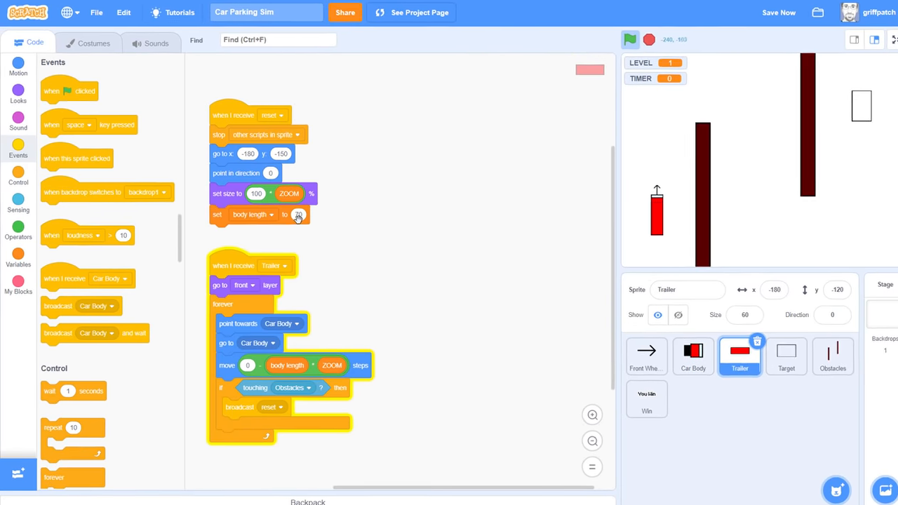
Step: Start the game and show the truck with attached trailer full screen at the level 1 start
click(592, 415)
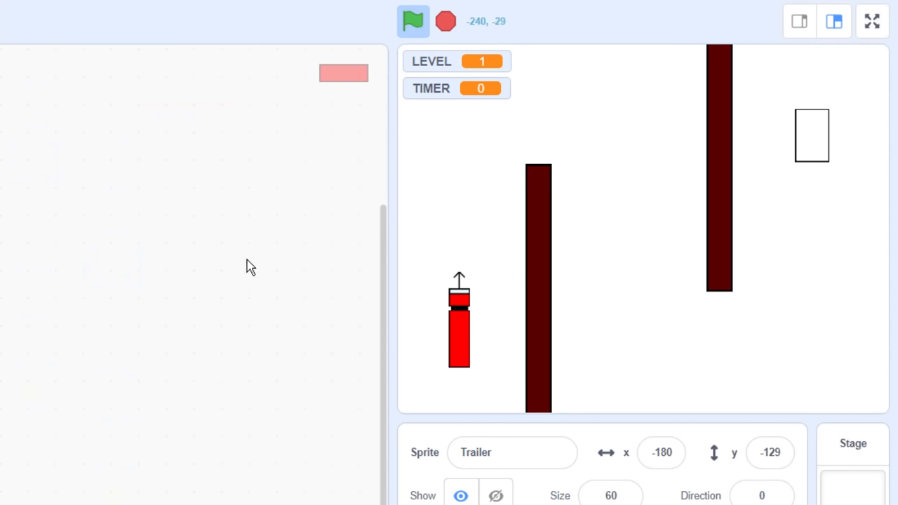
click(873, 21)
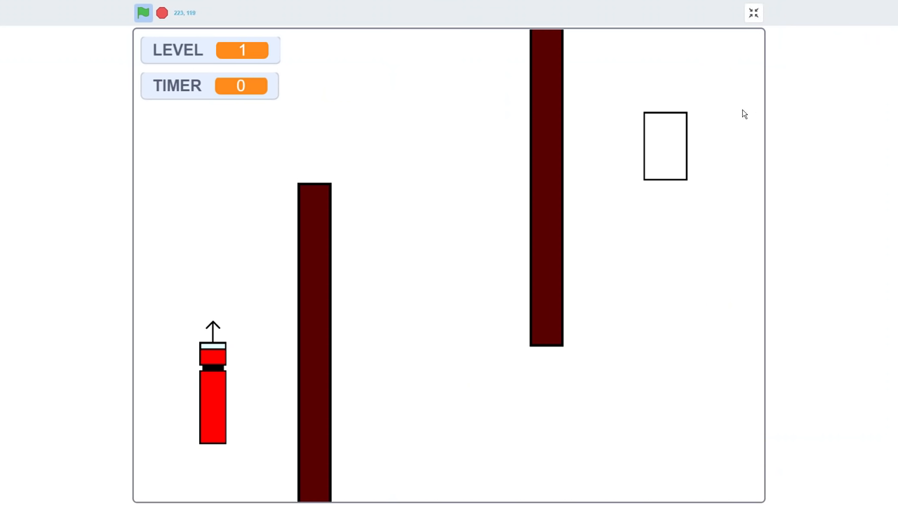